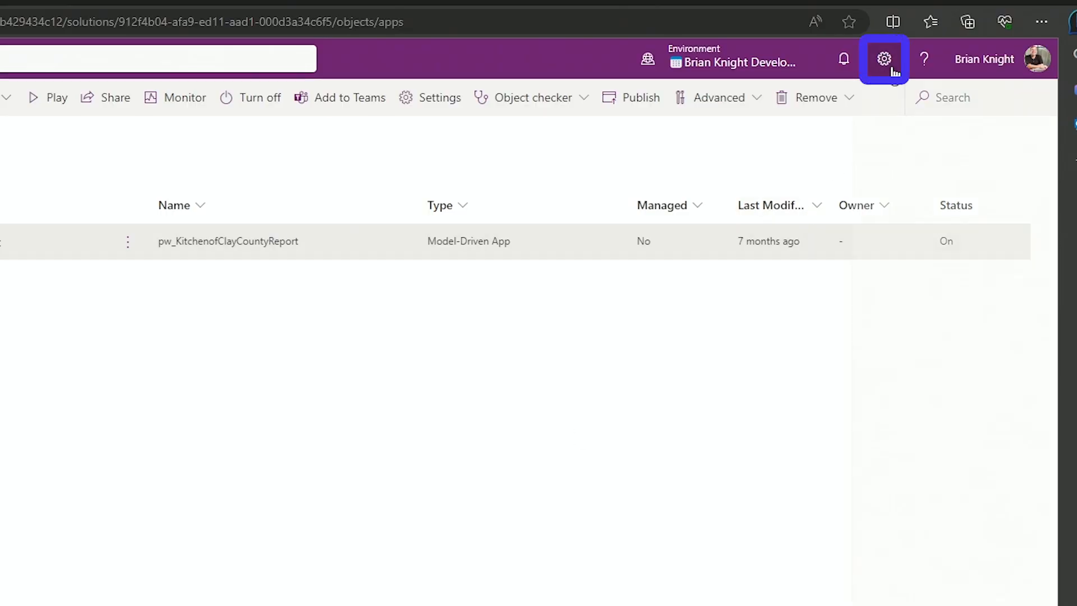
- Go from the Power Apps settings menu to the Power Platform admin center
click(882, 58)
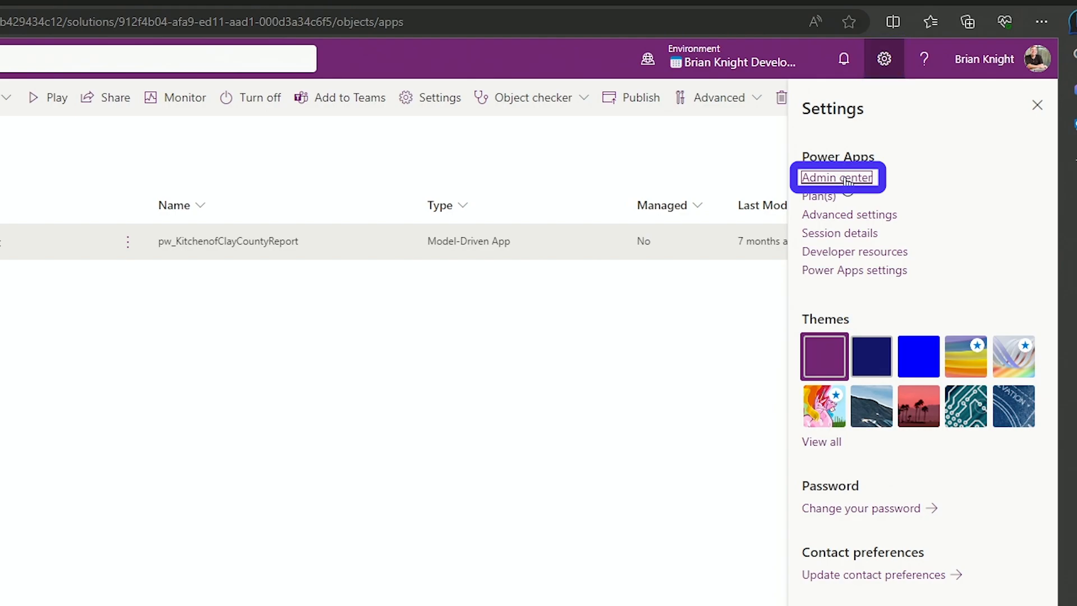
click(837, 177)
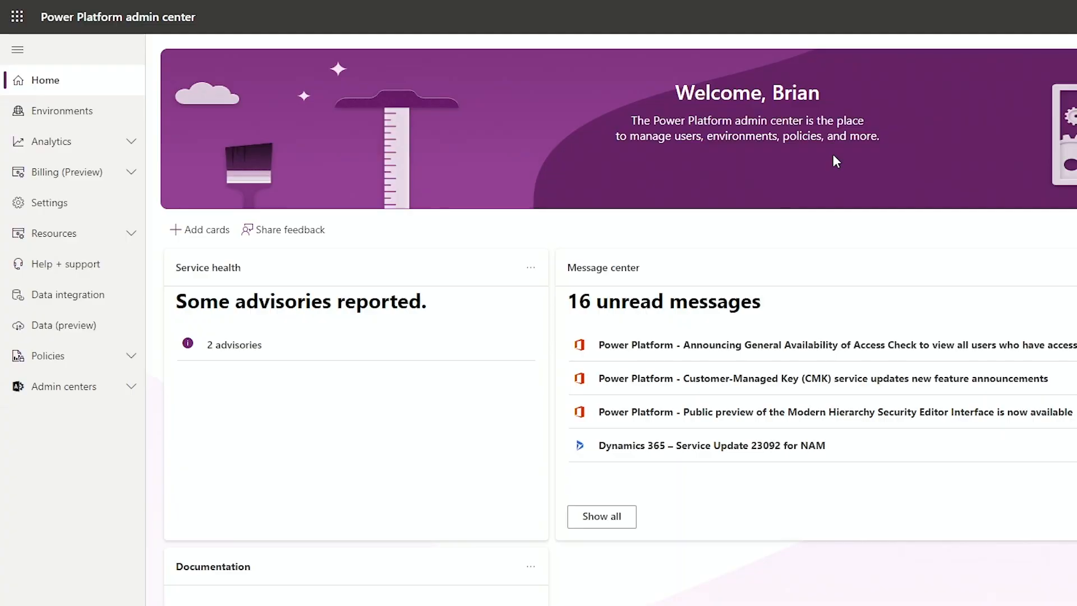
- Open the Brian Knight Developer environment from the Environments list
click(62, 111)
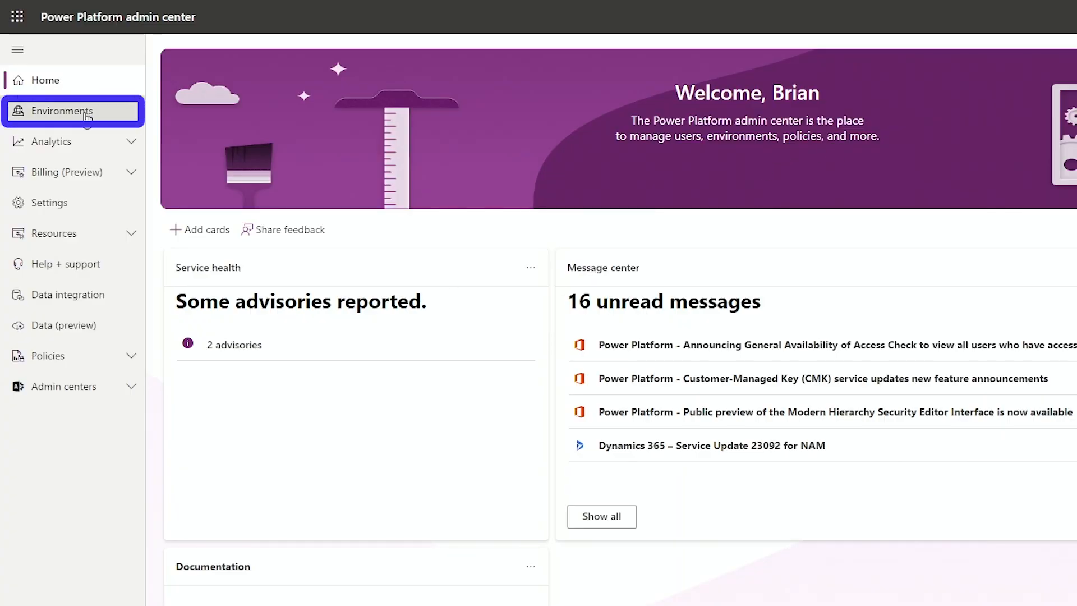
click(63, 111)
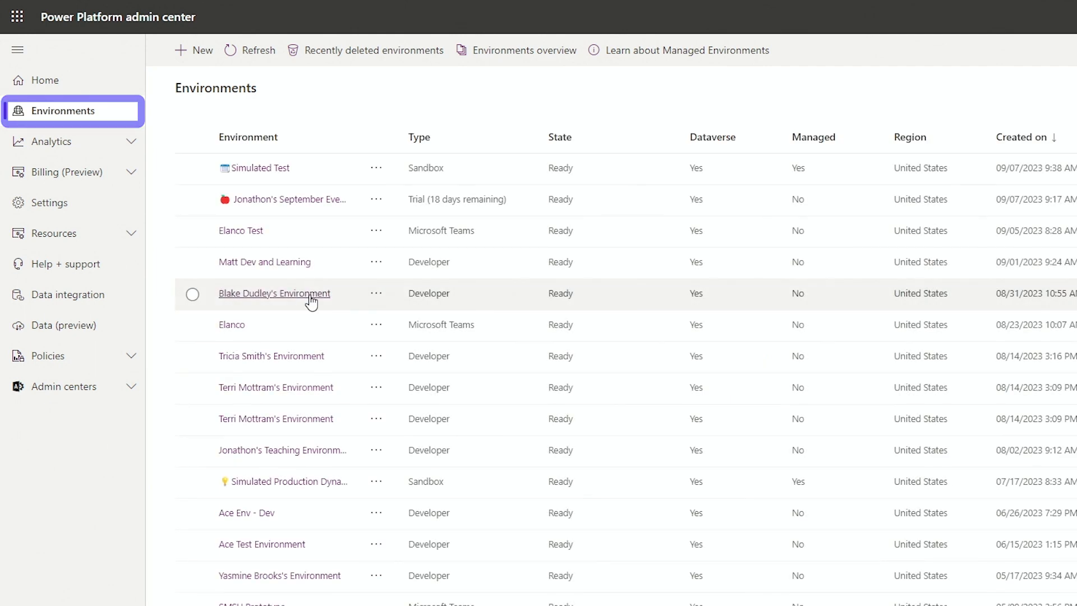
scroll(down, 3)
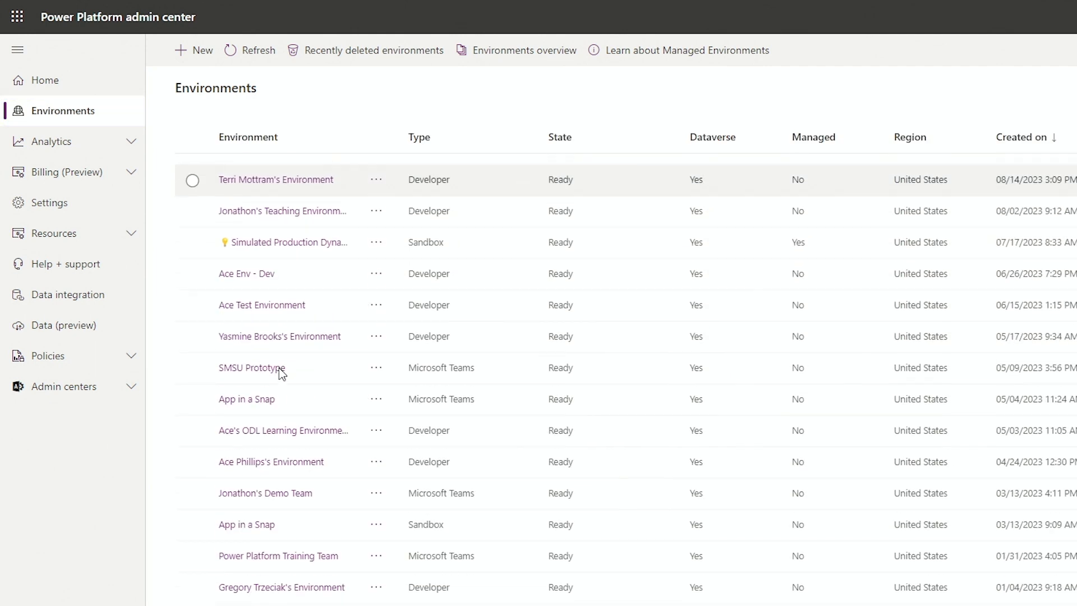
scroll(down, 3)
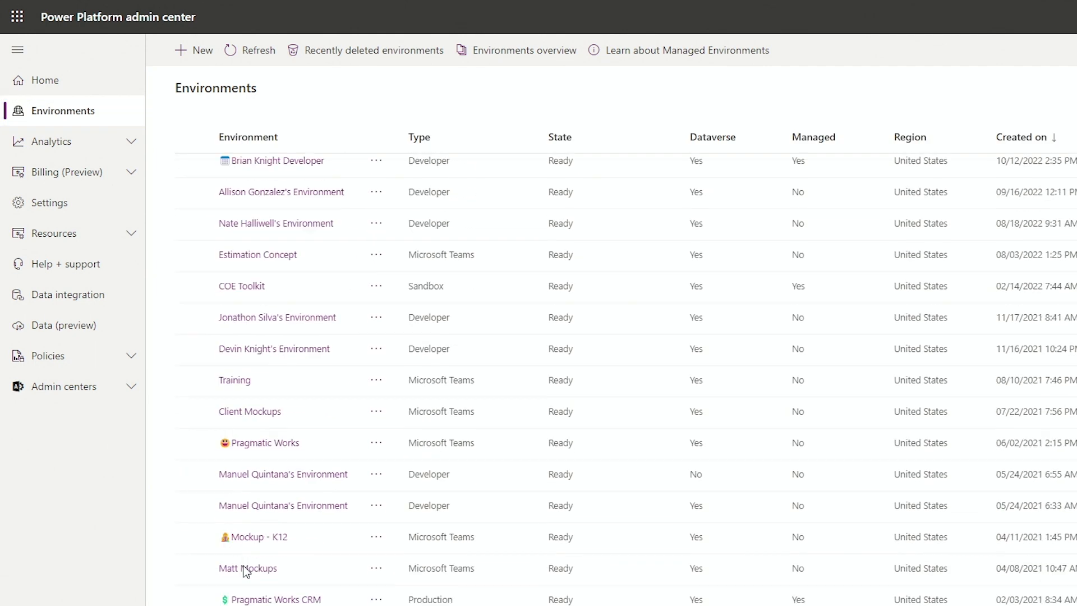
scroll(up, 3)
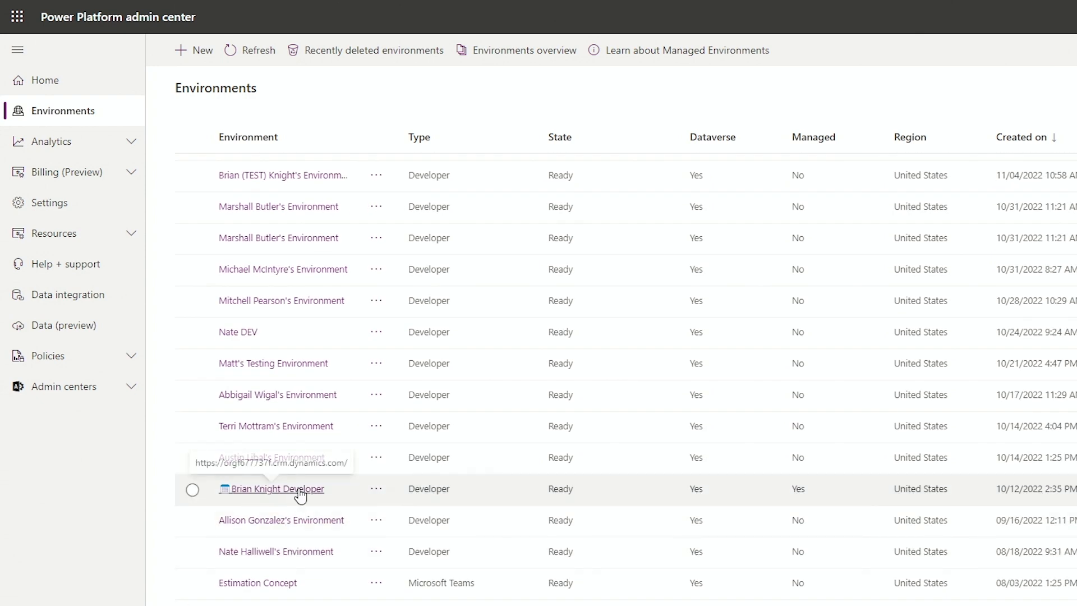
click(280, 488)
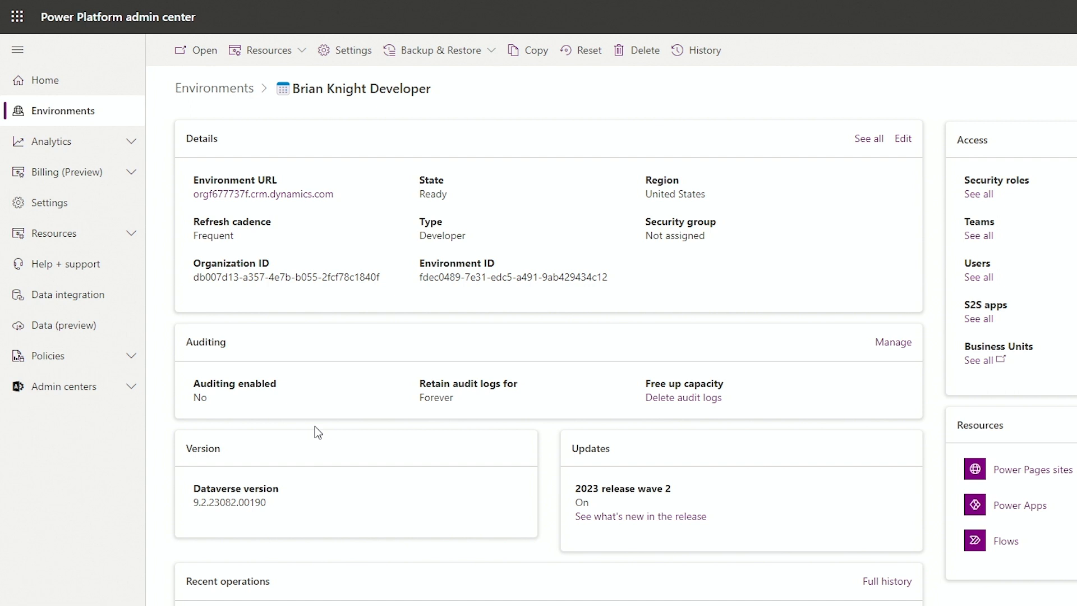
mouse_move(344, 51)
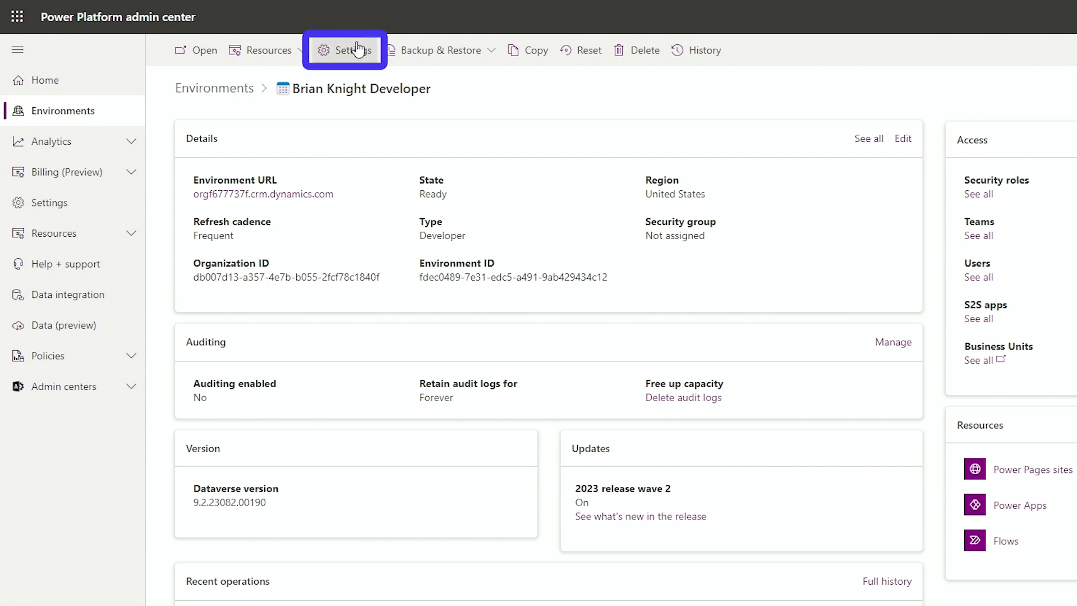
- Review the environment's Behavior settings, keeping the model-driven app release channel on Monthly channel
click(346, 50)
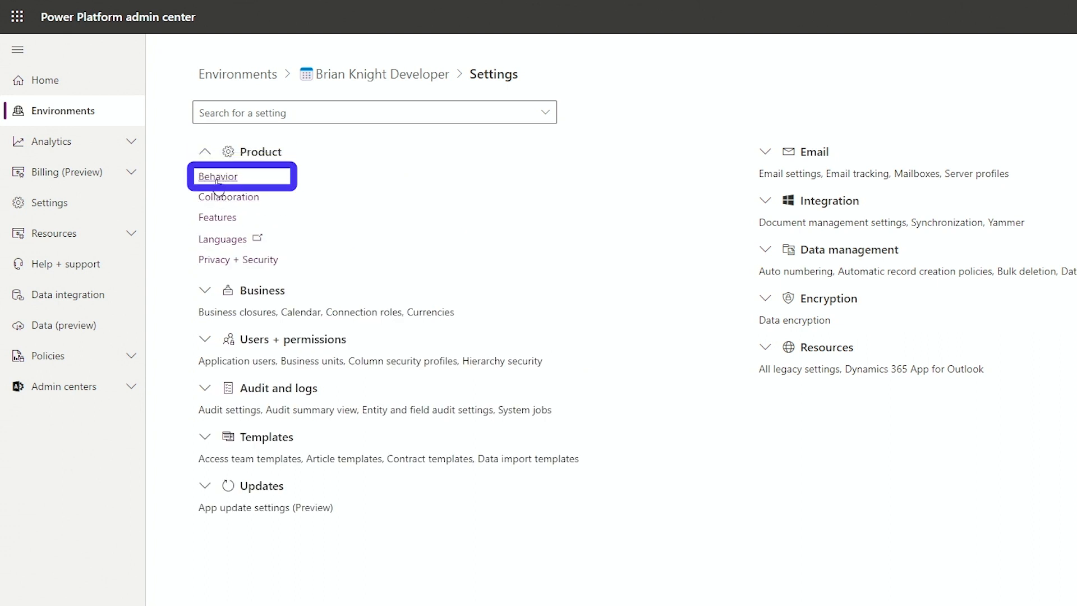
mouse_move(216, 217)
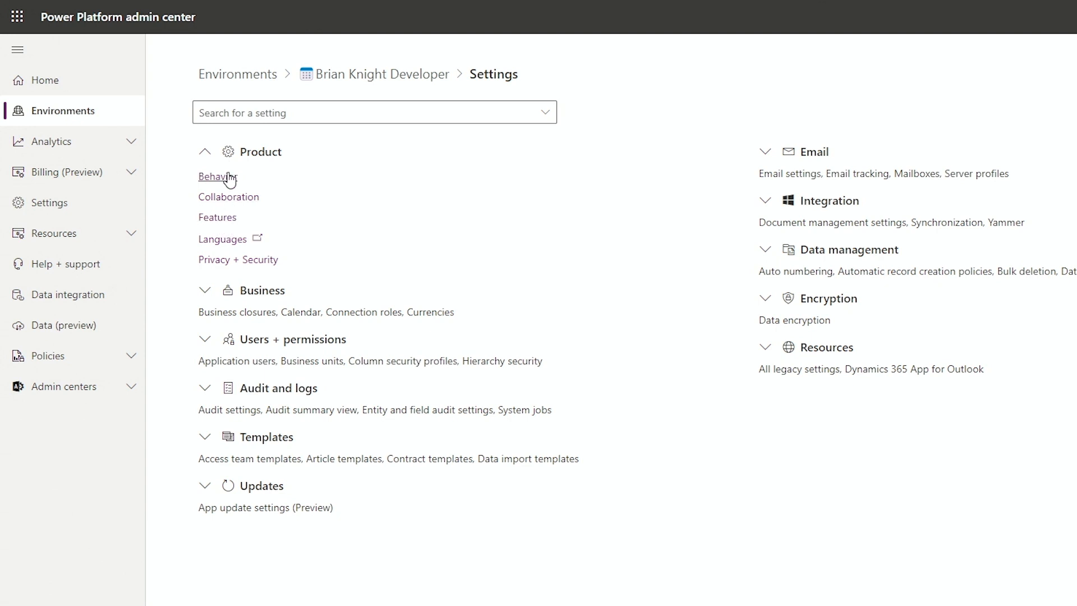
click(216, 176)
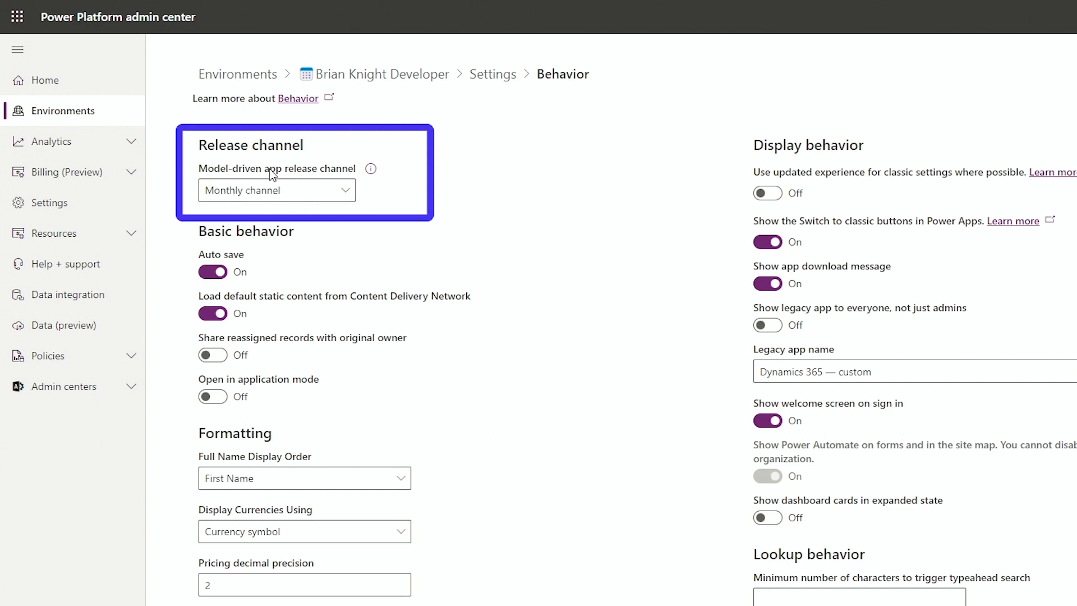
mouse_move(306, 200)
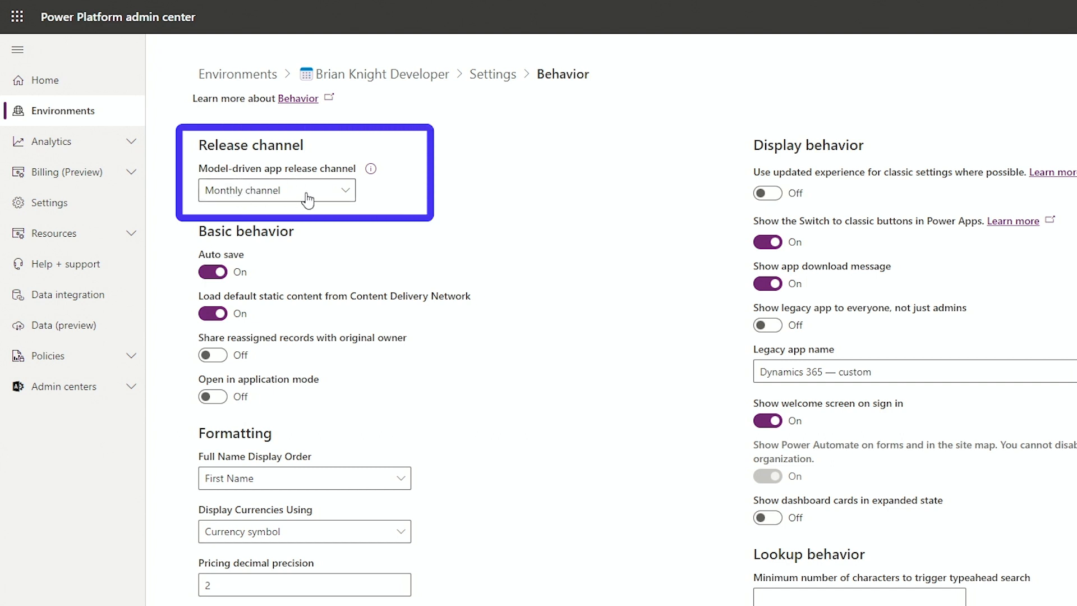
mouse_move(244, 195)
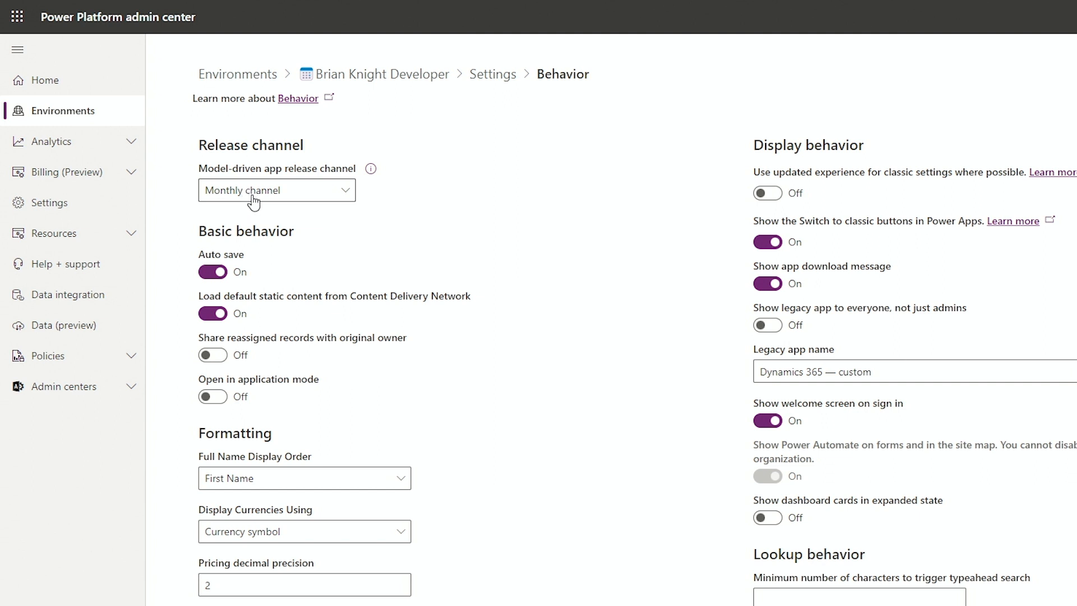
click(277, 190)
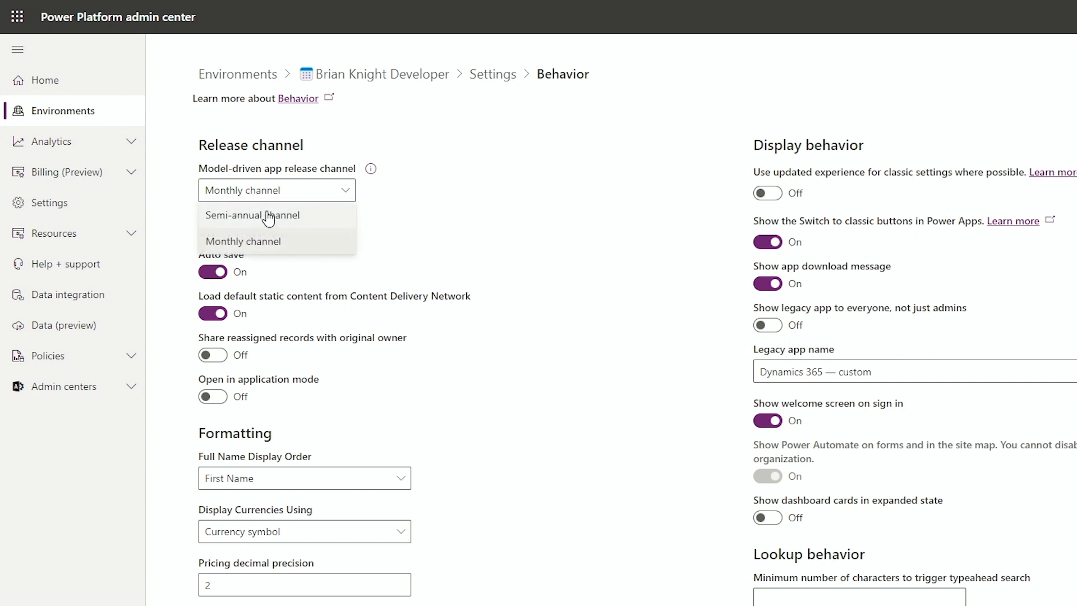
mouse_move(426, 220)
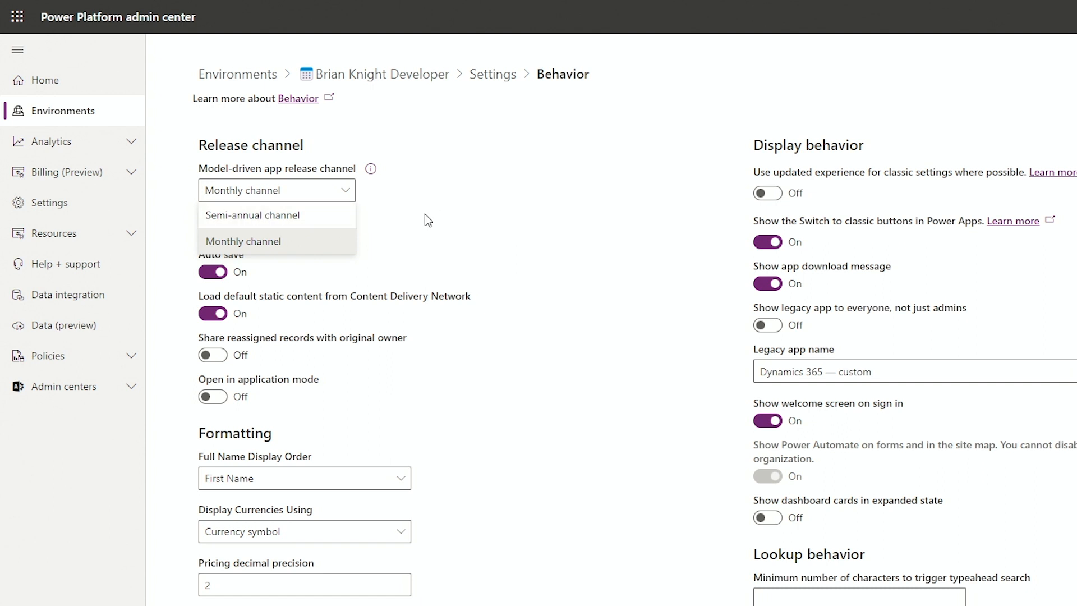
click(242, 241)
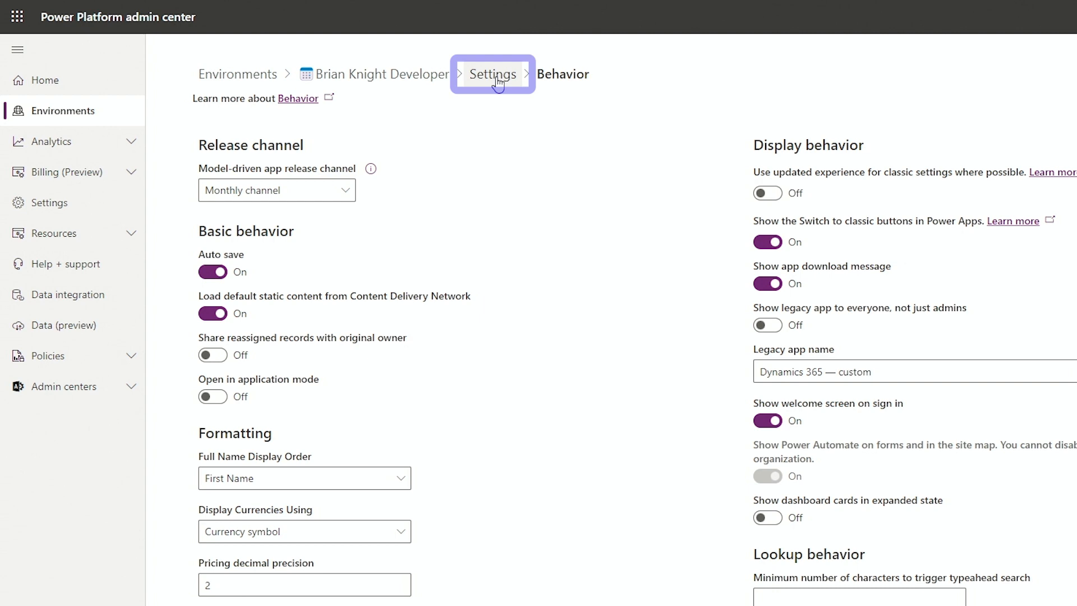
- Review the Product > Features settings, confirming Copilot data analysis and Dataverse search are on
click(491, 74)
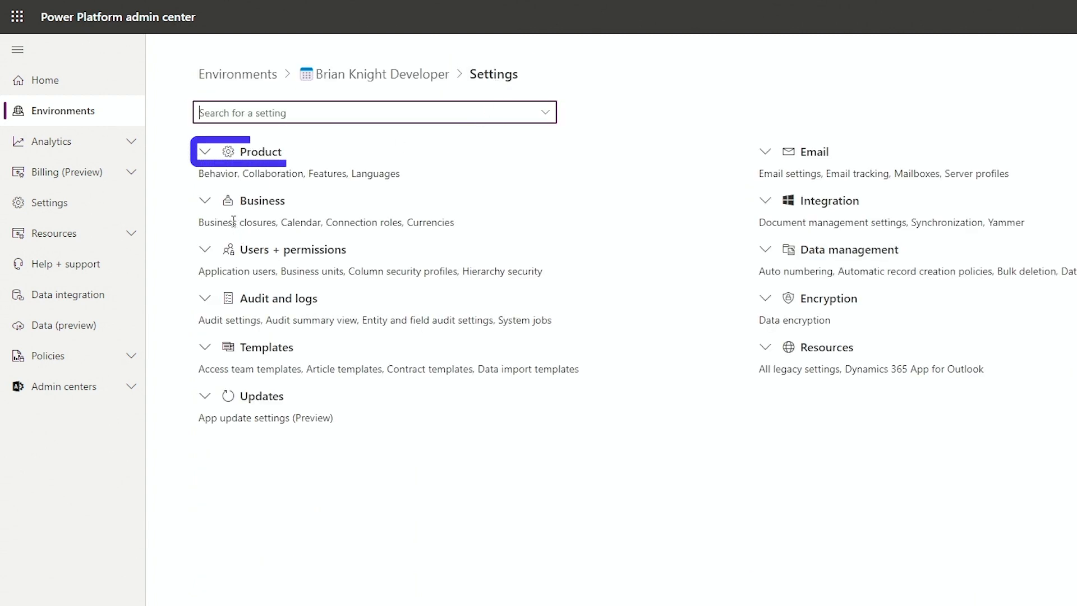
click(204, 151)
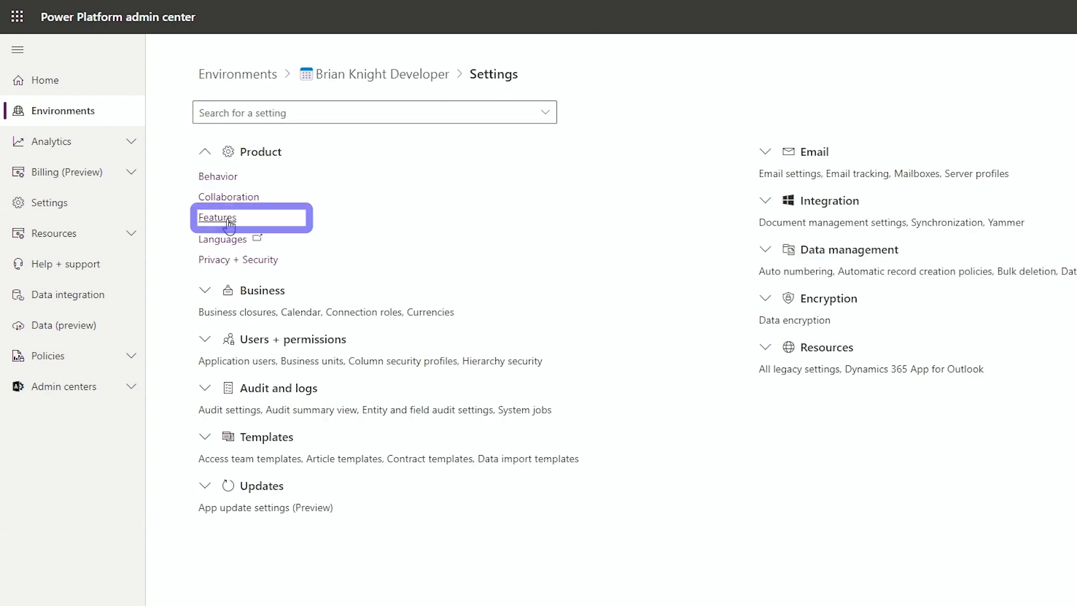
click(216, 216)
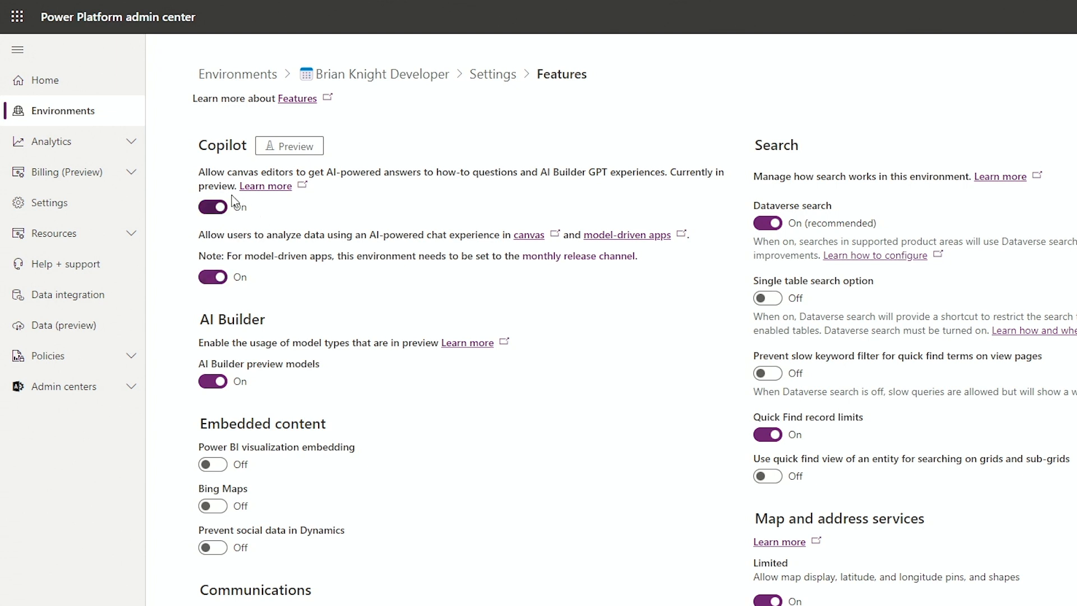
click(212, 206)
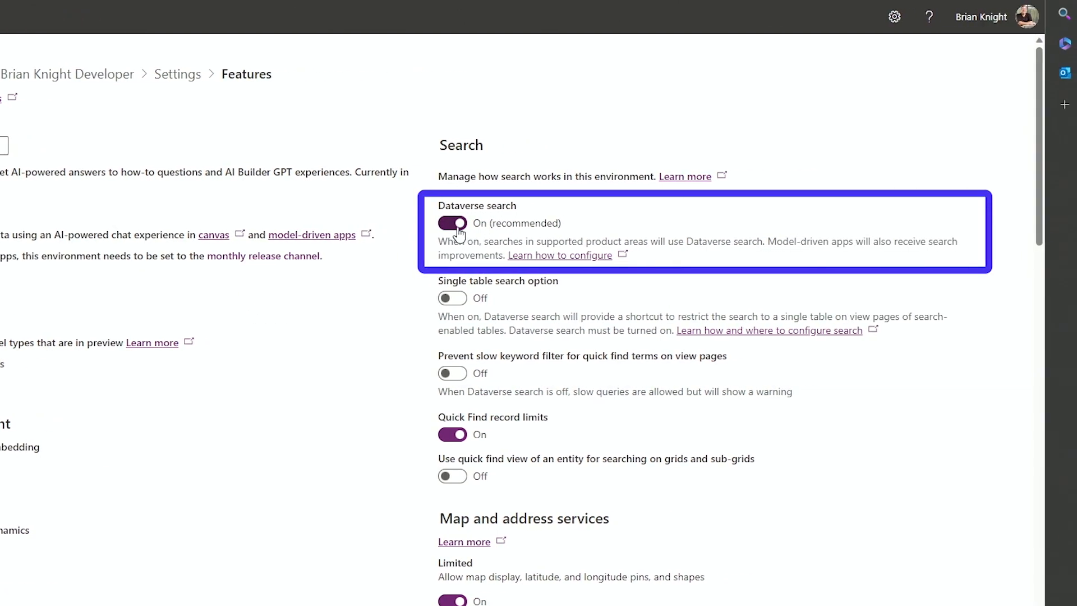
mouse_move(446, 212)
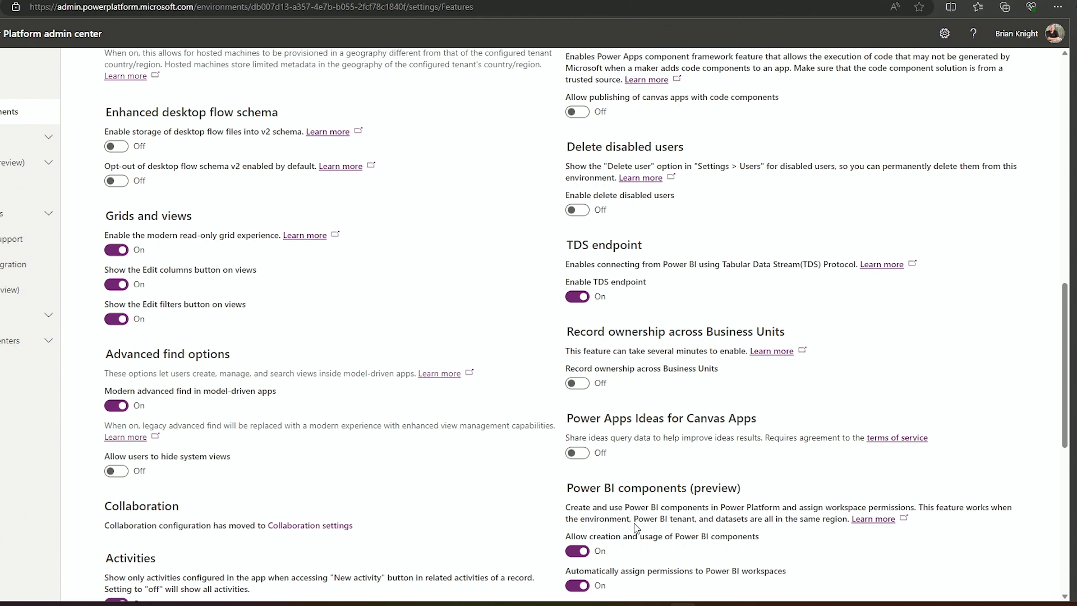
scroll(down, 3)
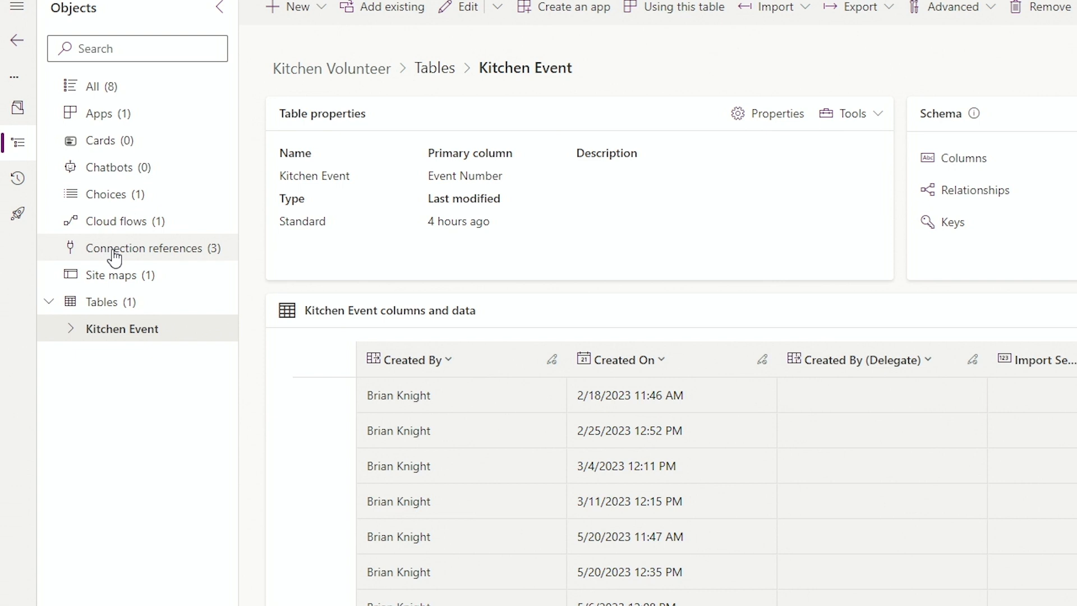
mouse_move(123, 329)
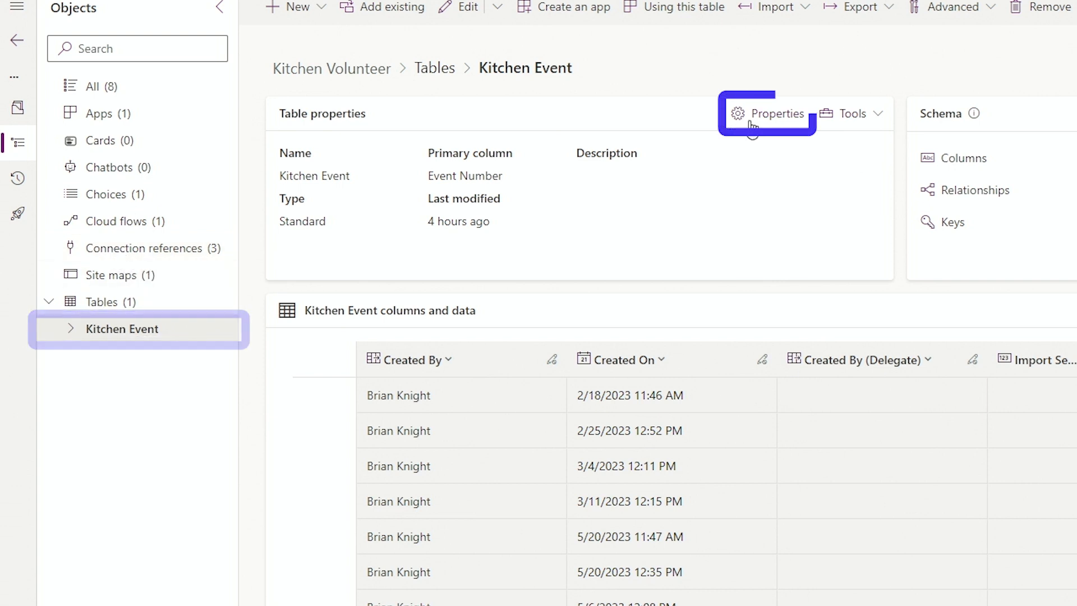
- In Kitchen Event table properties, keep 'Appear in search results' enabled under advanced options and save
click(767, 113)
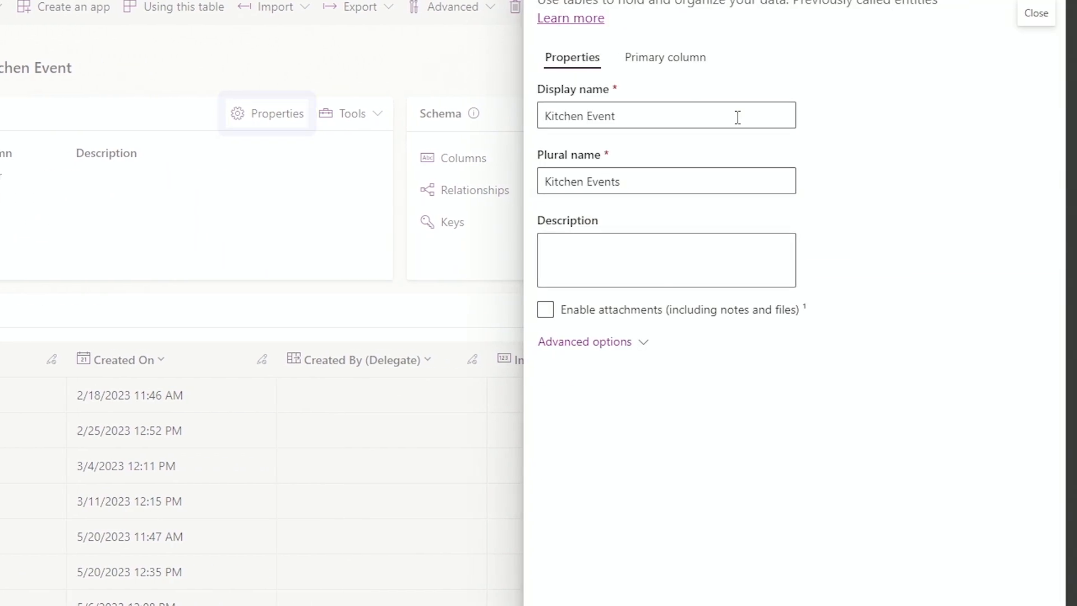
click(584, 341)
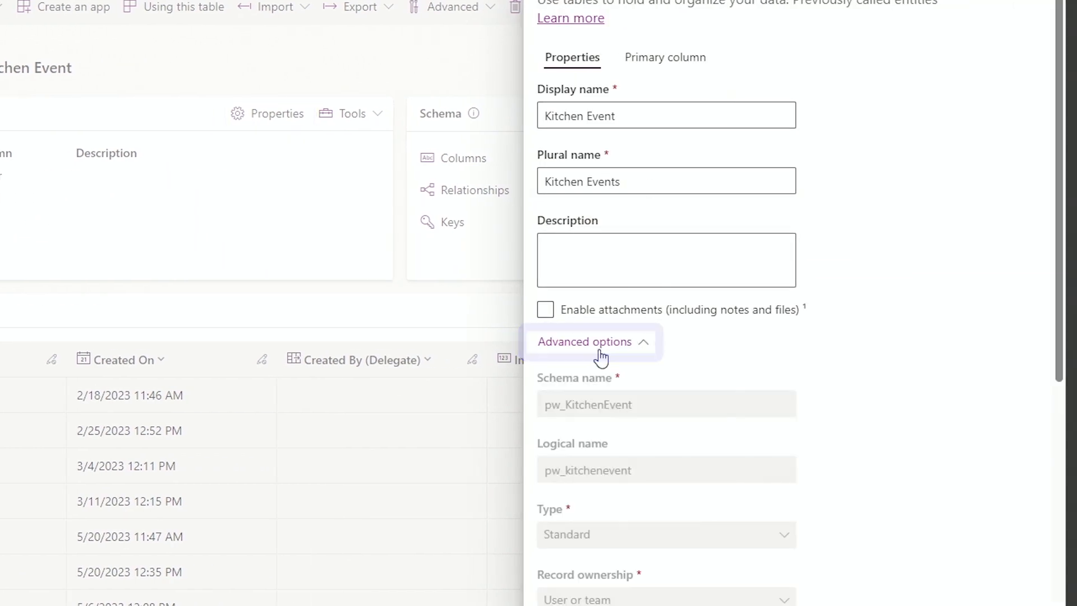
scroll(down, 3)
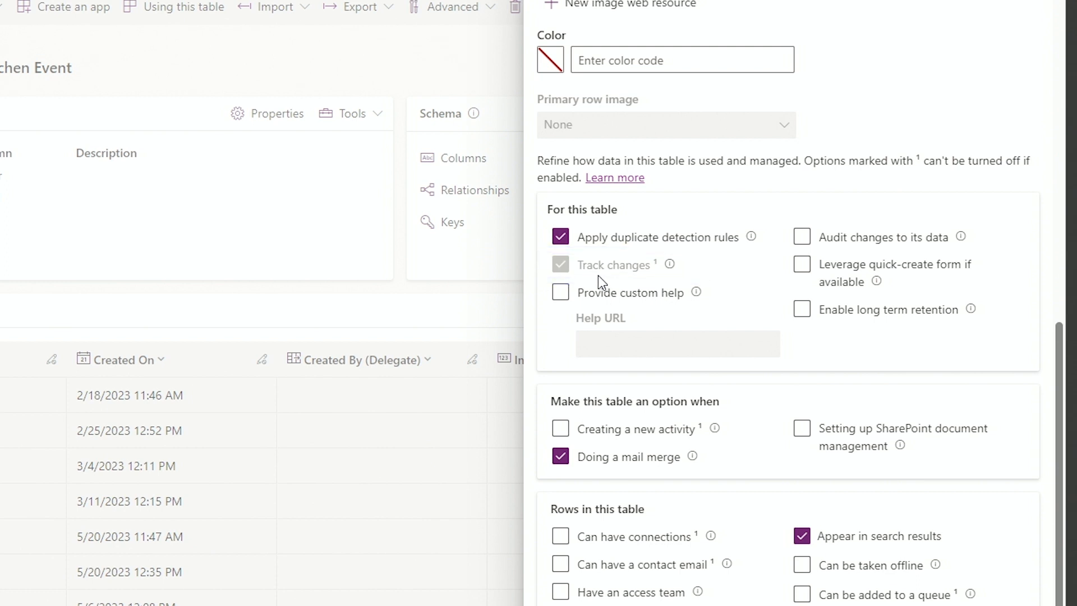
mouse_move(608, 218)
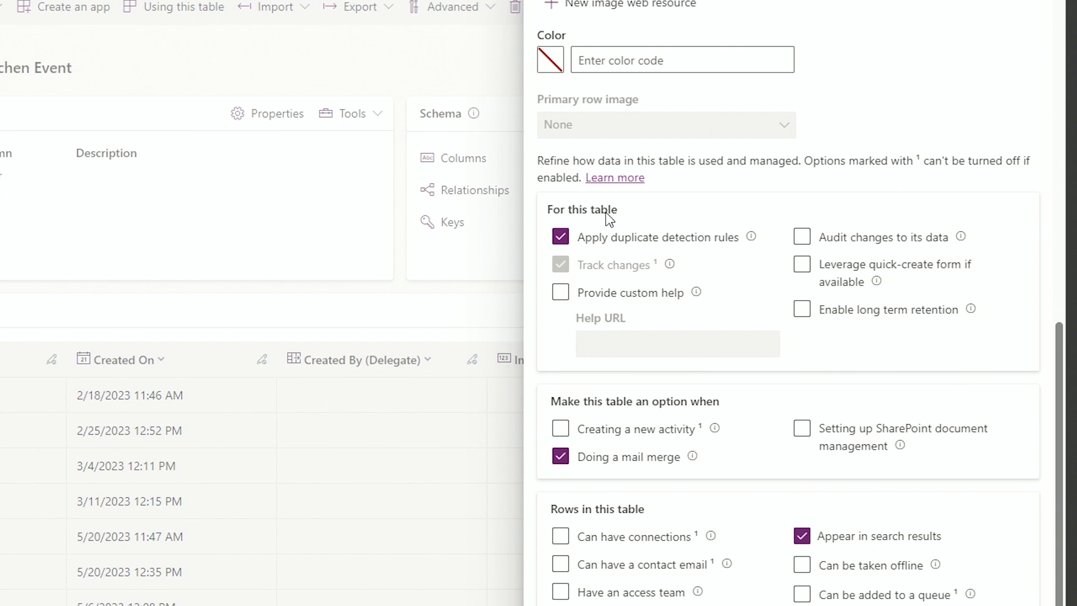
scroll(down, 3)
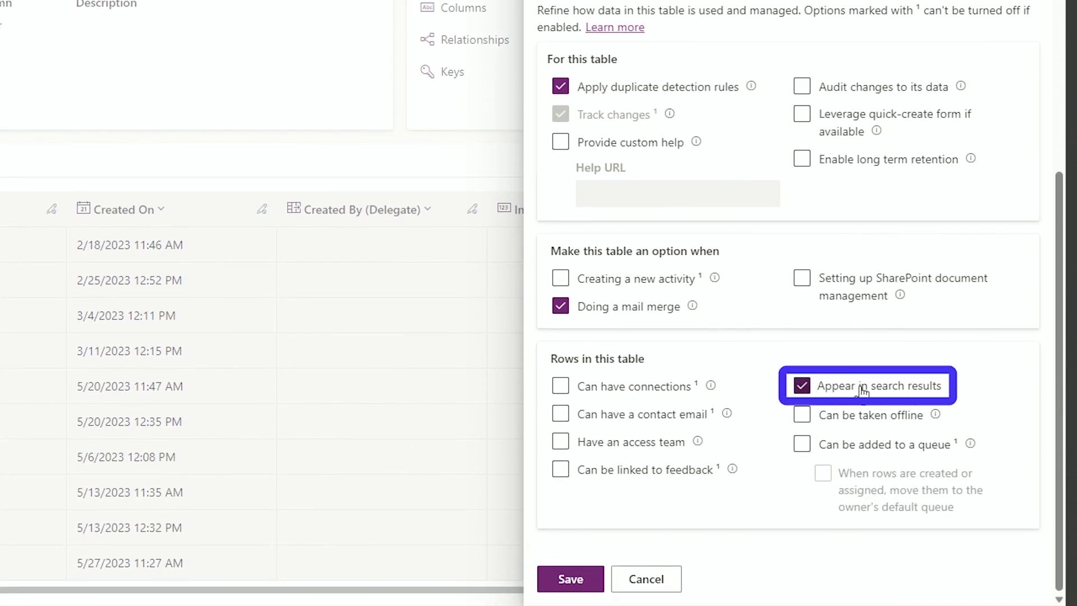
click(568, 578)
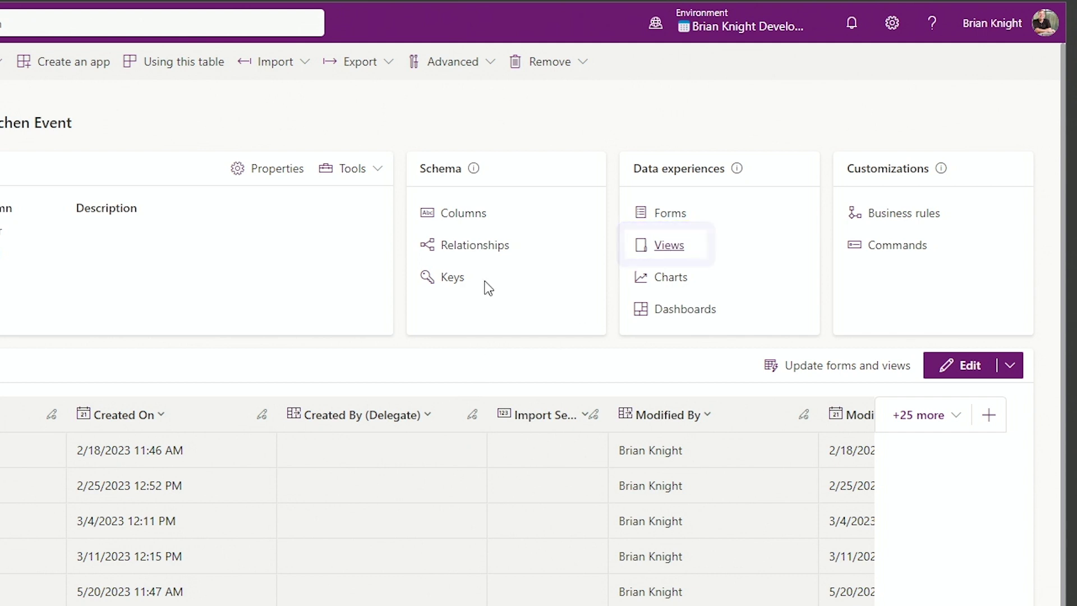
- Open the Quick Find Active Kitchen Events view from the table's Views list
click(669, 245)
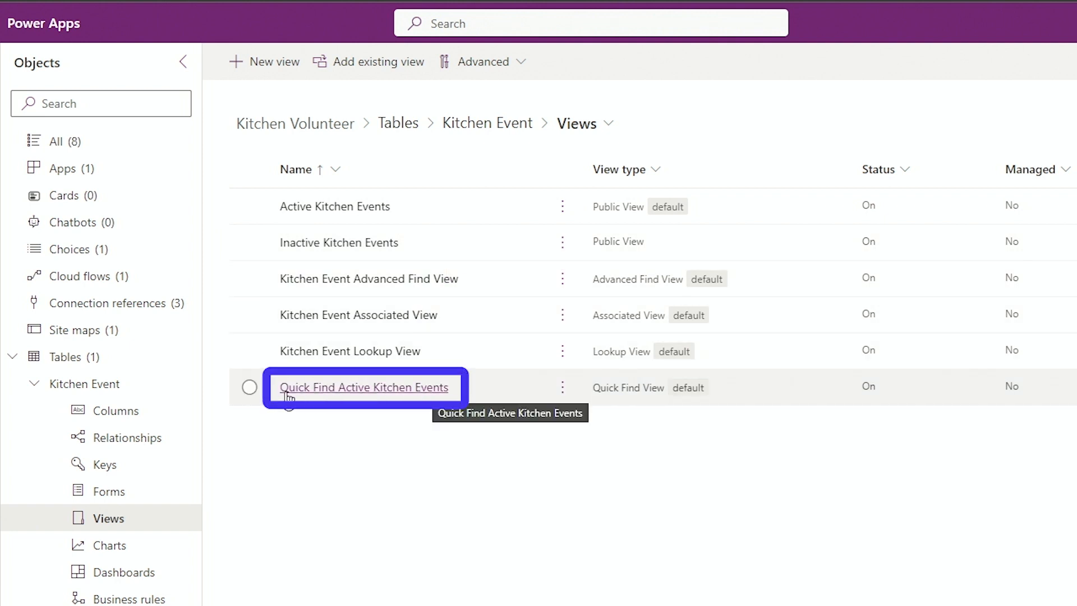
mouse_move(364, 394)
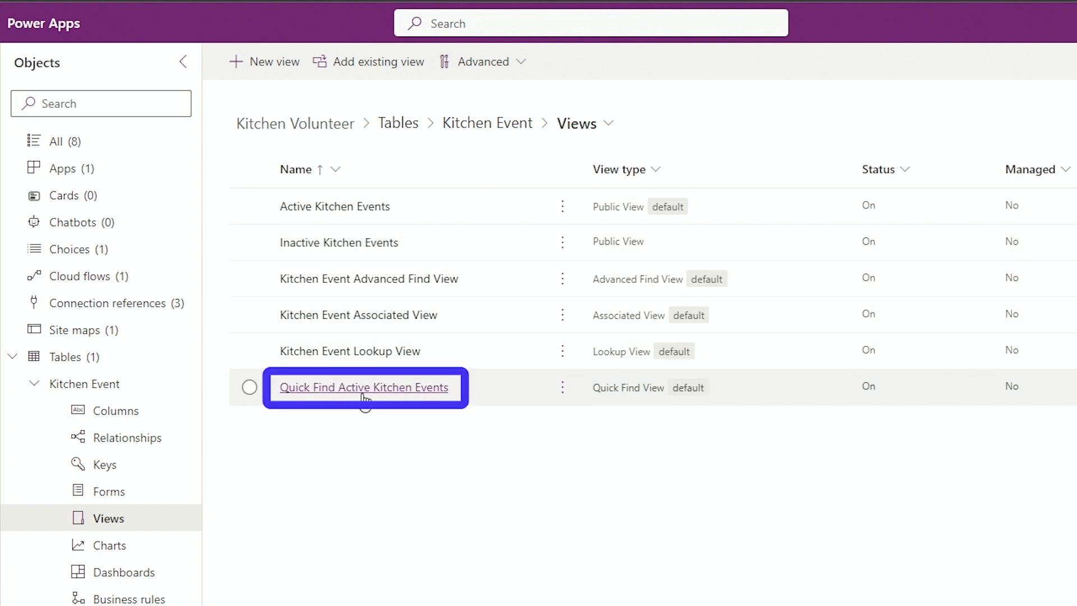
mouse_move(401, 238)
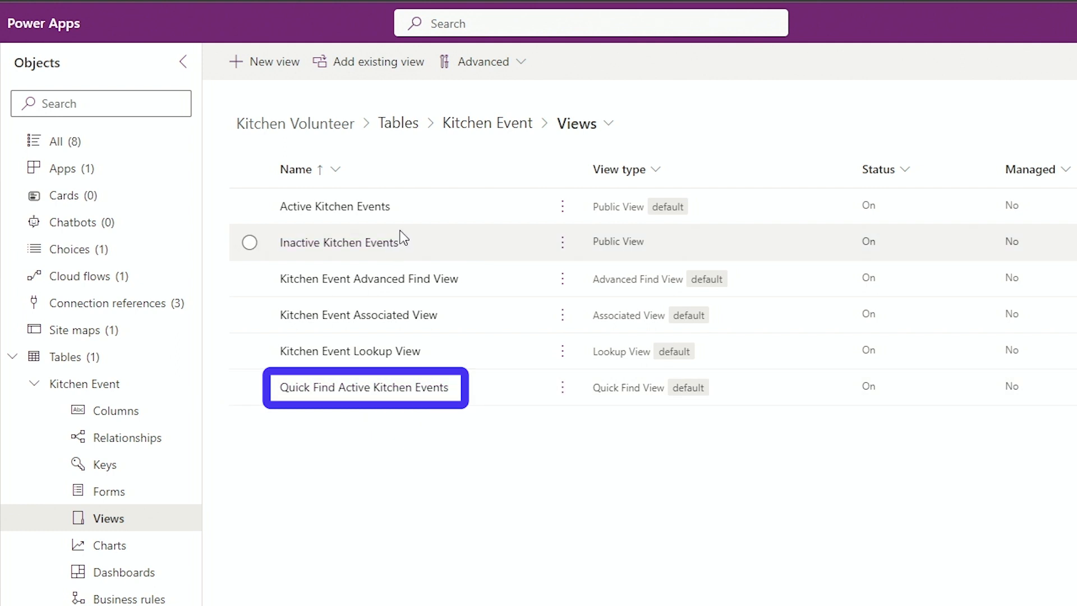
click(364, 387)
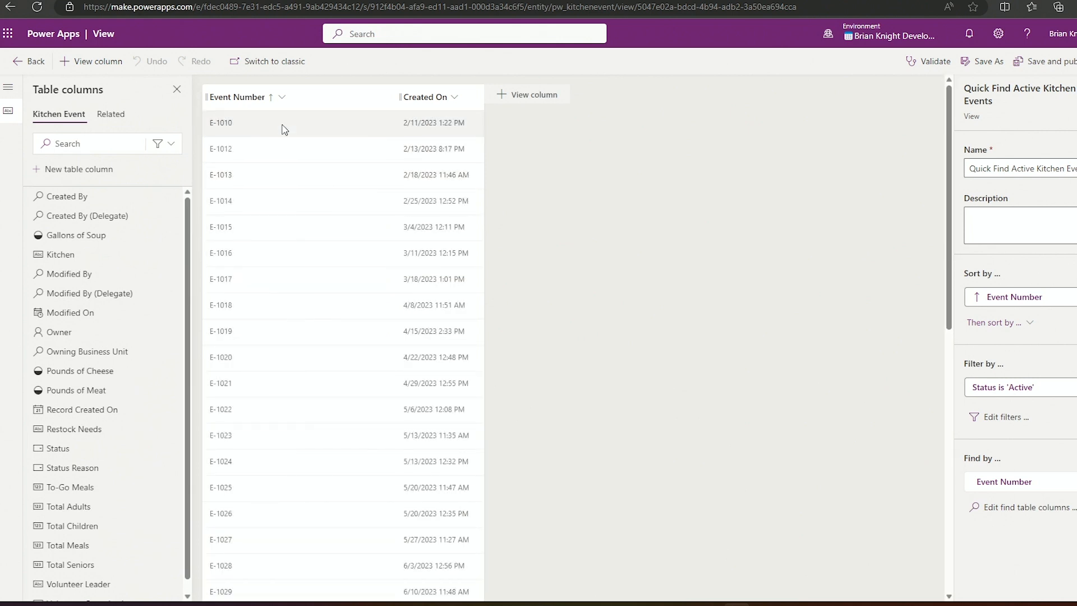
mouse_move(241, 227)
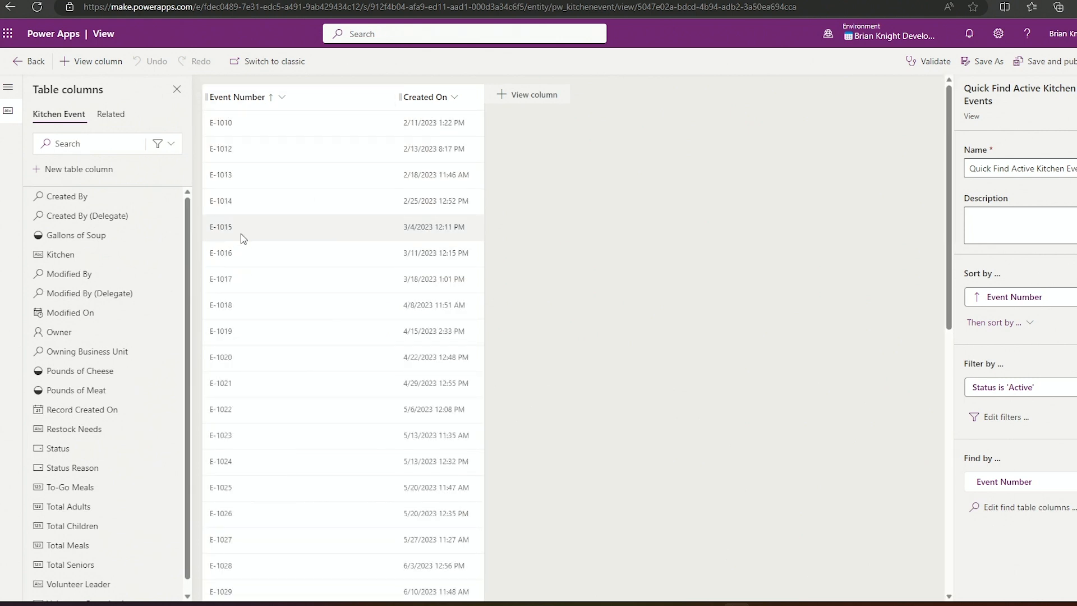
mouse_move(101, 201)
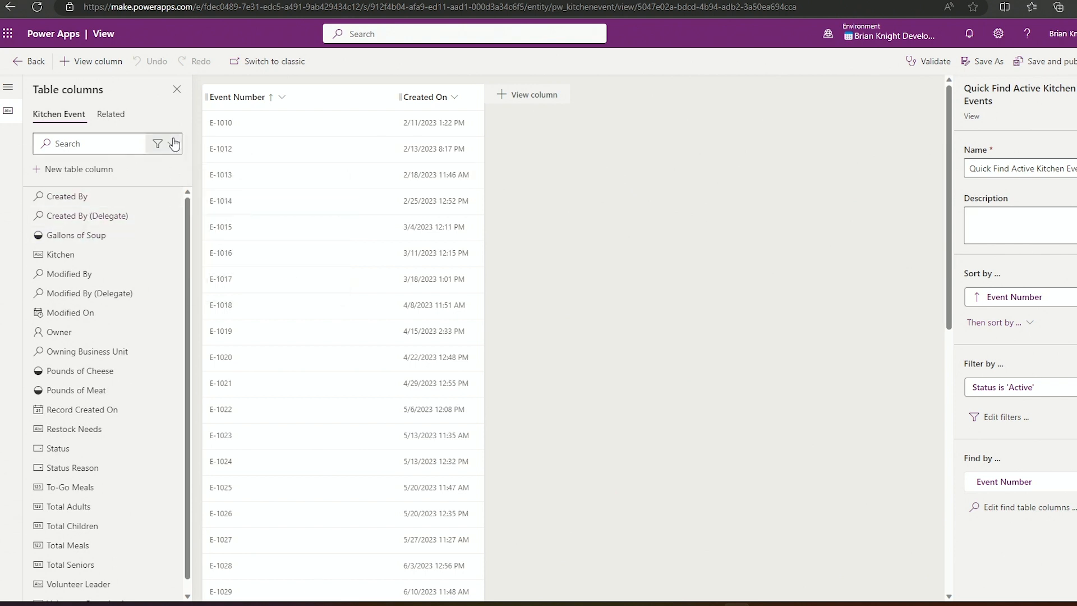
- Filter to custom columns and add Kitchen as a column in the view
click(157, 143)
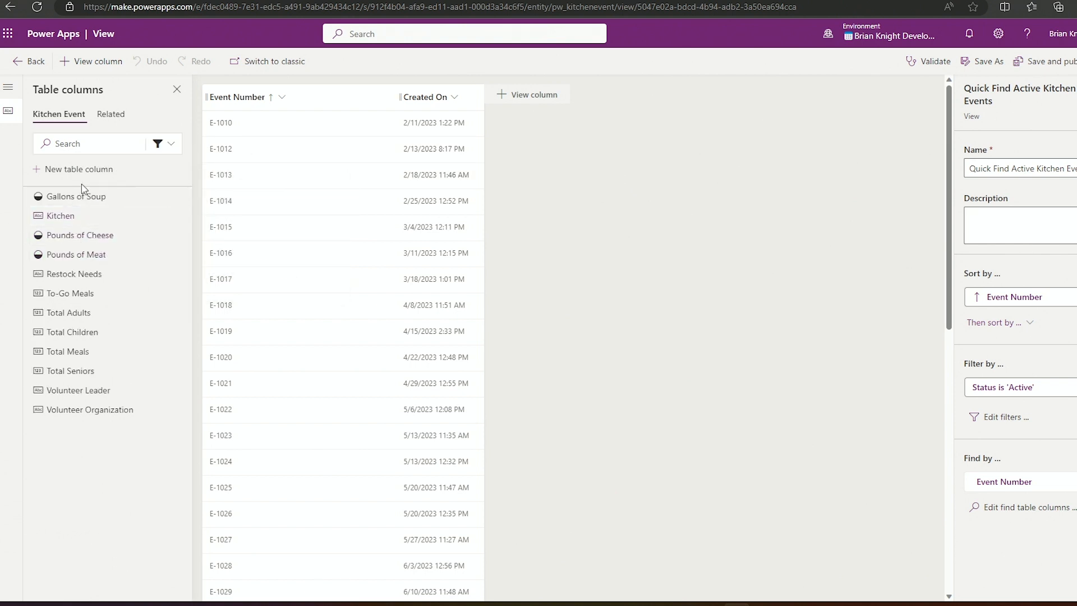
click(61, 215)
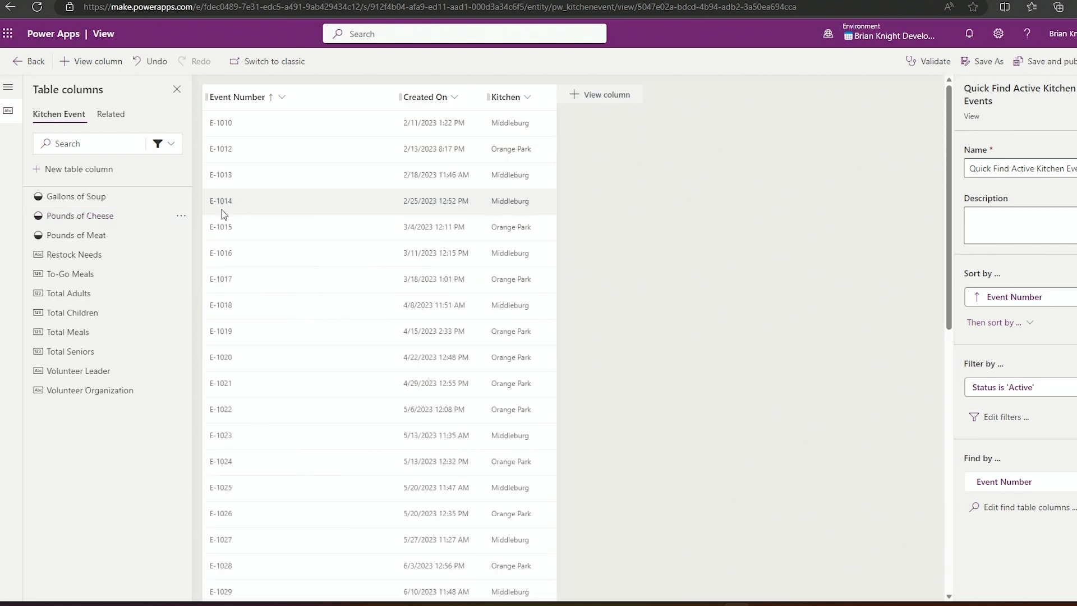
mouse_move(494, 102)
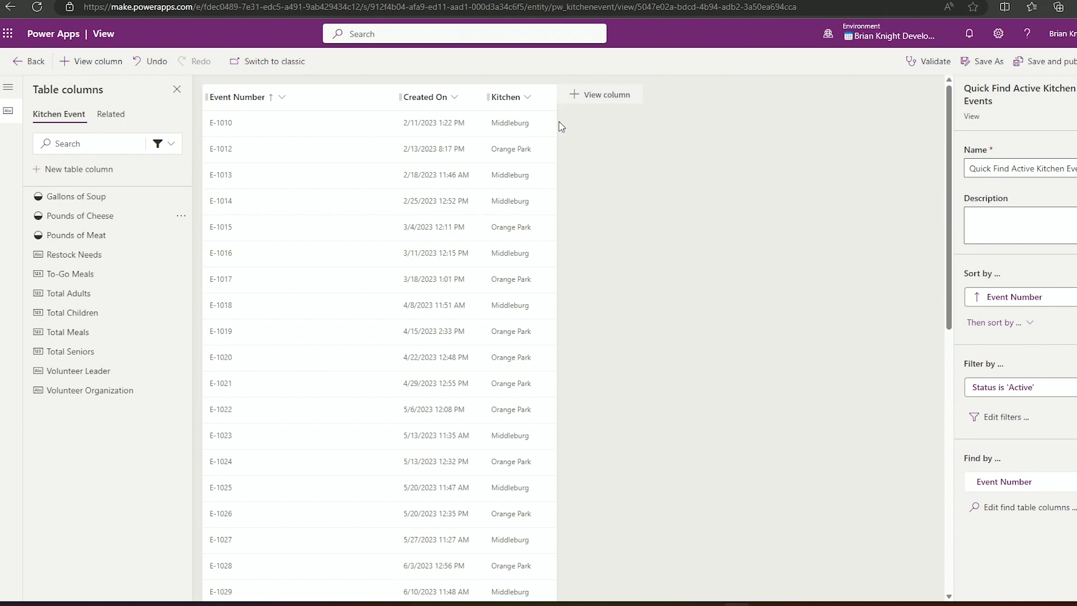
mouse_move(540, 148)
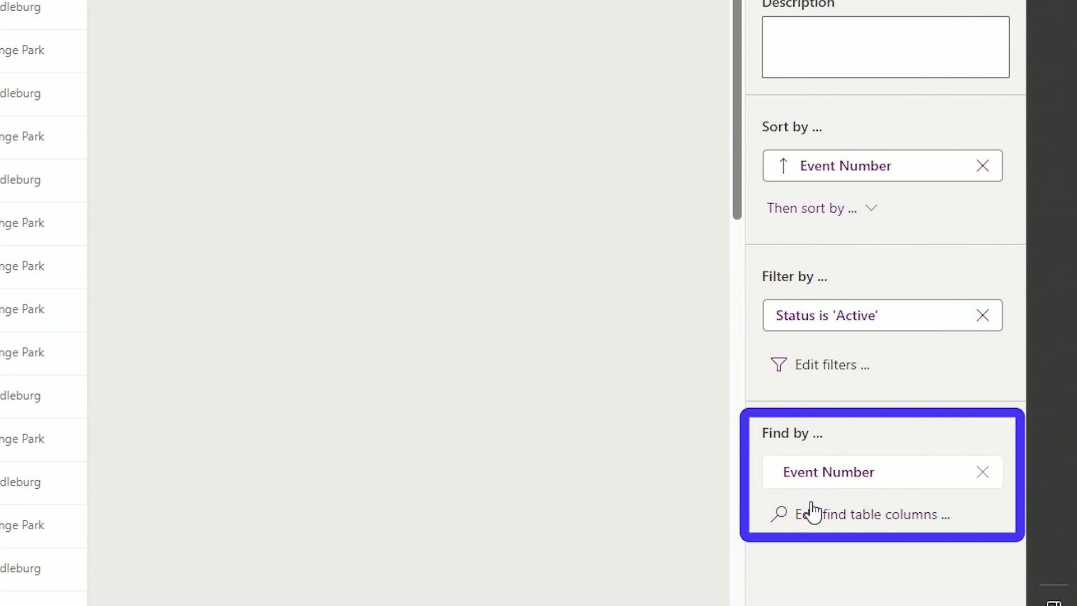
- Set the find columns to Kitchen, Gallons of Soup, Pounds of Cheese, Pounds of Meat and meal totals, then apply
click(872, 513)
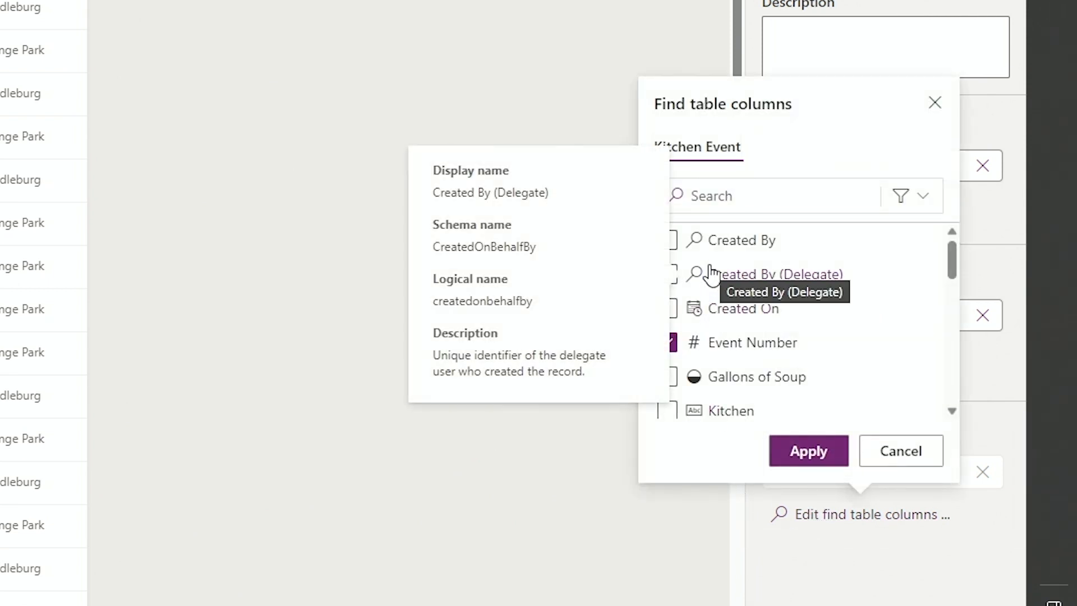
mouse_move(773, 280)
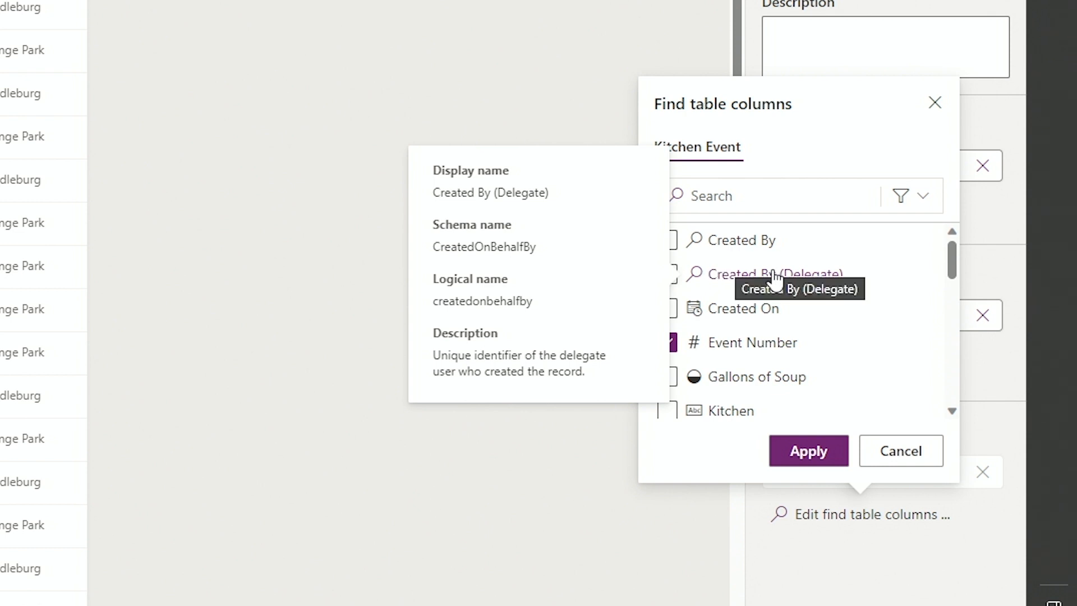
mouse_move(803, 383)
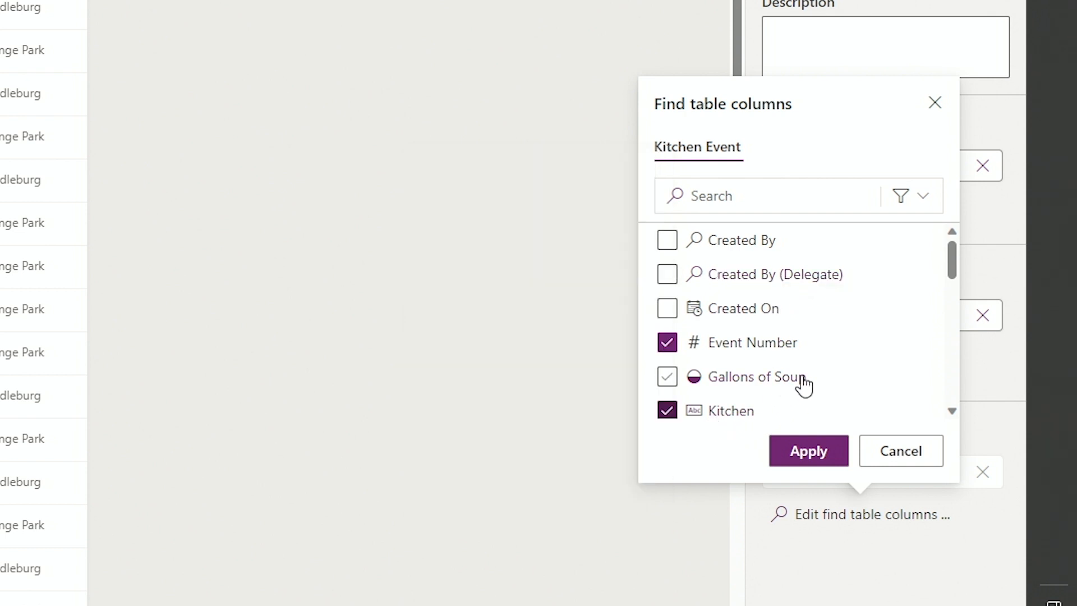
scroll(down, 3)
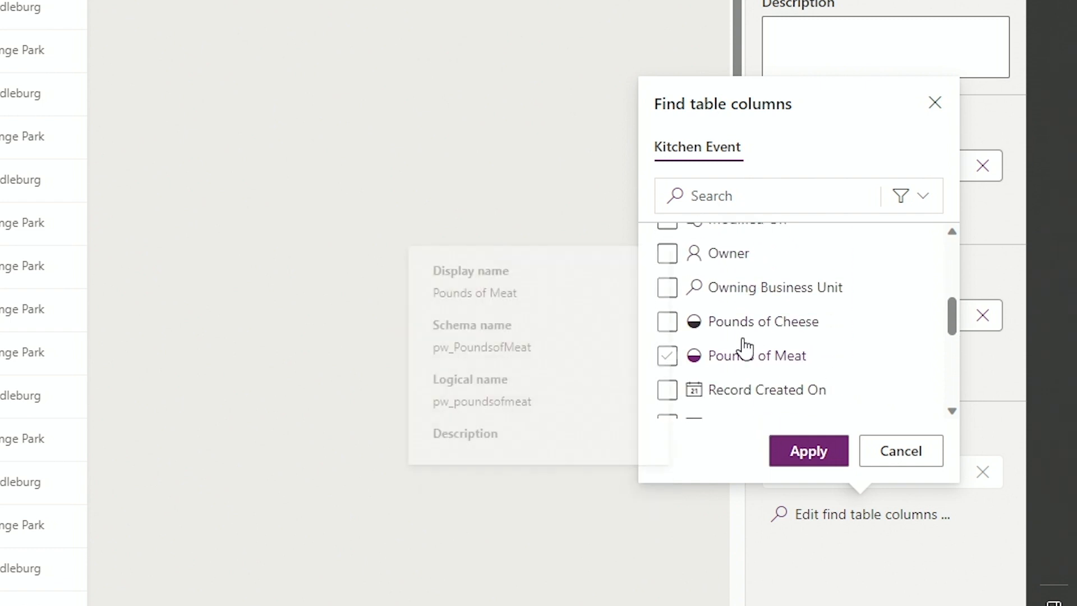
click(665, 322)
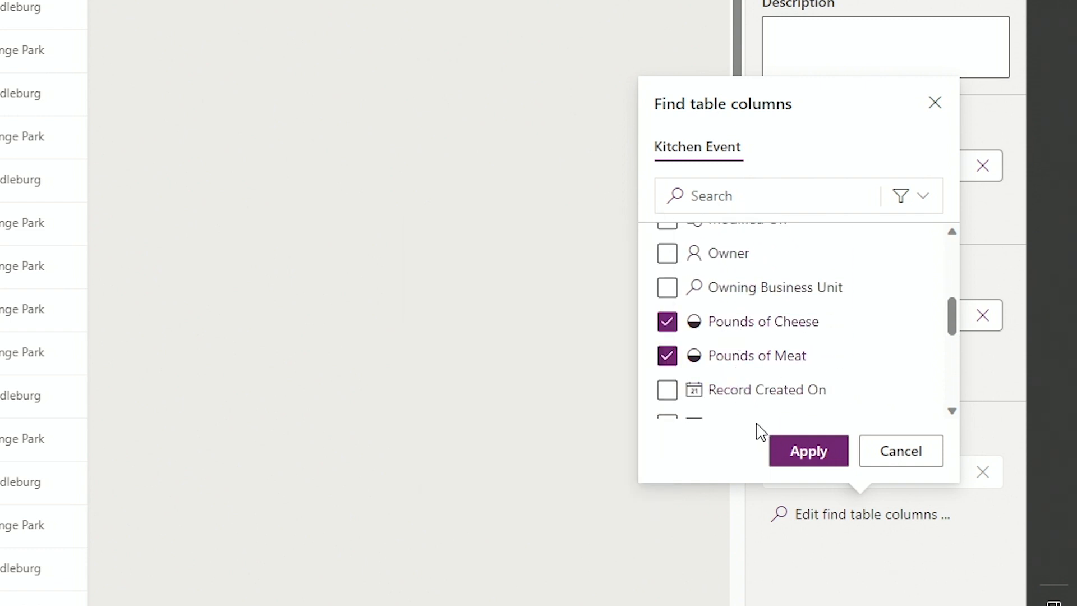
scroll(down, 3)
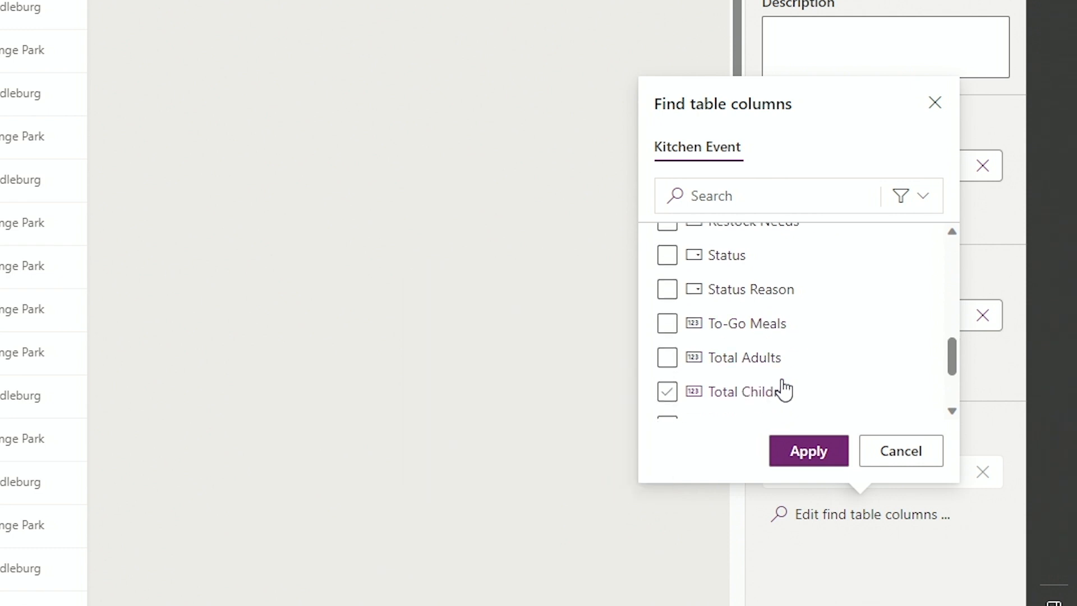
mouse_move(744, 356)
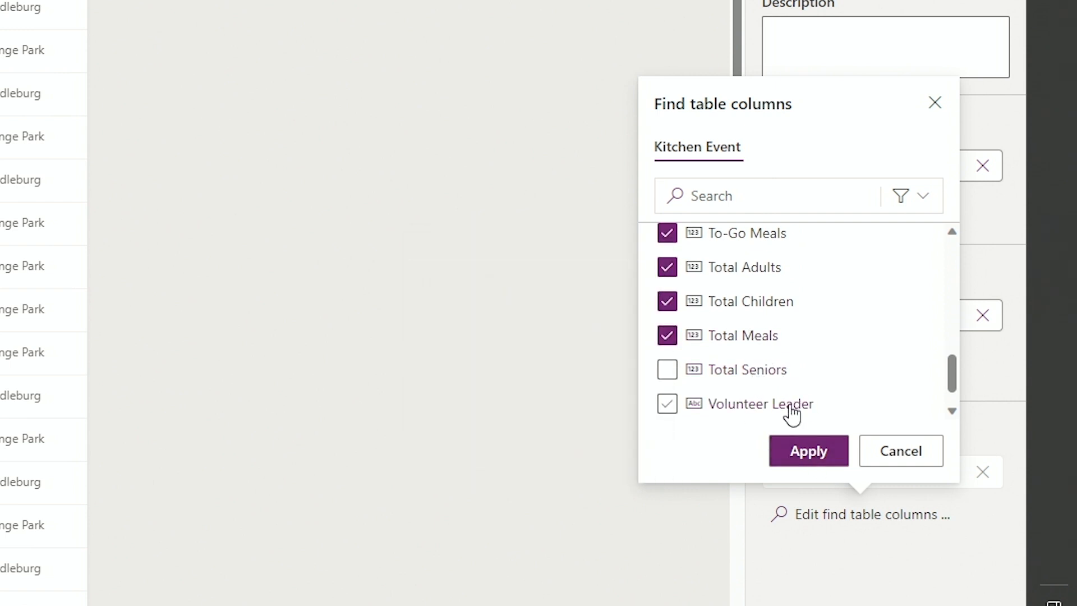
click(807, 451)
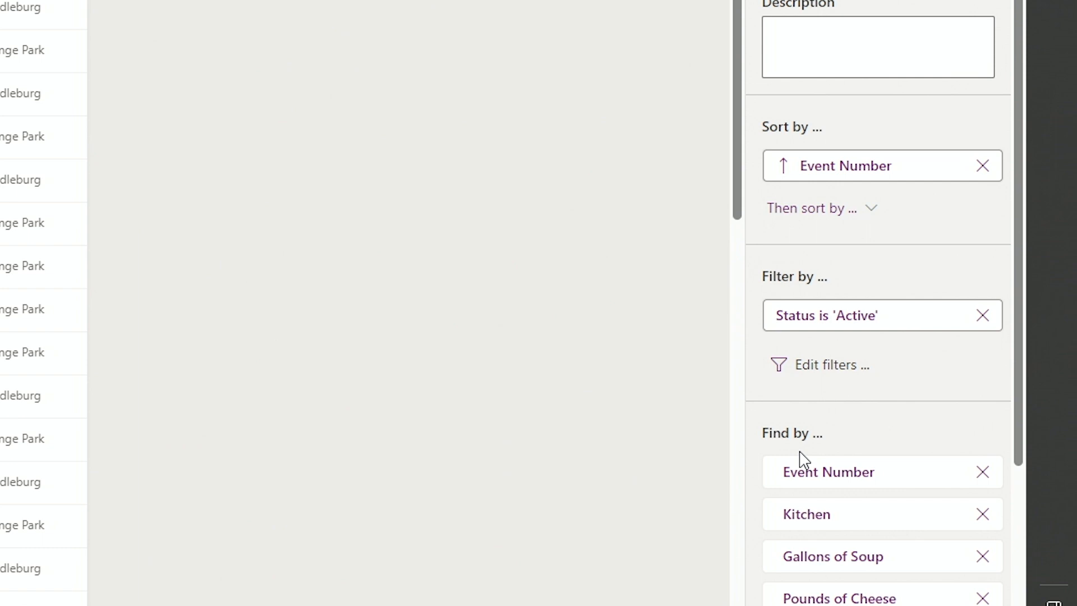
- Save and publish the updated quick find view and return to the views list
scroll(down, 3)
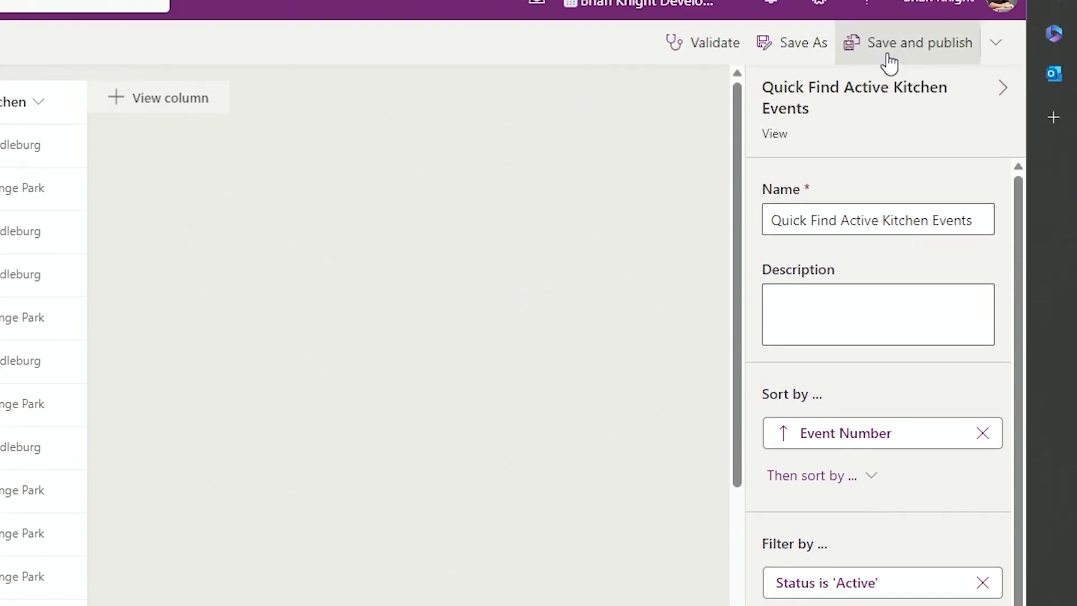
click(919, 42)
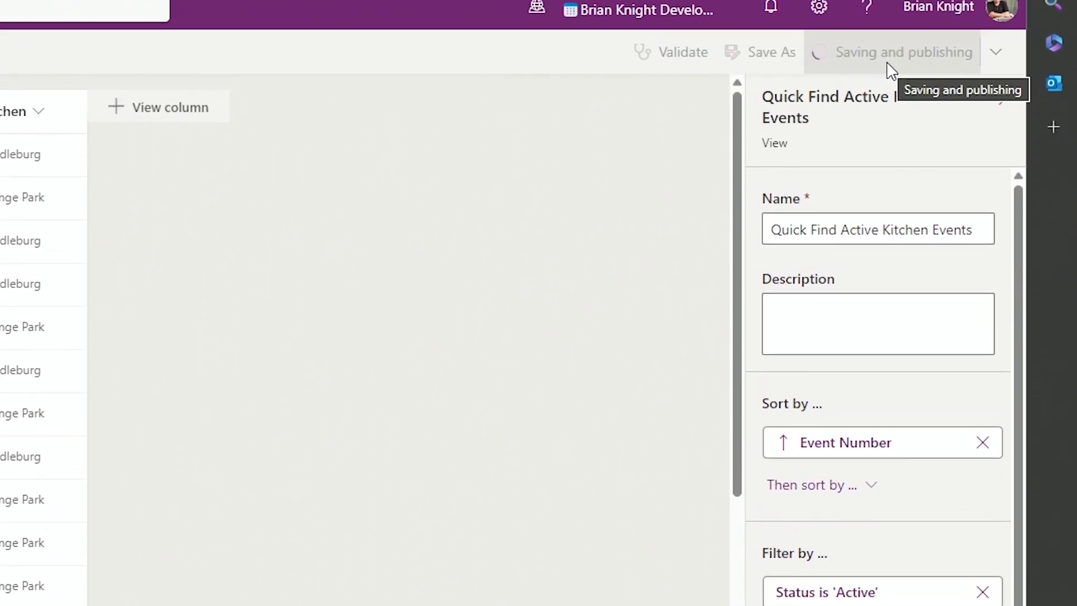
scroll(down, 3)
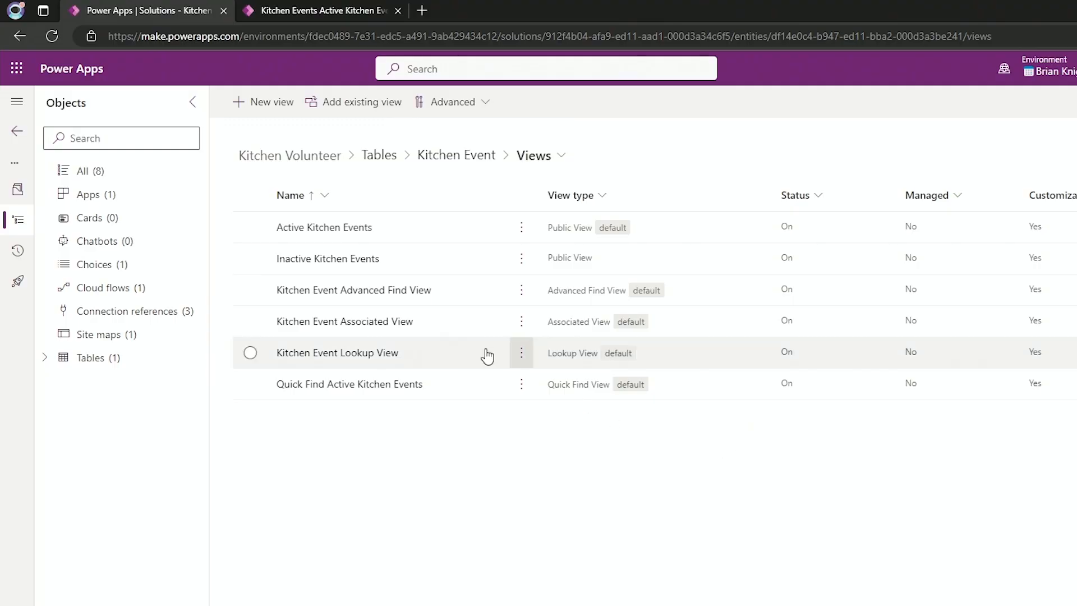
- From the solution Overview's Manage search index, mark Kitchen Event for Dataverse search indexing
click(17, 190)
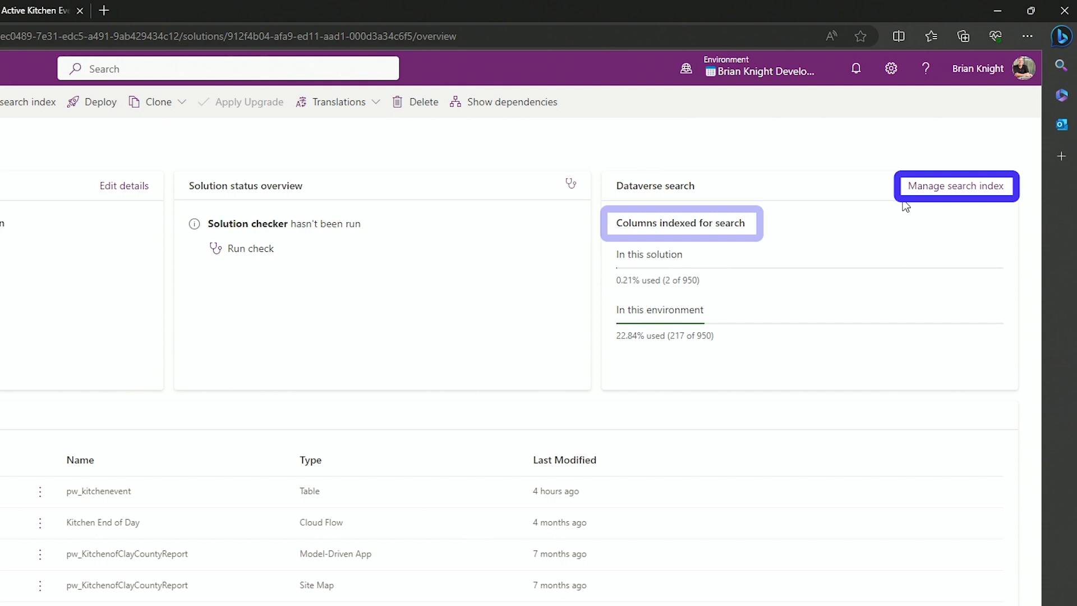
click(955, 185)
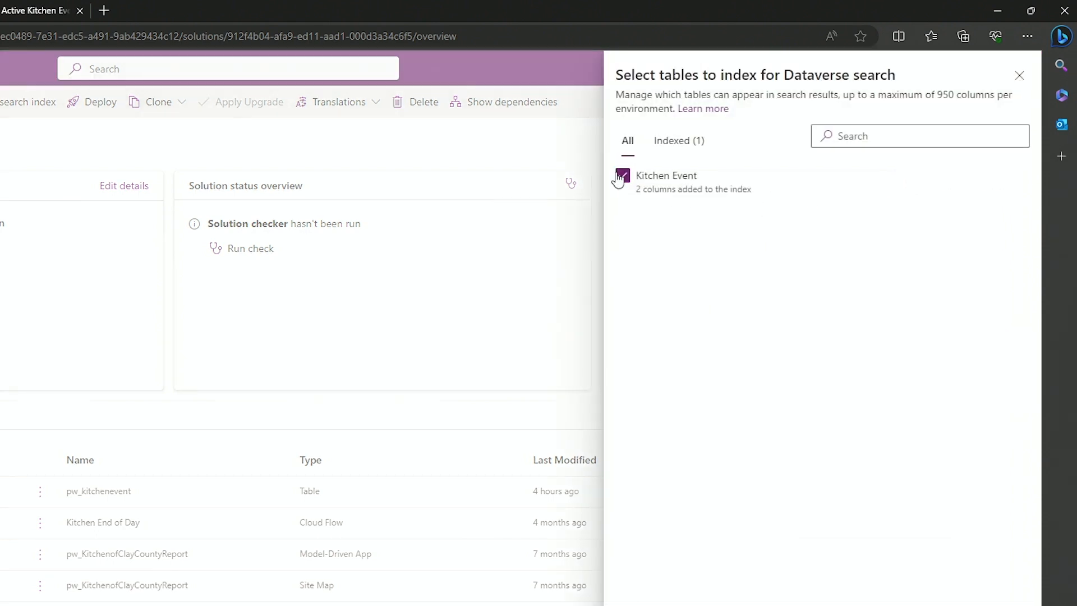
click(622, 175)
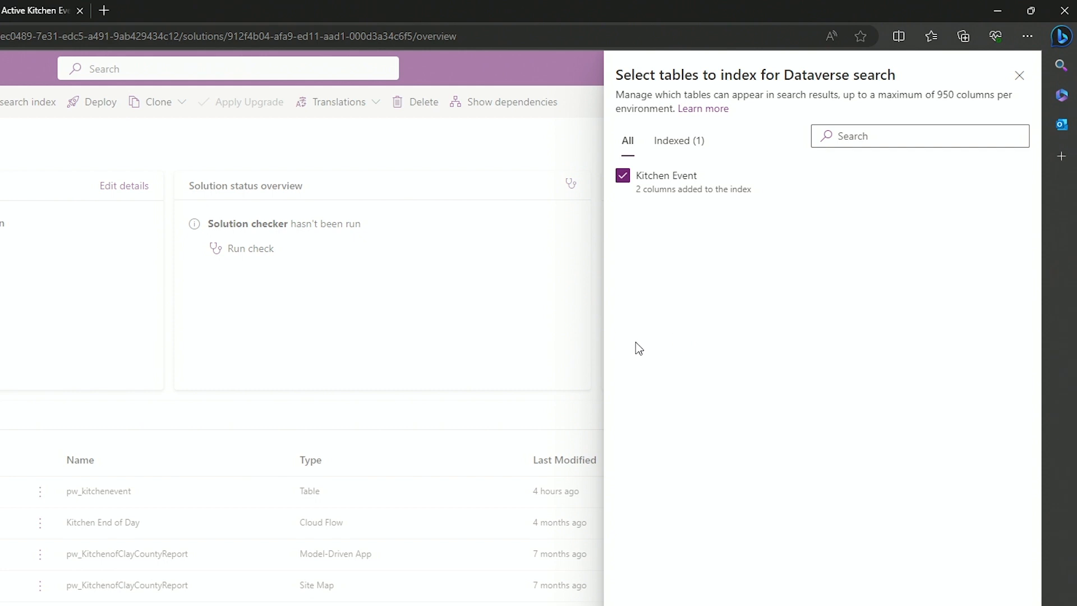
mouse_move(1042, 160)
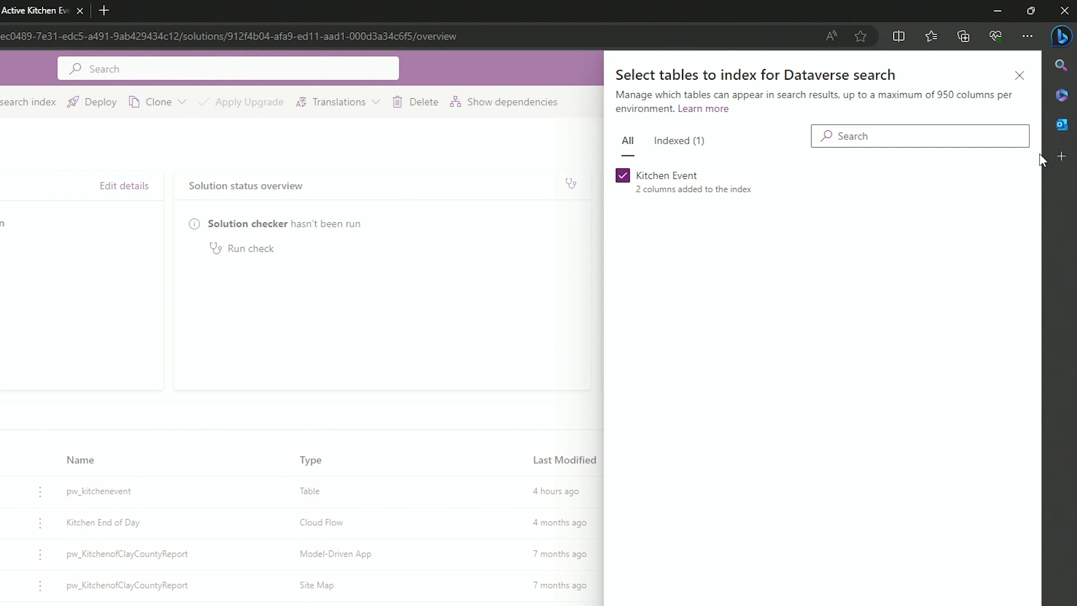
click(1019, 75)
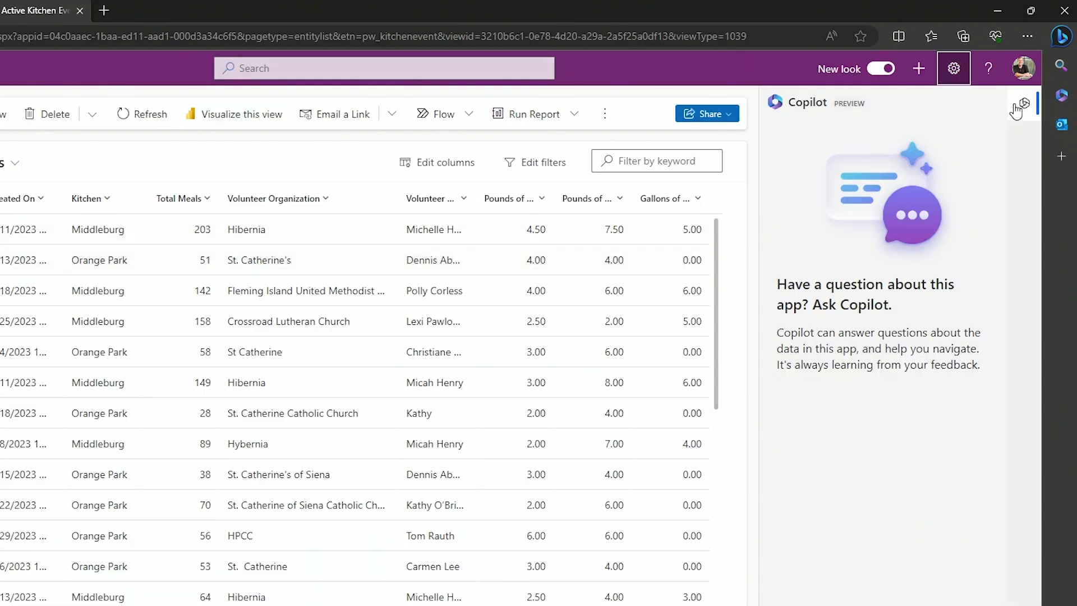
click(655, 161)
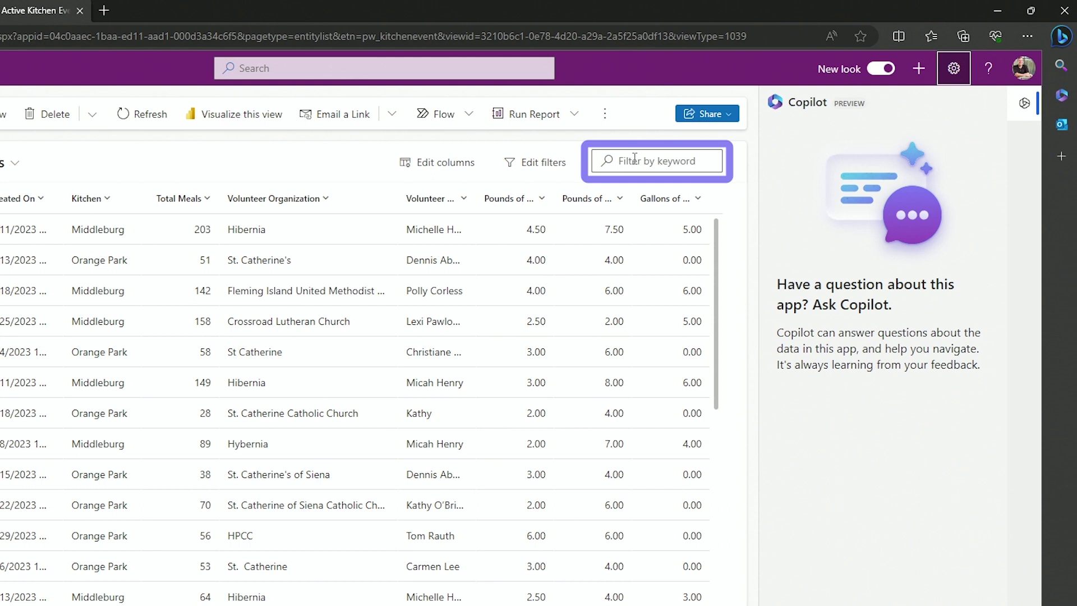
click(383, 68)
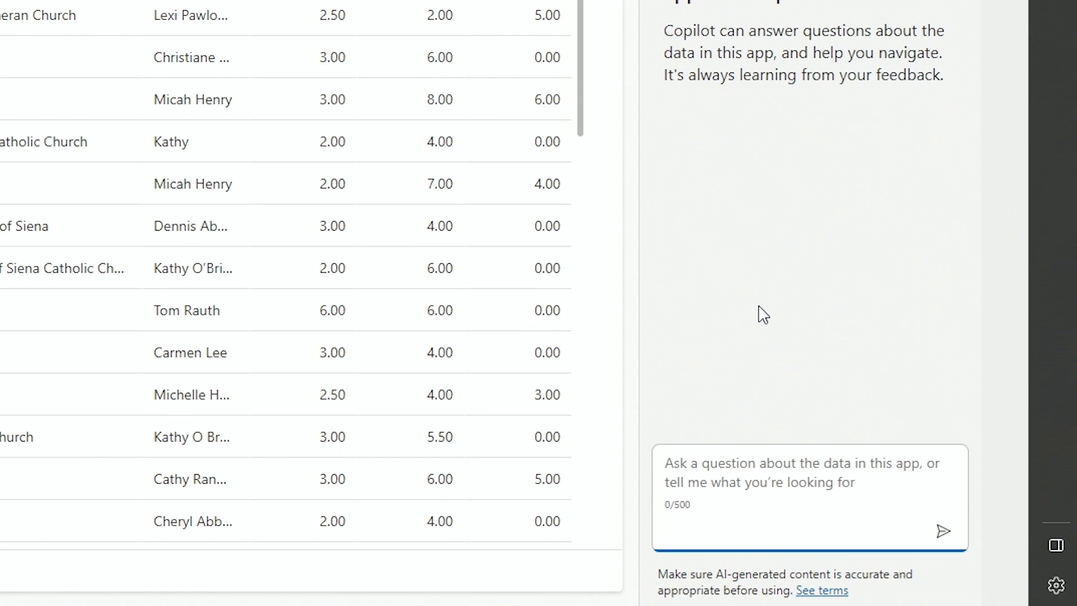
- Ask Copilot 'Average pounds of cheese served' and get the answer 3.13125
click(800, 470)
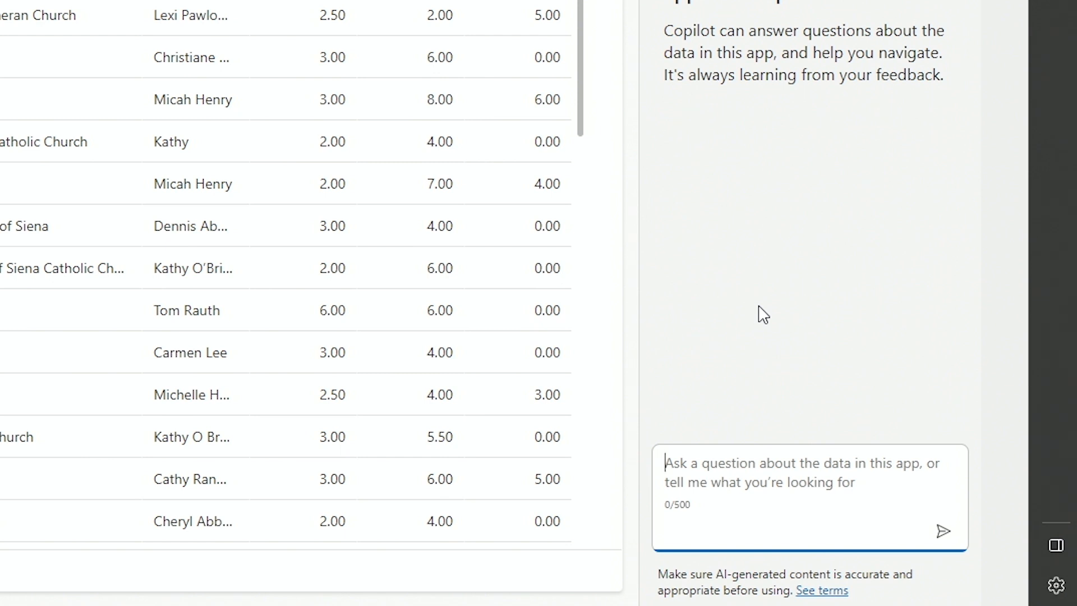
text(Average pounds)
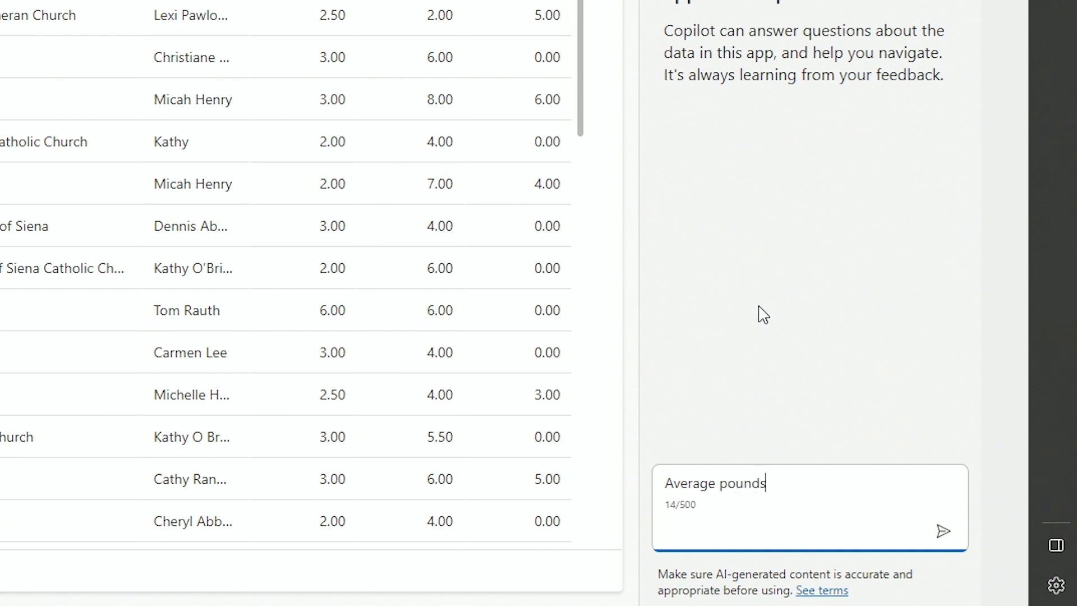
text(of cheese served)
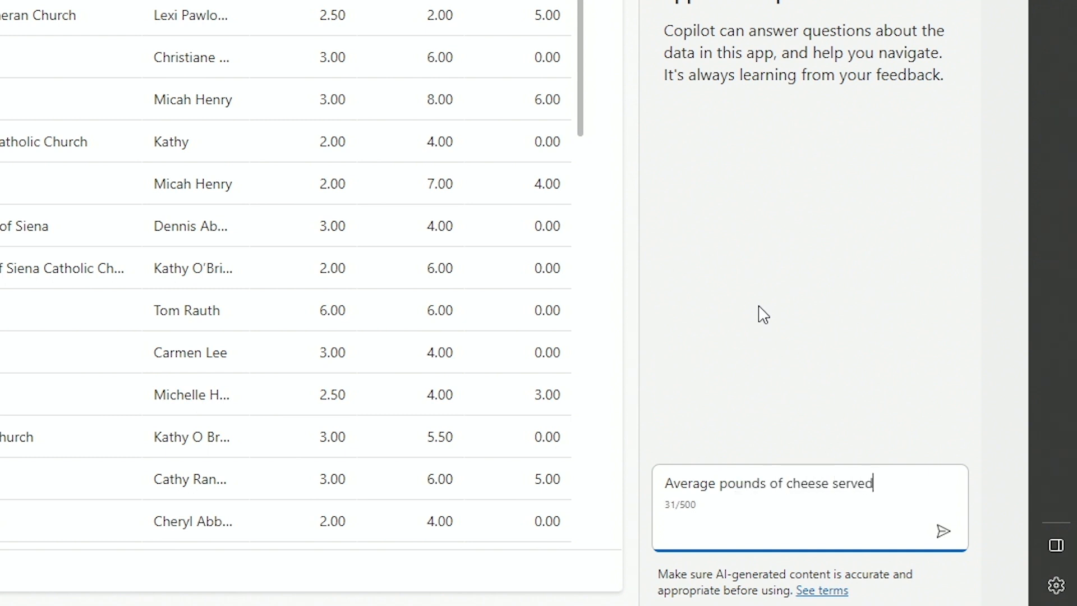
click(943, 530)
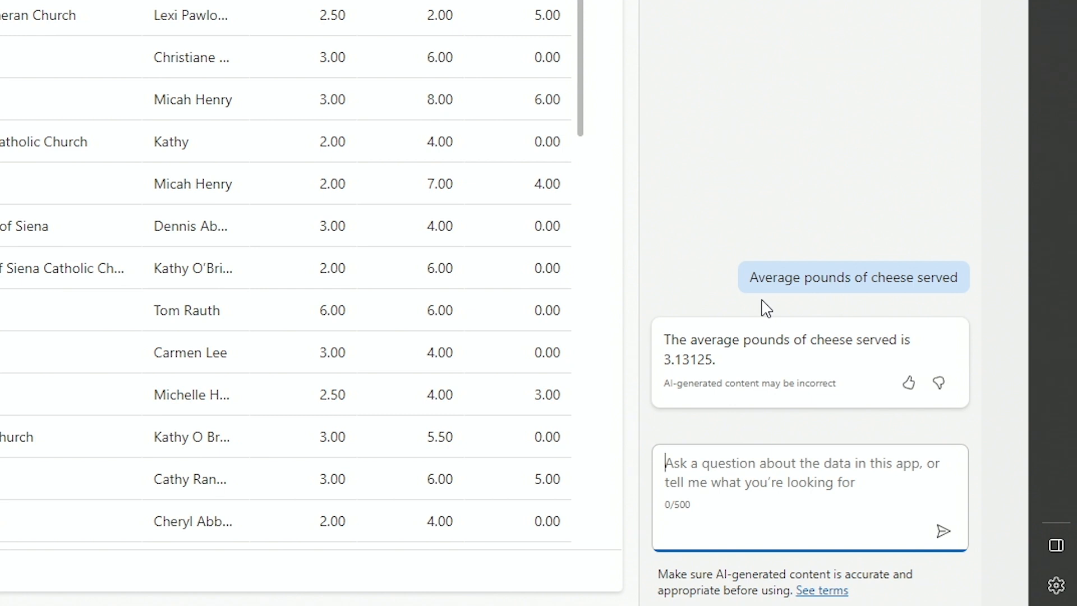
mouse_move(727, 375)
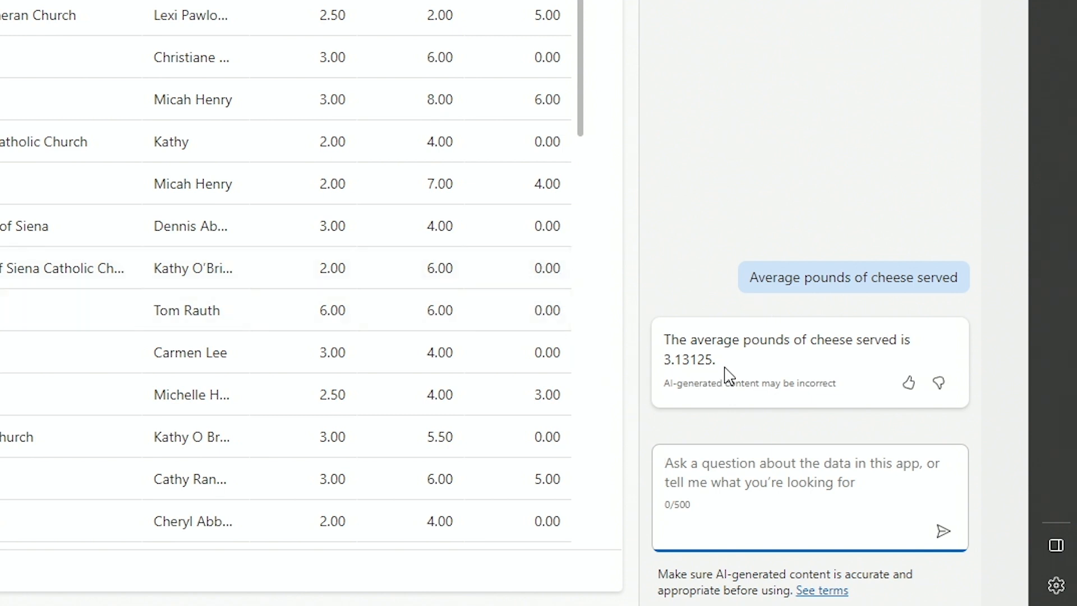
mouse_move(726, 307)
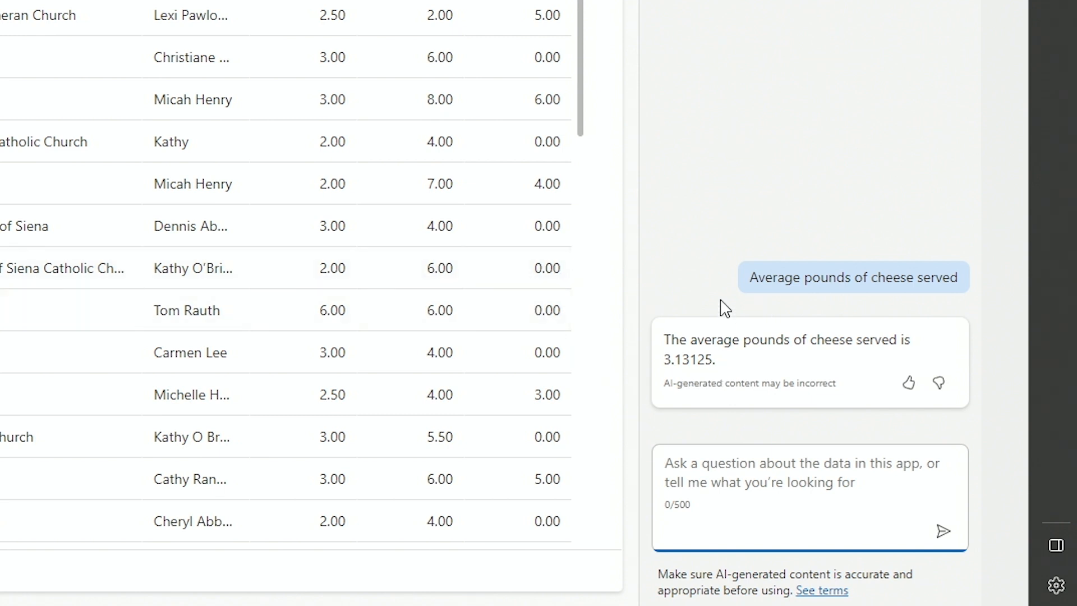
mouse_move(787, 483)
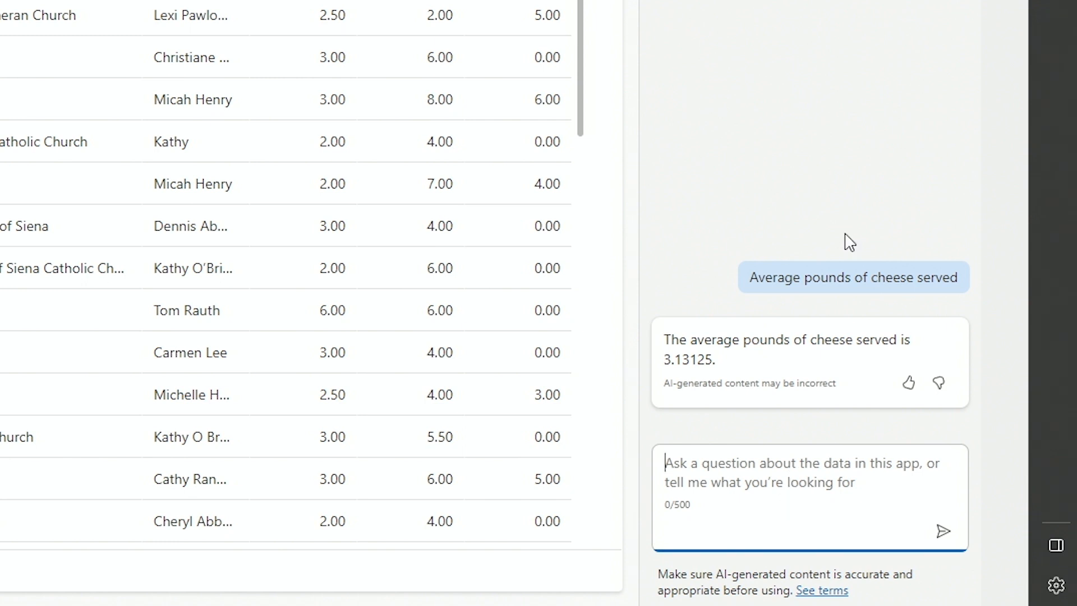
- Ask Copilot 'Average pounds of cheese served grouped by kitchen' for per-kitchen averages
text(Average pounds of)
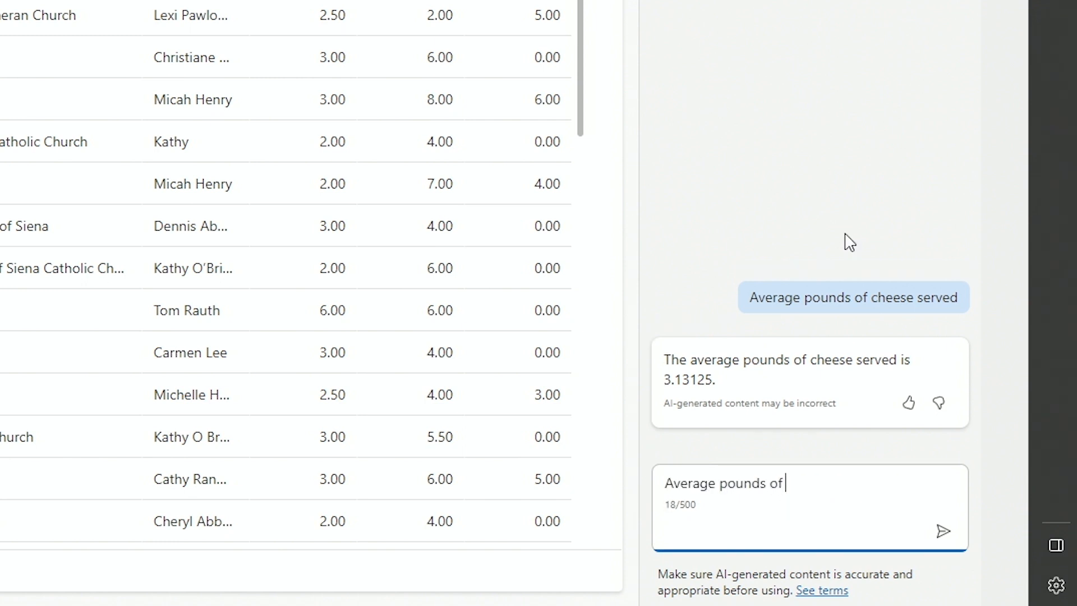
text(cheese served)
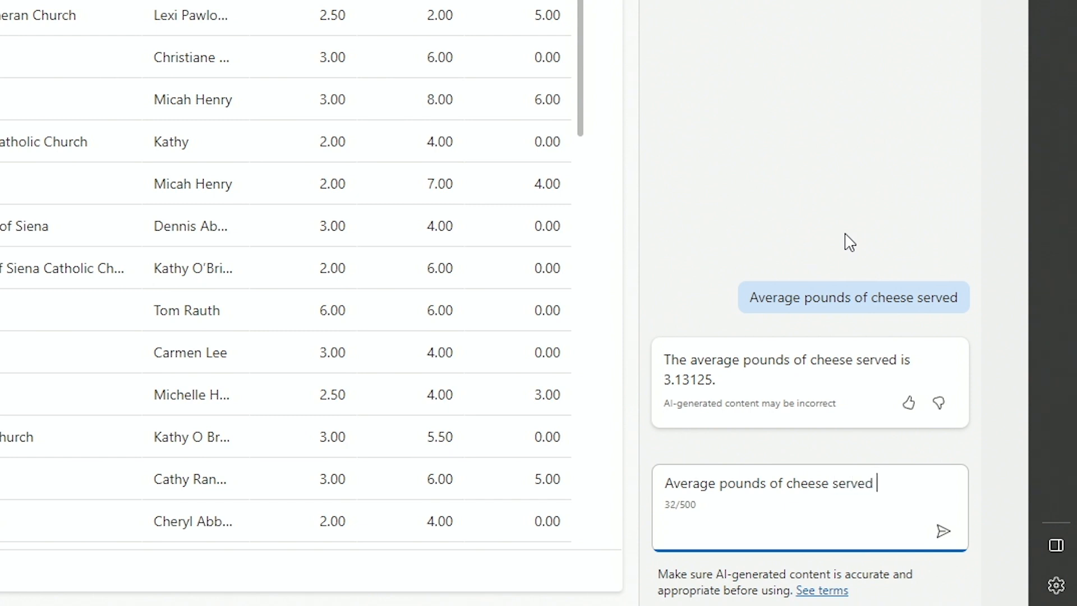
text(group)
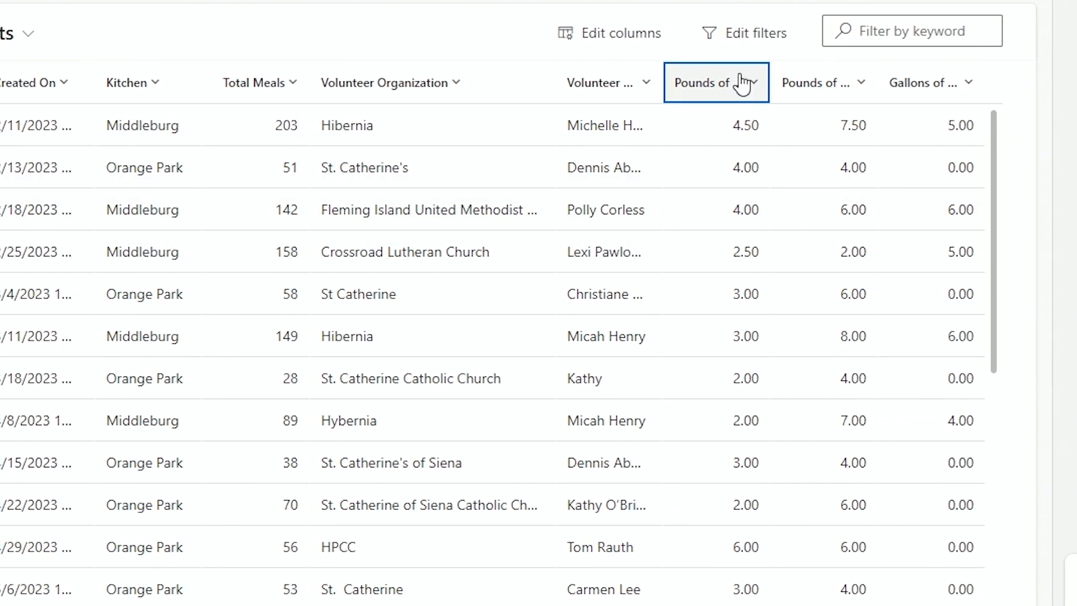
text(Average pounds of cheese served grouped by kitchen)
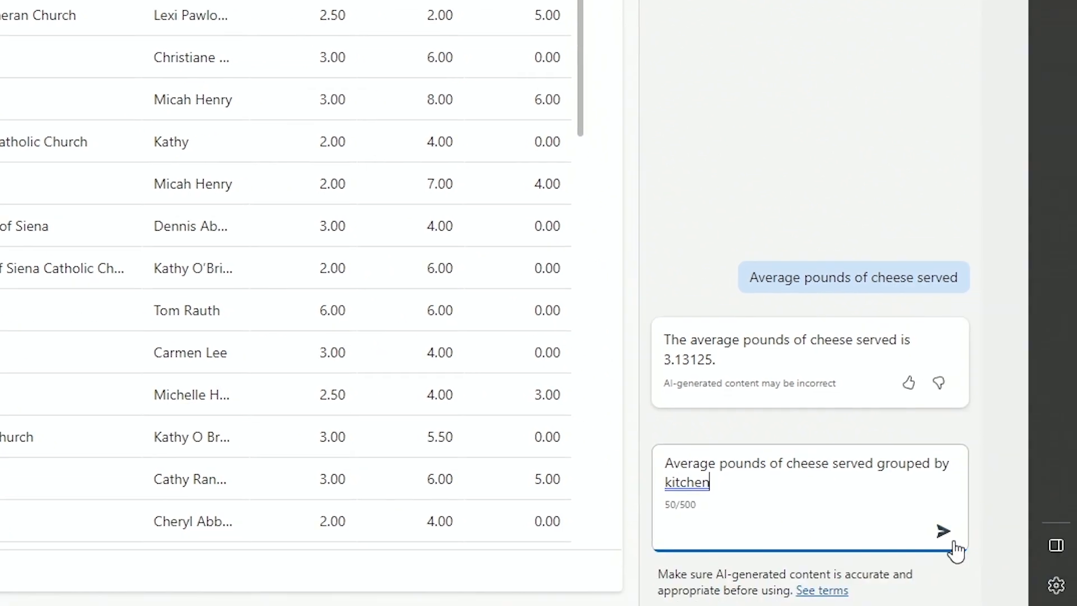
click(942, 530)
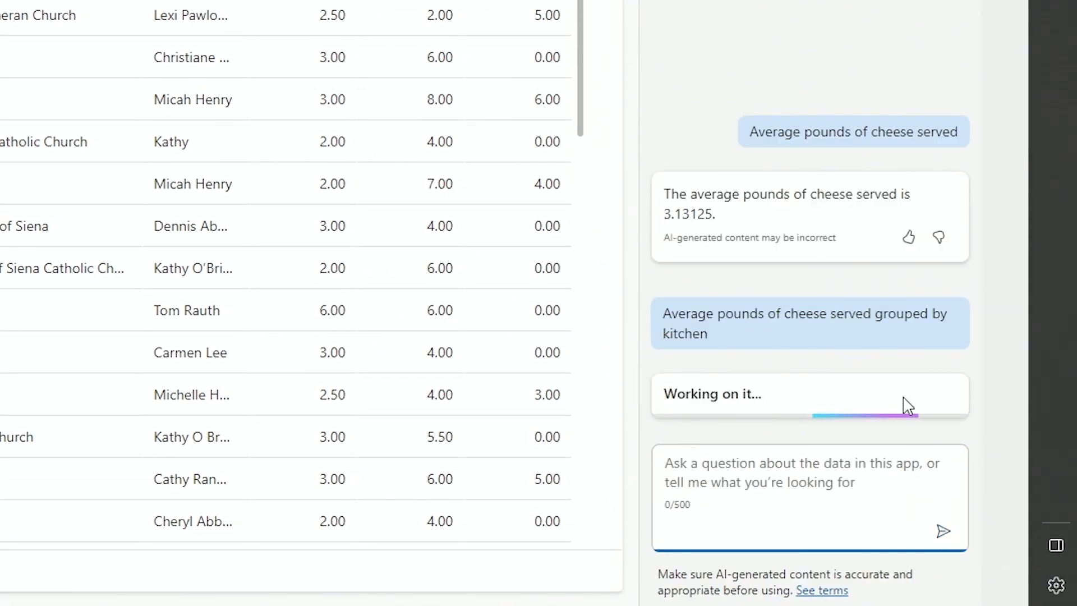
click(907, 237)
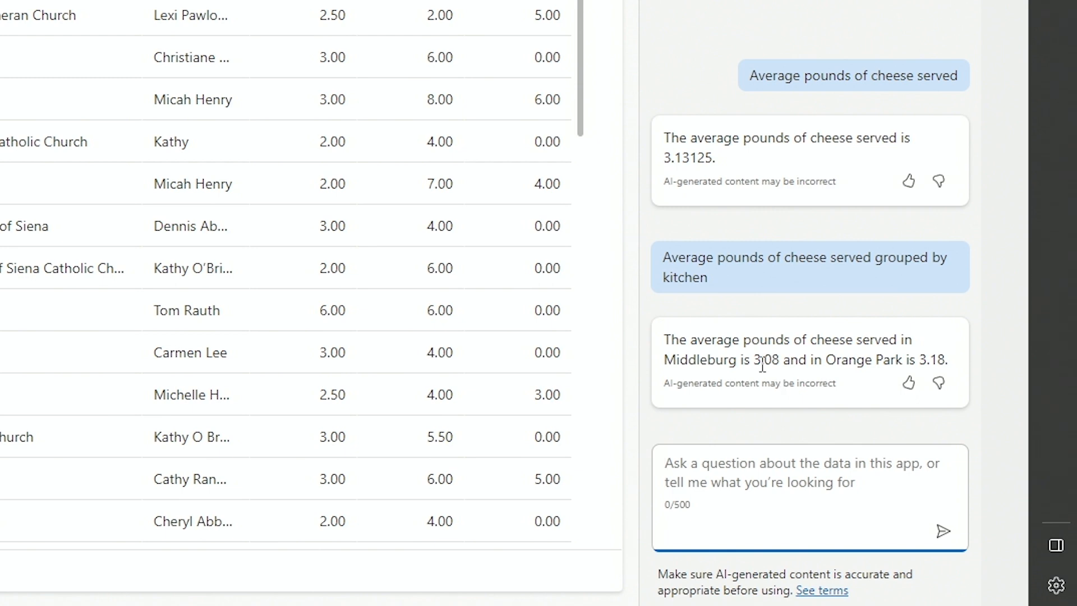
mouse_move(788, 364)
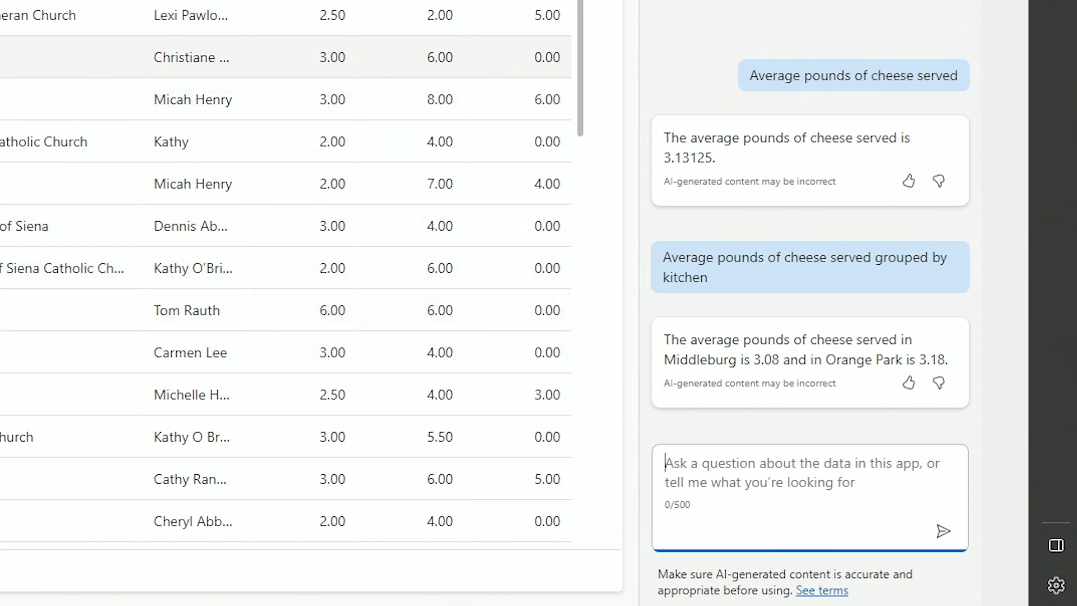
mouse_move(748, 478)
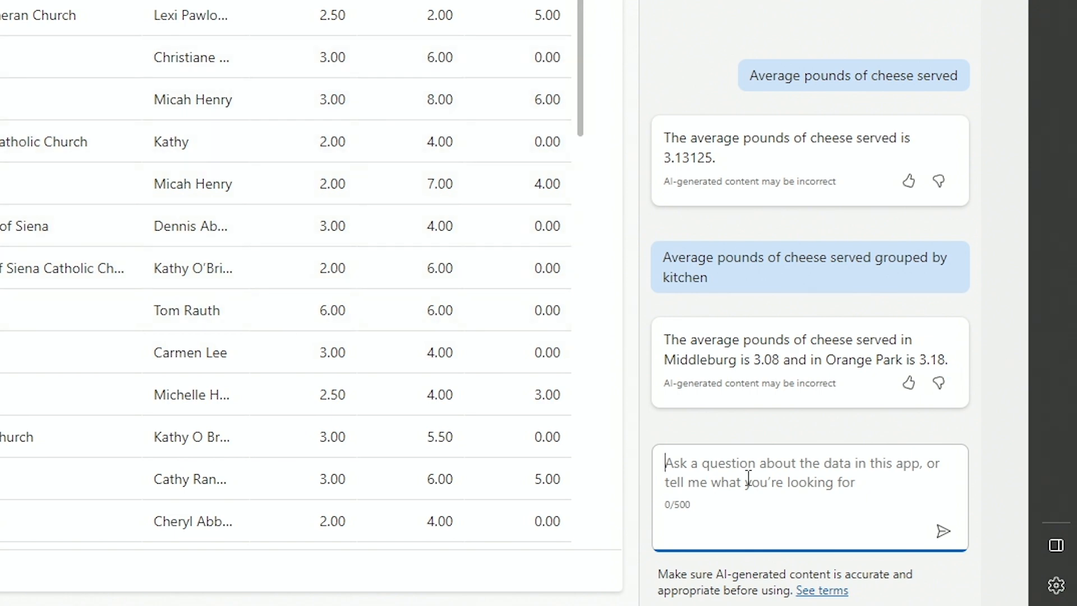
- Reword the question as 'by Kitchen', confirming Middleburg 3.08 and Orange Park 3.18
text(Average pounds of cheese served grouped by ki)
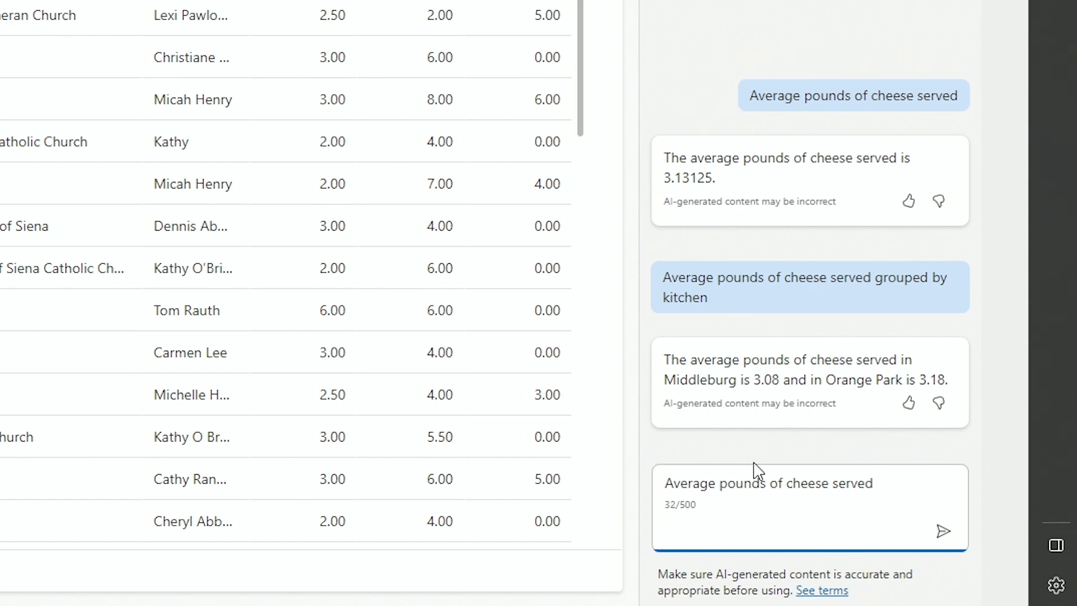
text(by)
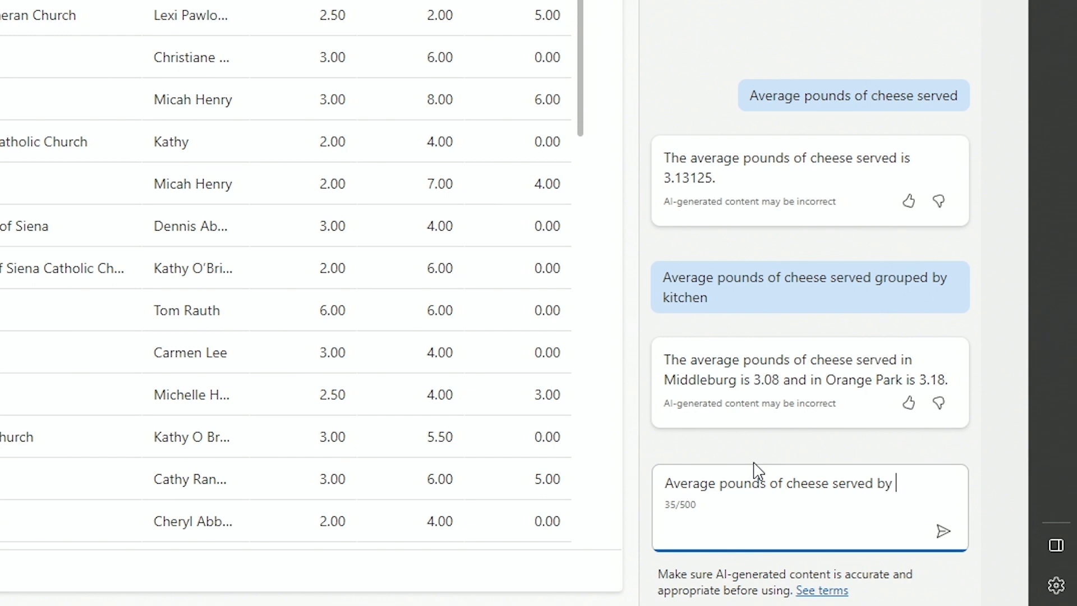
click(942, 531)
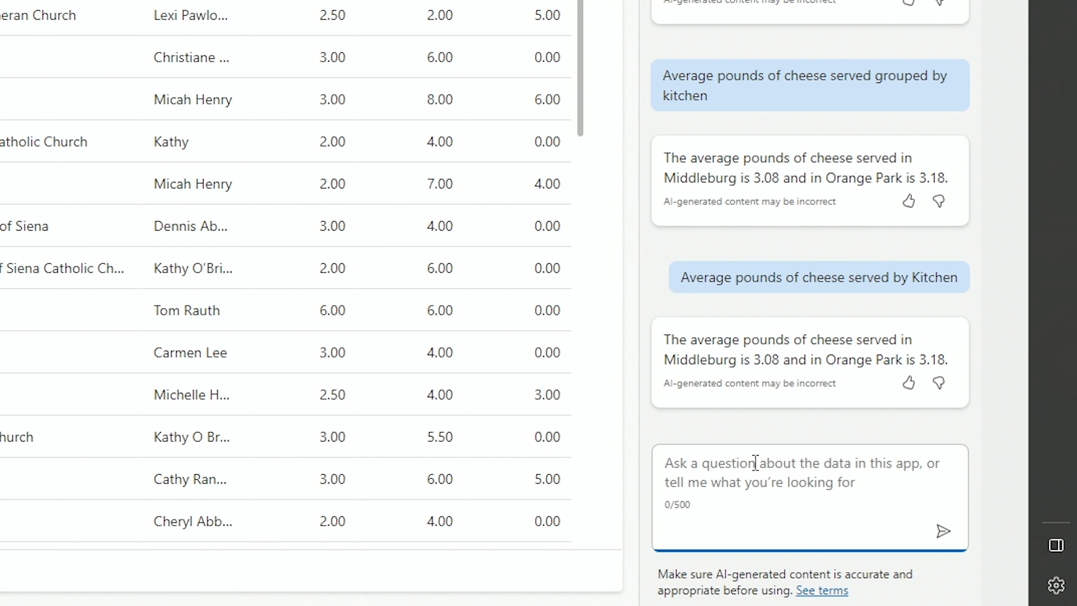
mouse_move(738, 473)
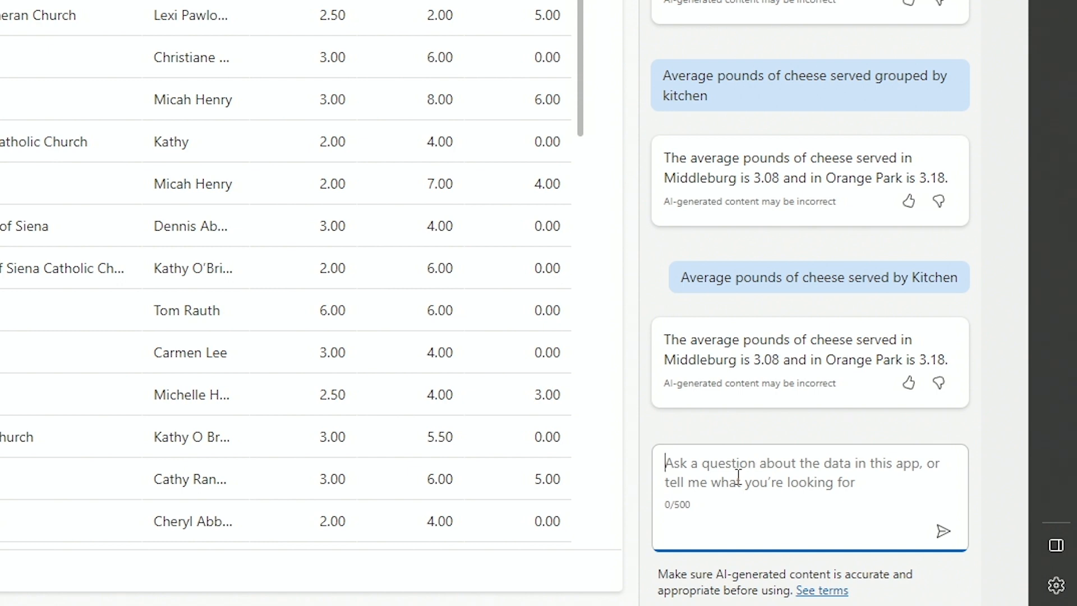
mouse_move(813, 295)
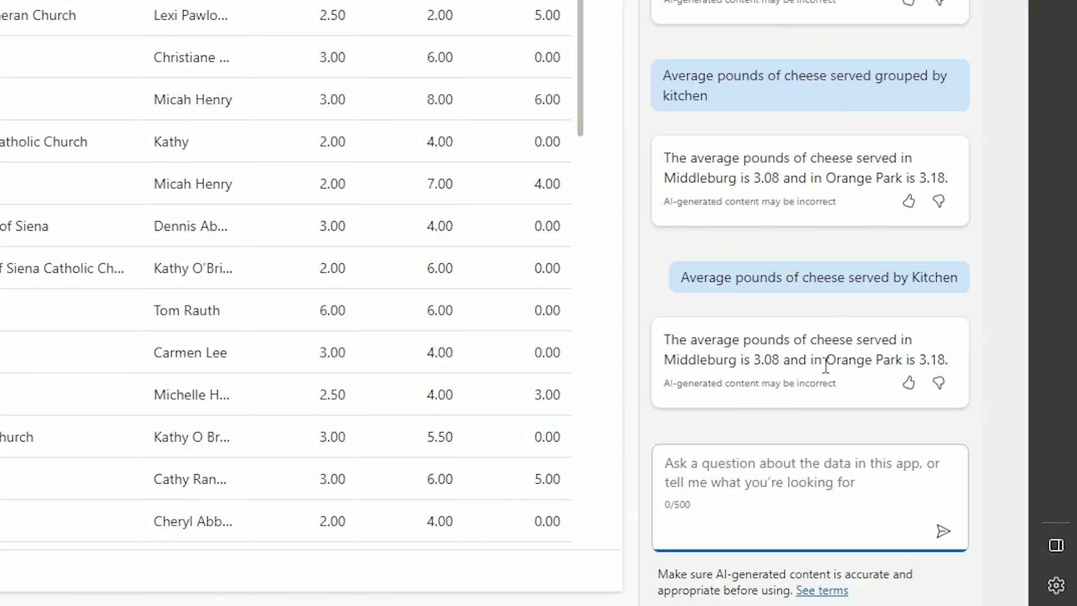
mouse_move(867, 362)
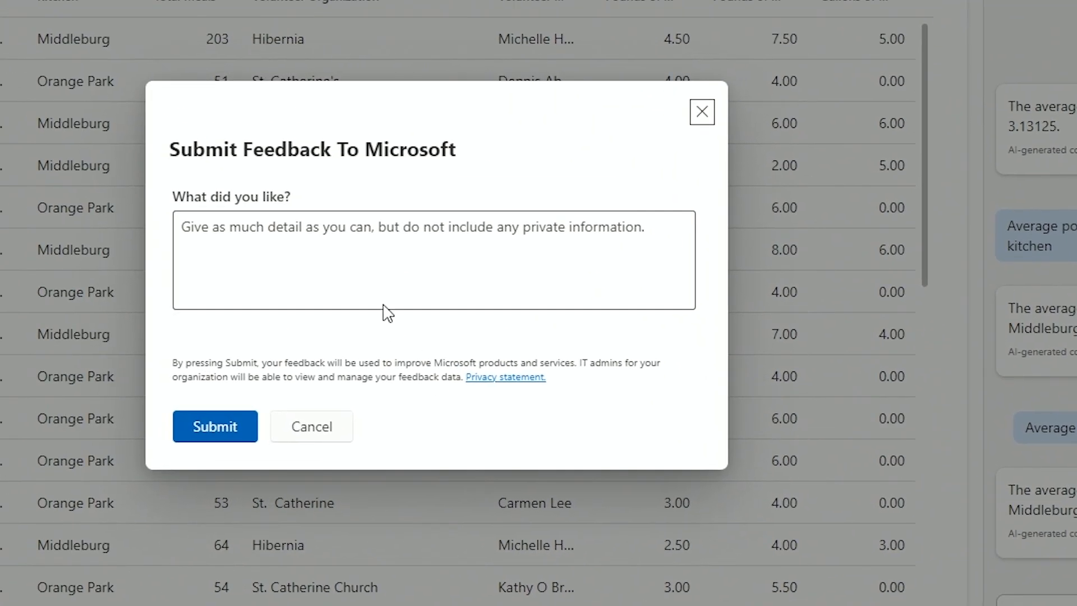
- Submit the thumbs-up feedback to Microsoft and return to the Copilot chat
click(214, 427)
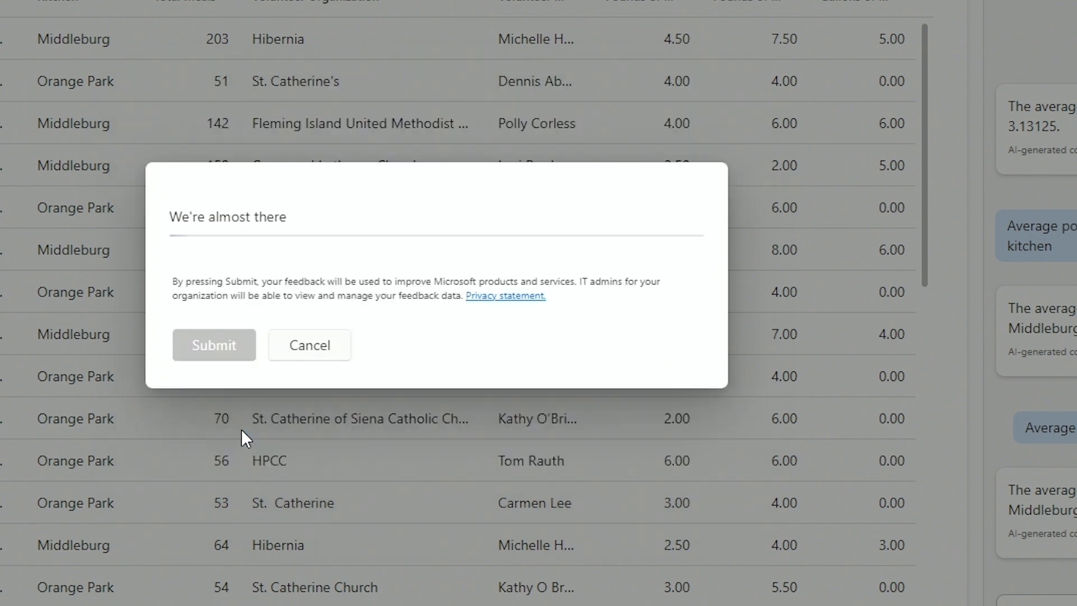
click(310, 344)
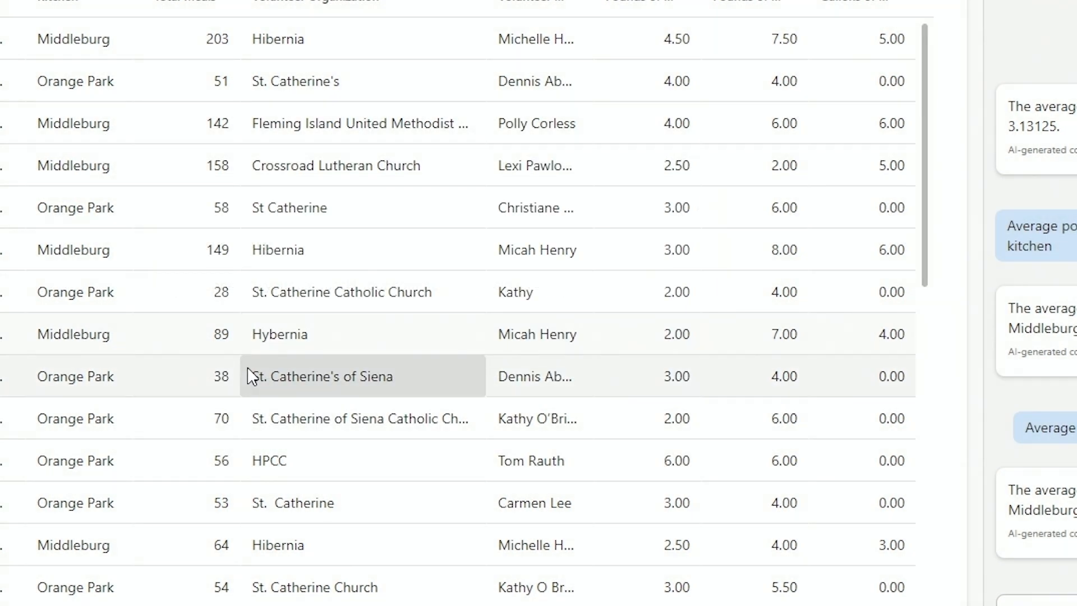
click(907, 382)
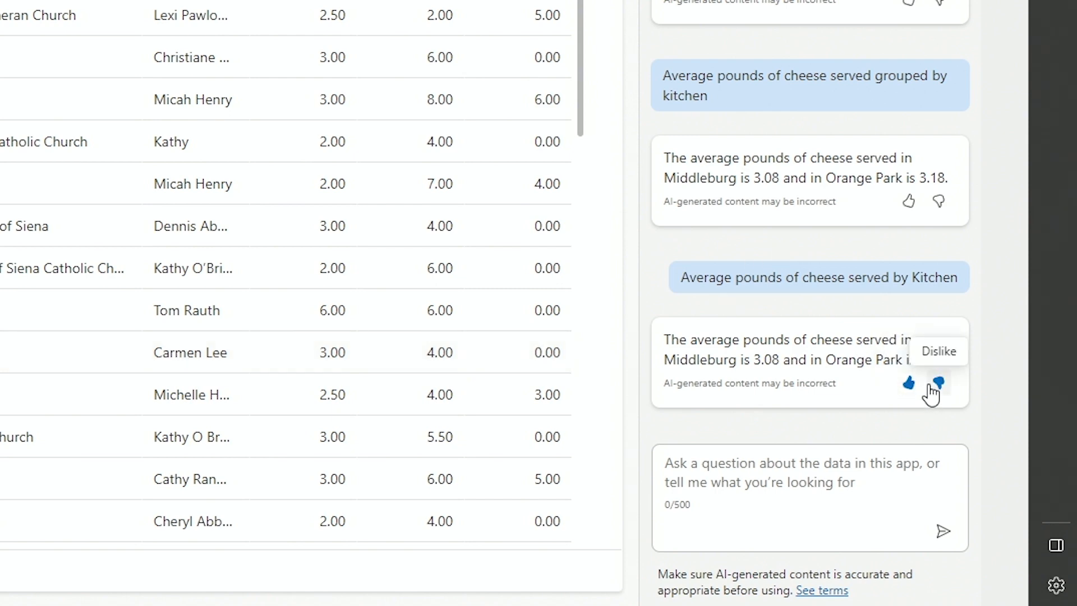
click(908, 384)
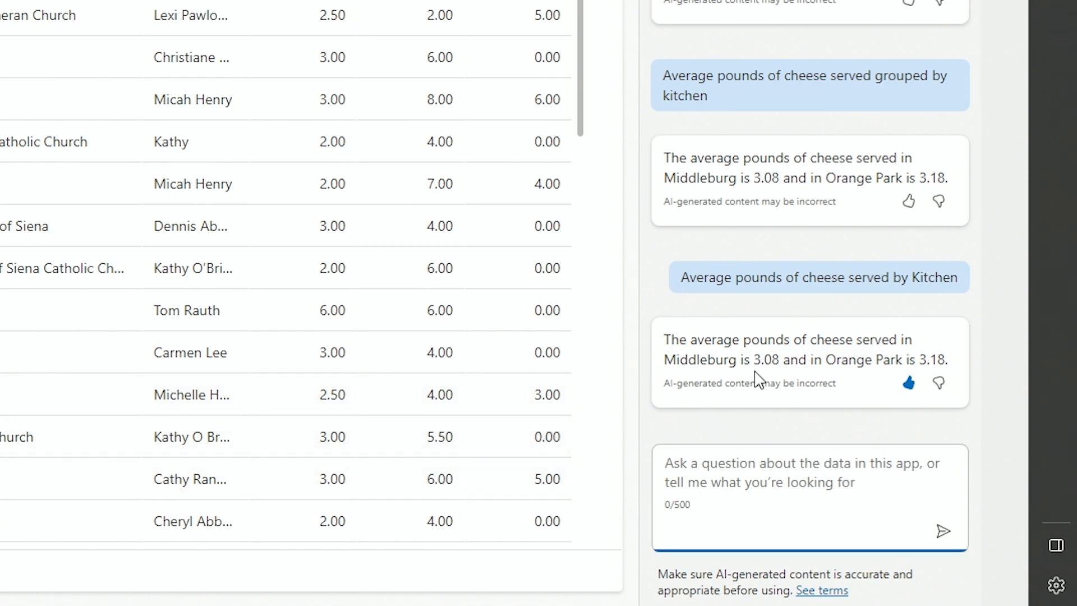
- Ask Copilot 'Which volunteer organization has the most rows', answered Hibernia with 6 rows
text(Which vo)
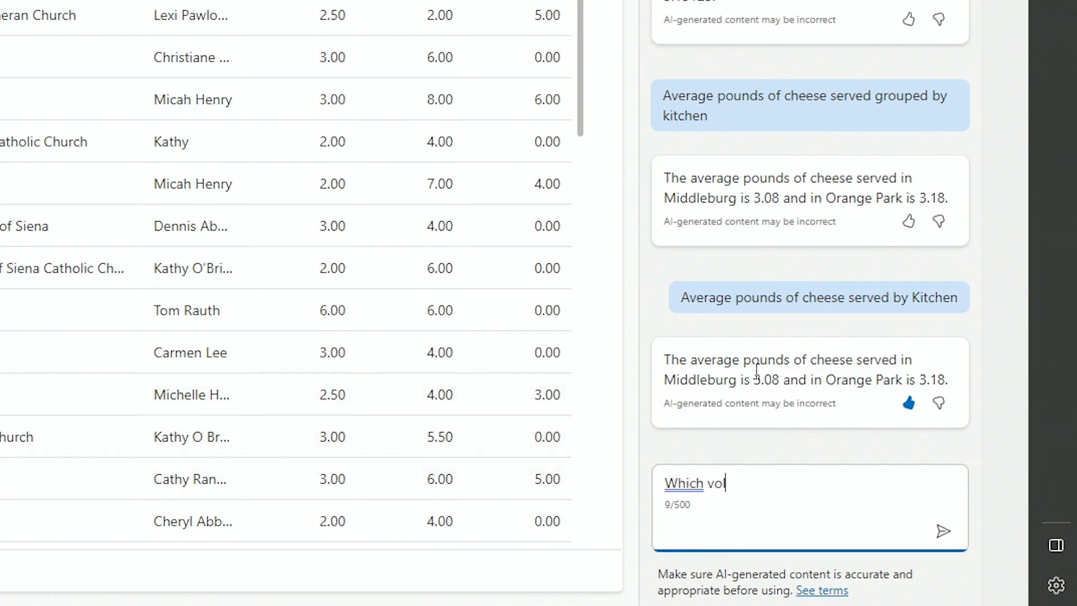
text(lunteer organization)
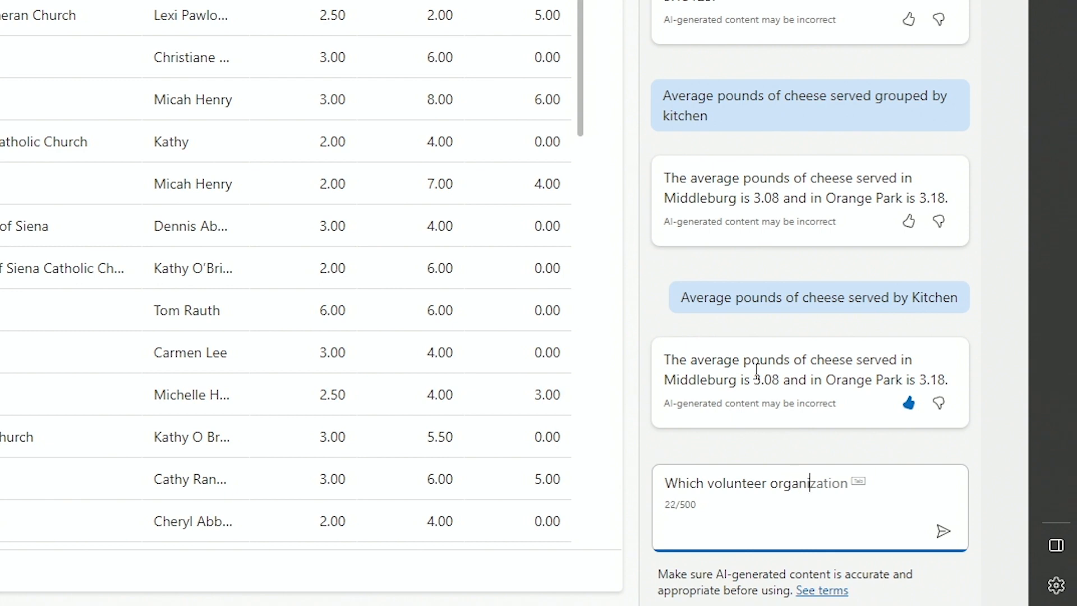
text(has the most row)
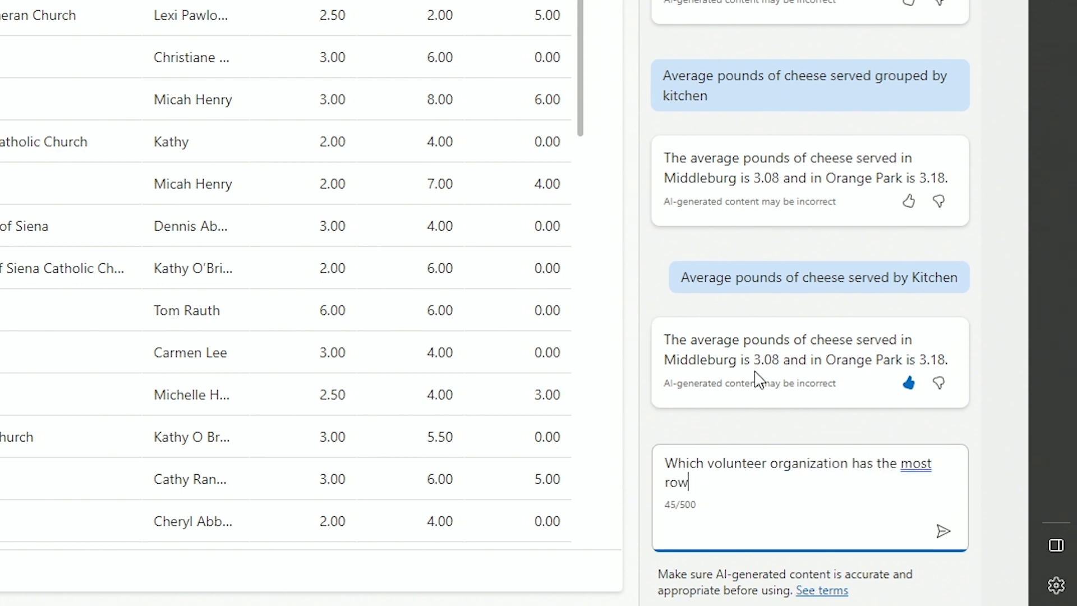
click(943, 531)
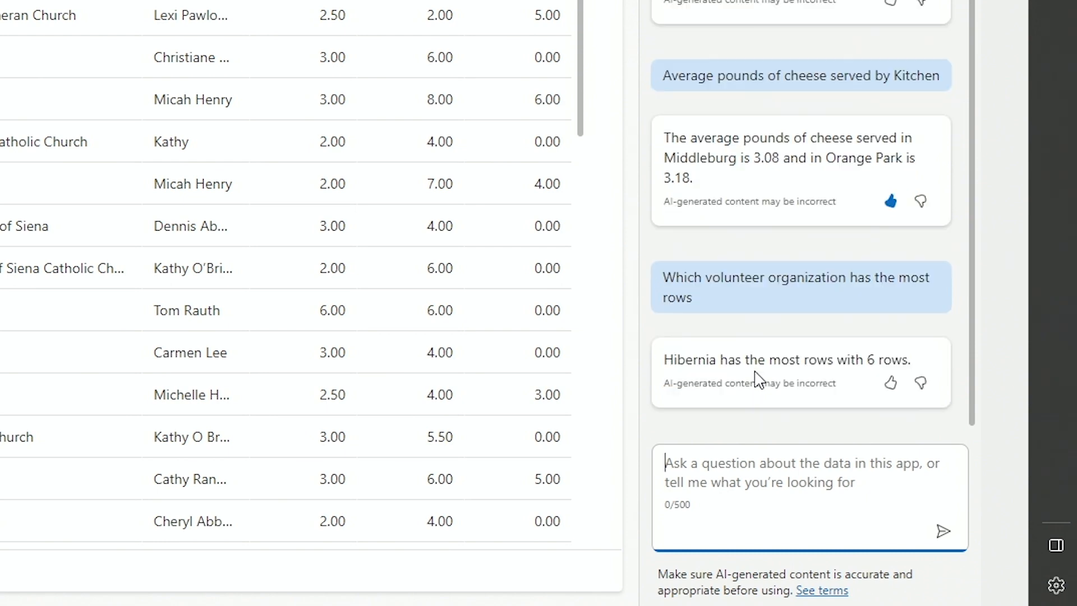
mouse_move(657, 360)
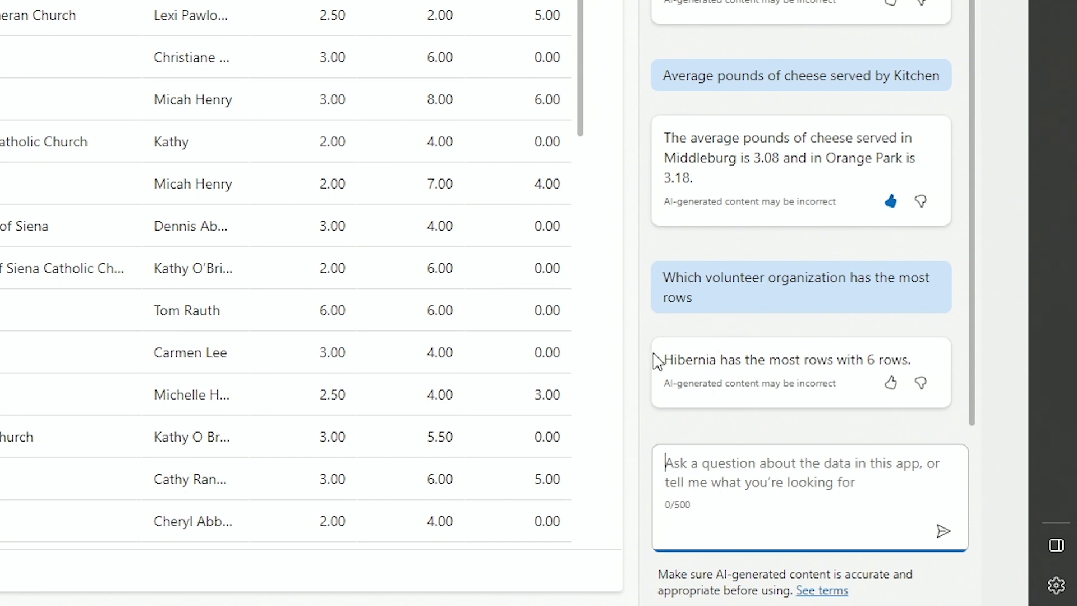
mouse_move(700, 387)
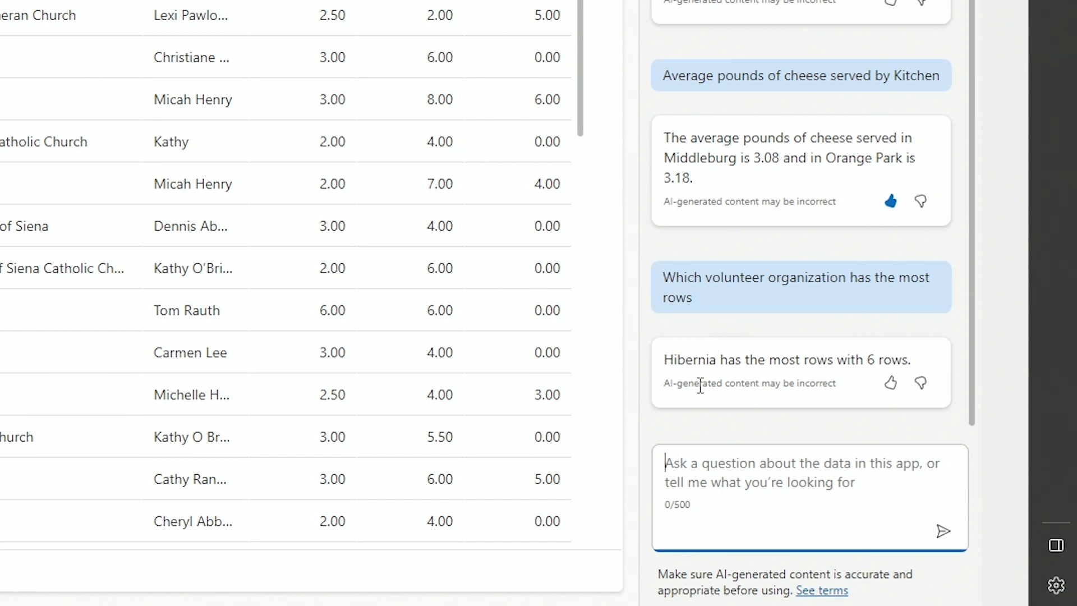
mouse_move(729, 361)
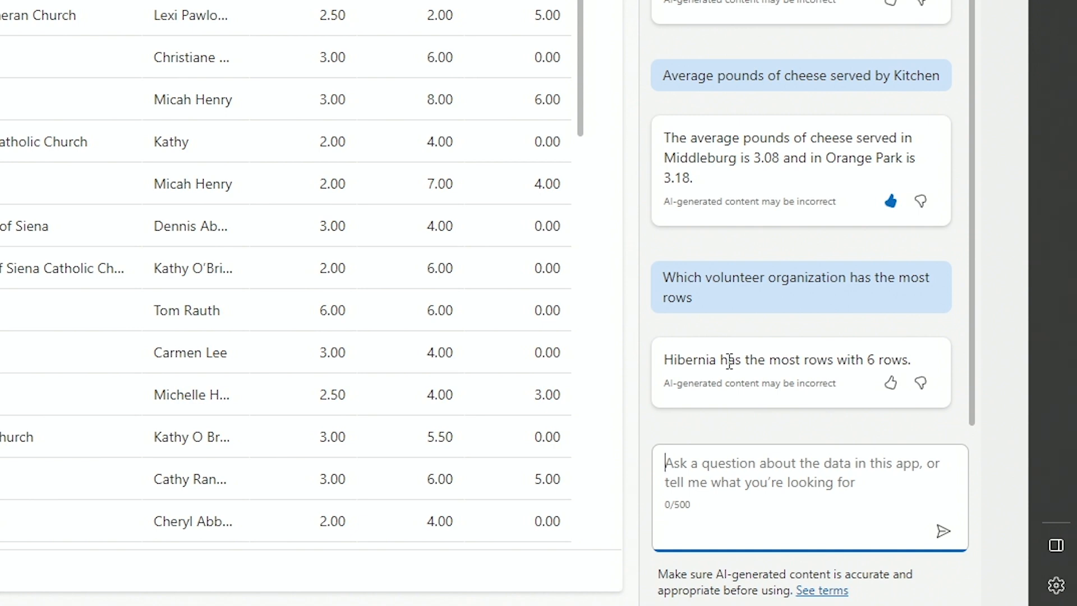
- Ask Copilot 'Which volunteer organization has served the most', answered Hibernia
text(Which volunte)
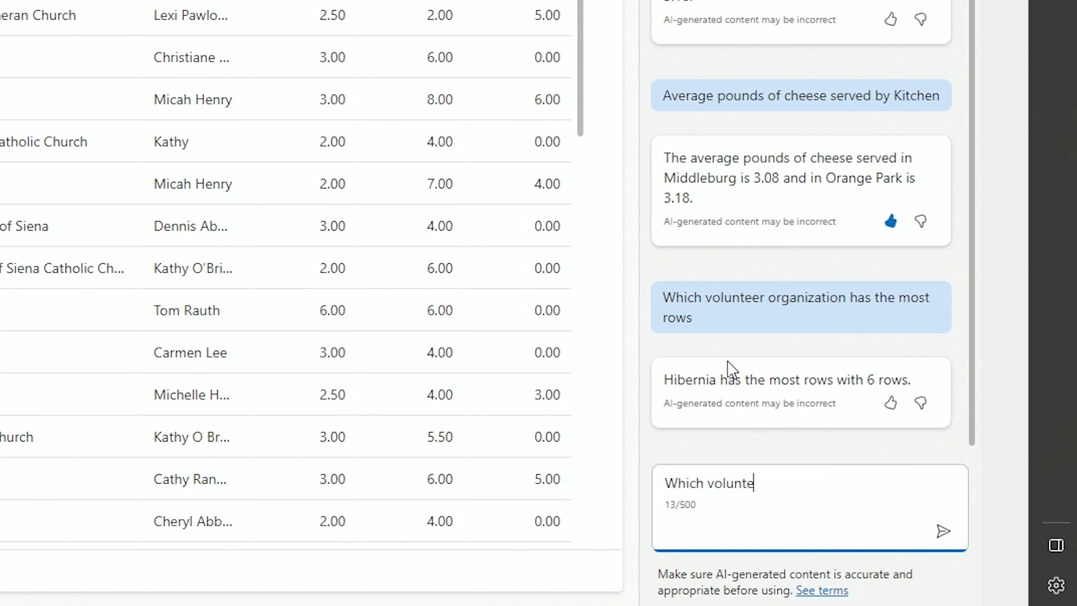
text(er organization has)
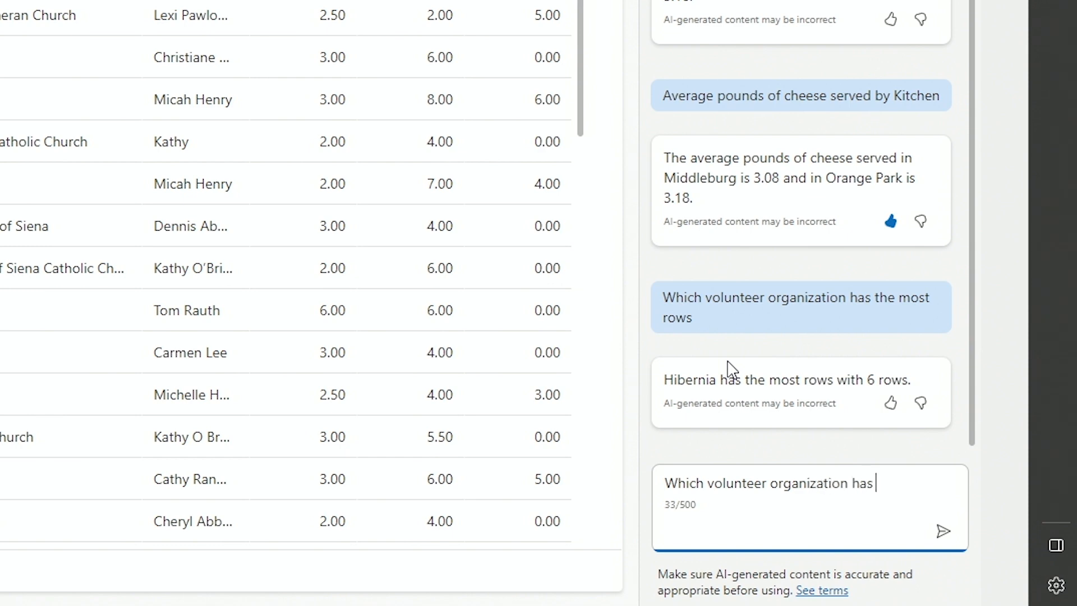
click(942, 530)
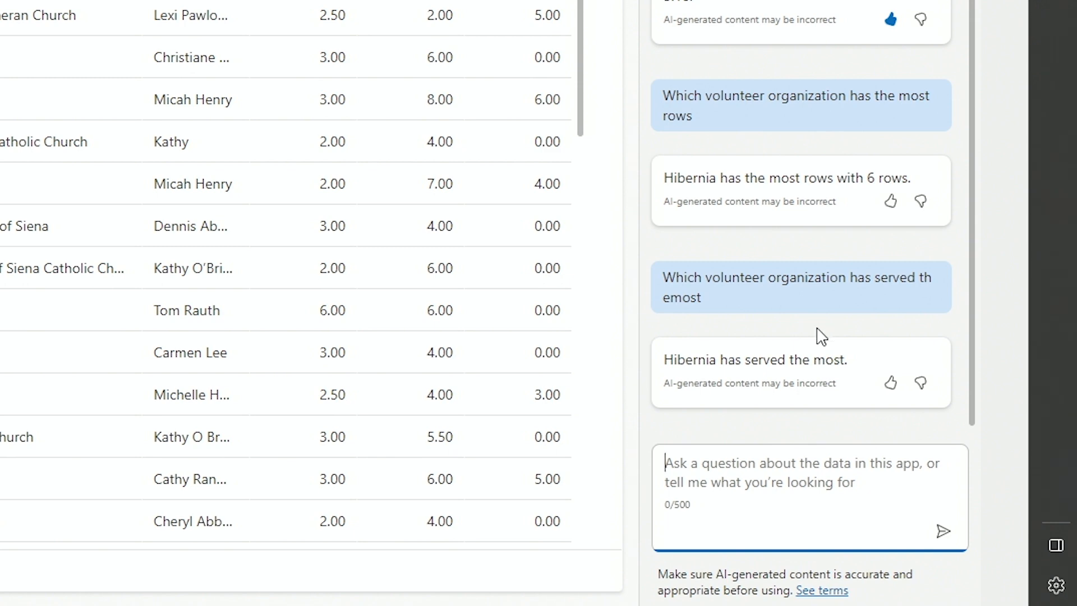
mouse_move(793, 353)
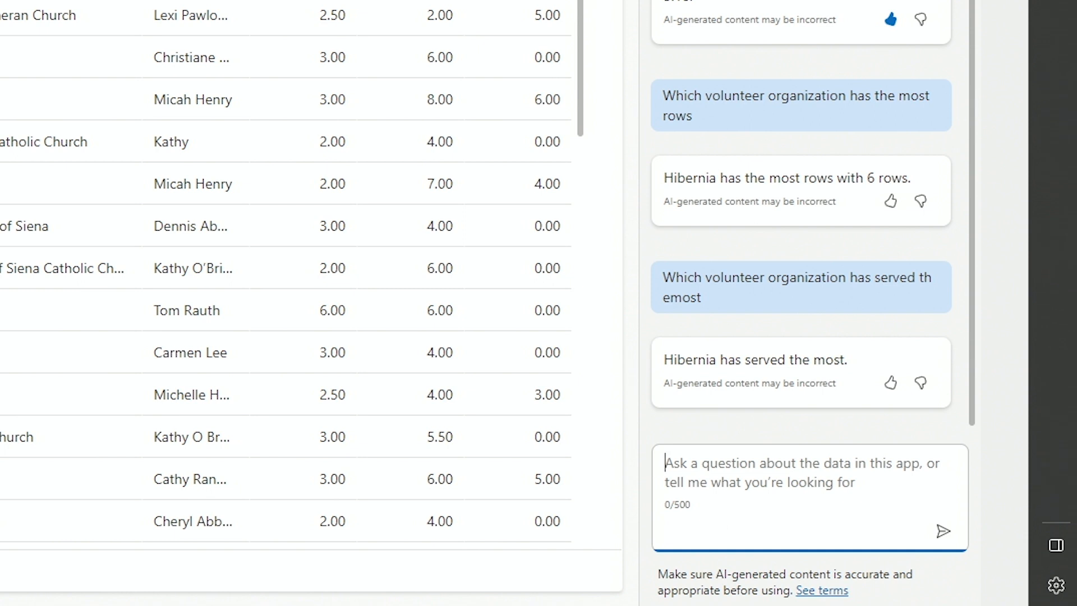
mouse_move(644, 488)
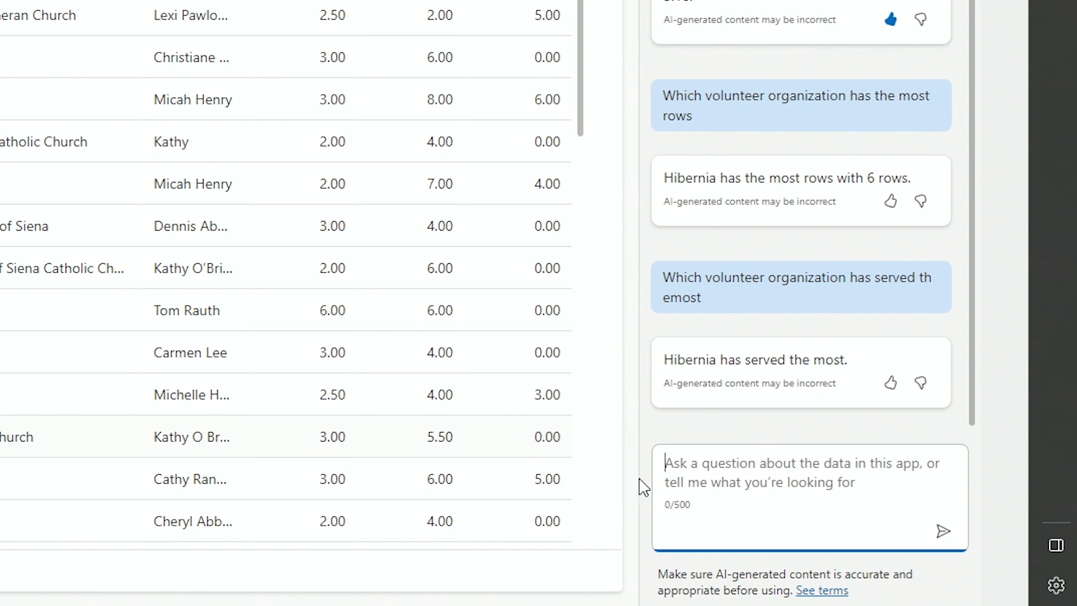
mouse_move(741, 405)
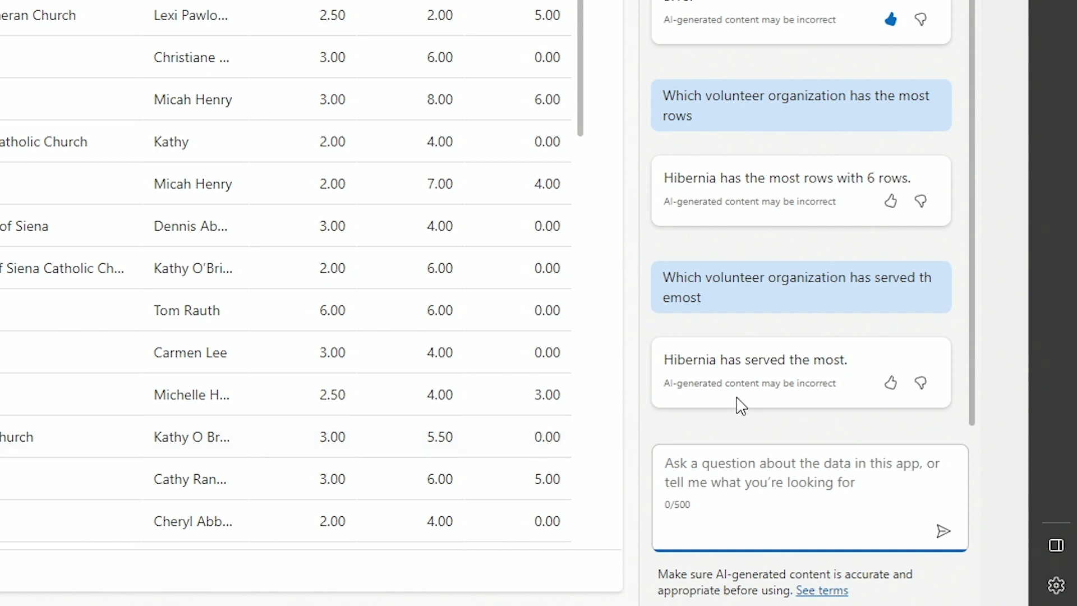
- Ask Copilot 'Which kitchen has served the most meals', answered Hibernia
text(Which kitch)
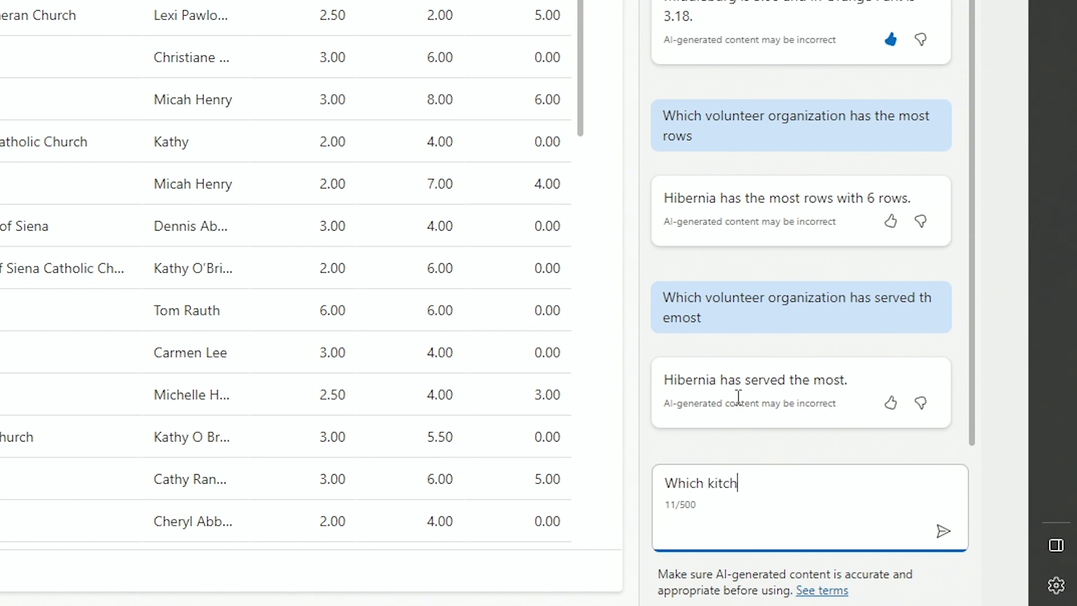
text(en has s)
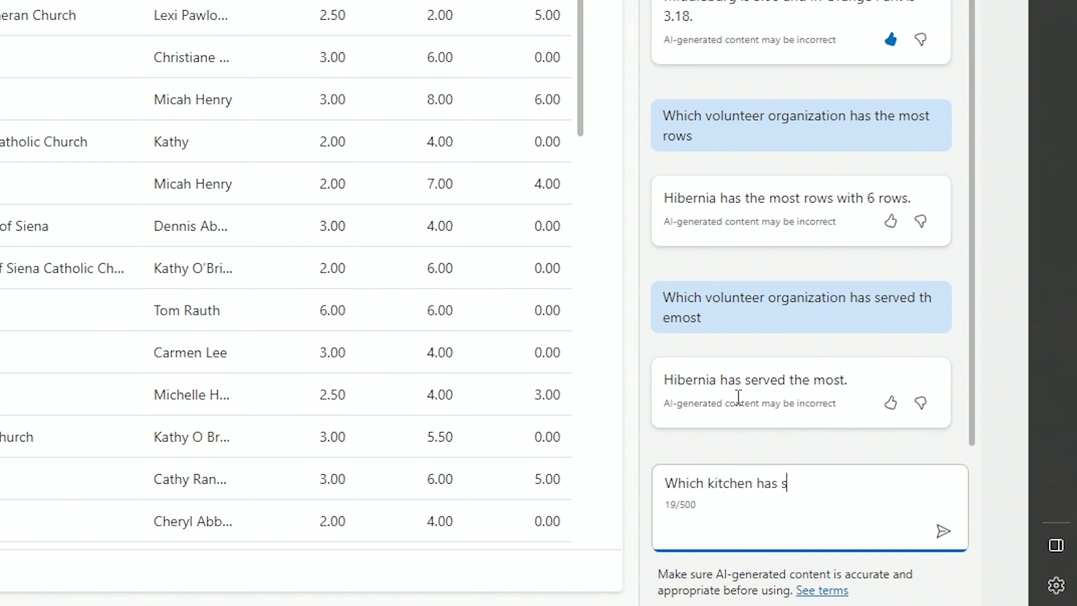
text(erved the most meals)
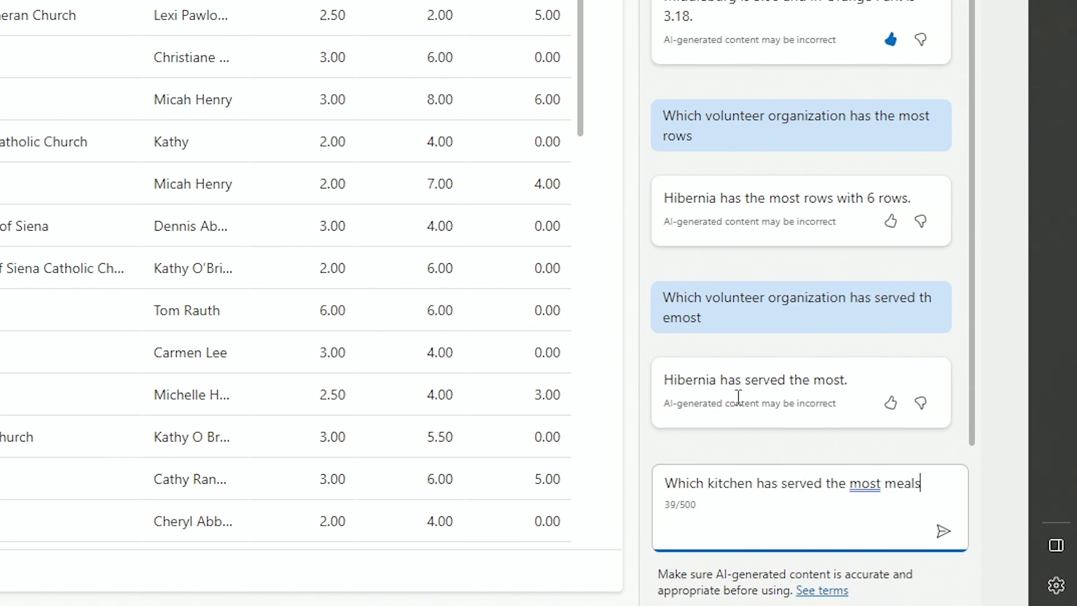
click(943, 531)
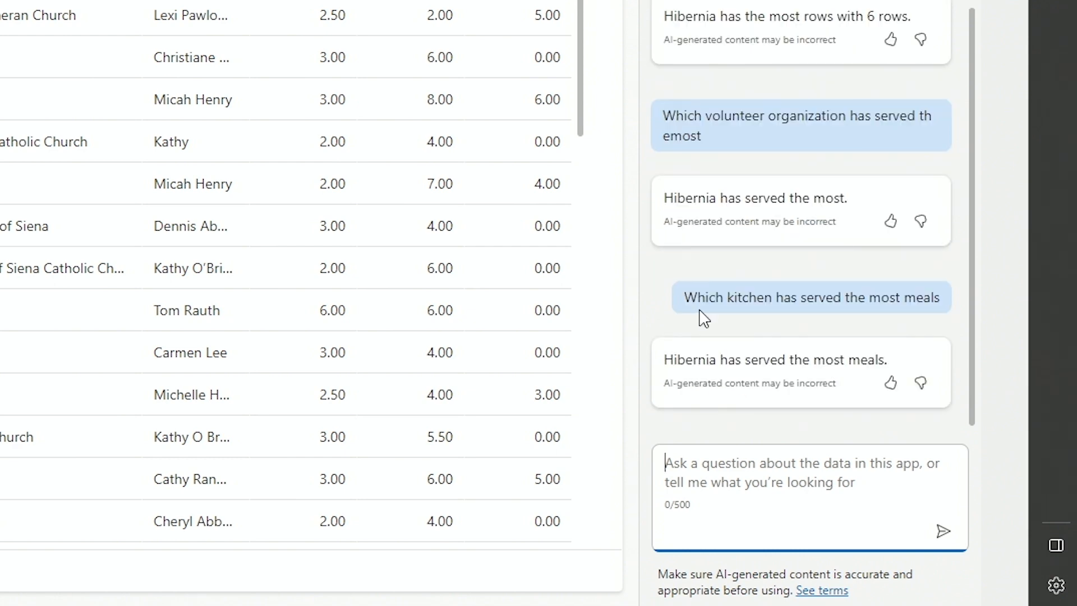
mouse_move(747, 377)
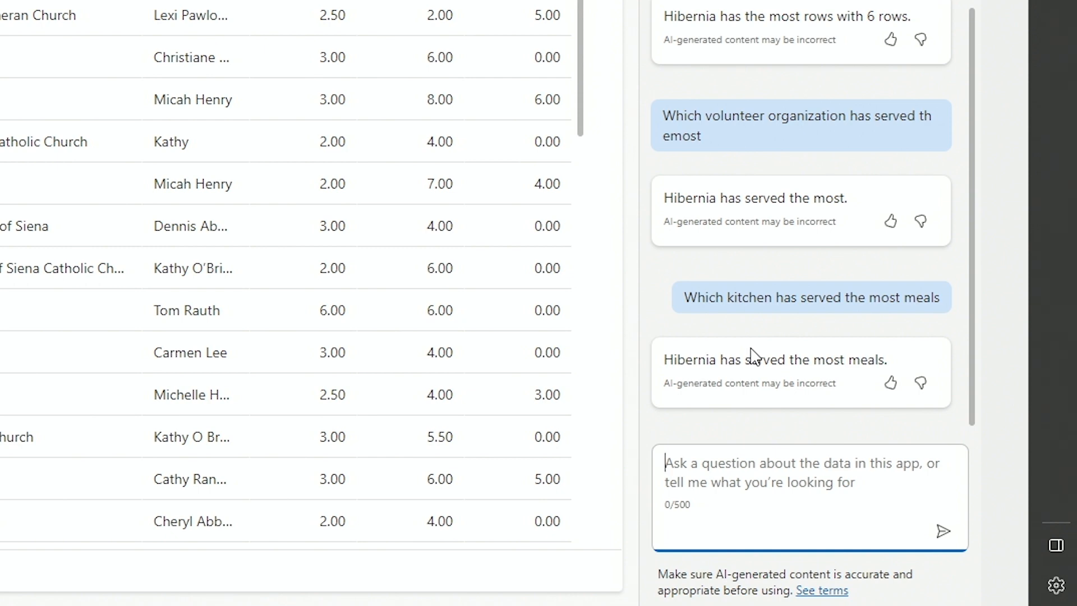
mouse_move(873, 94)
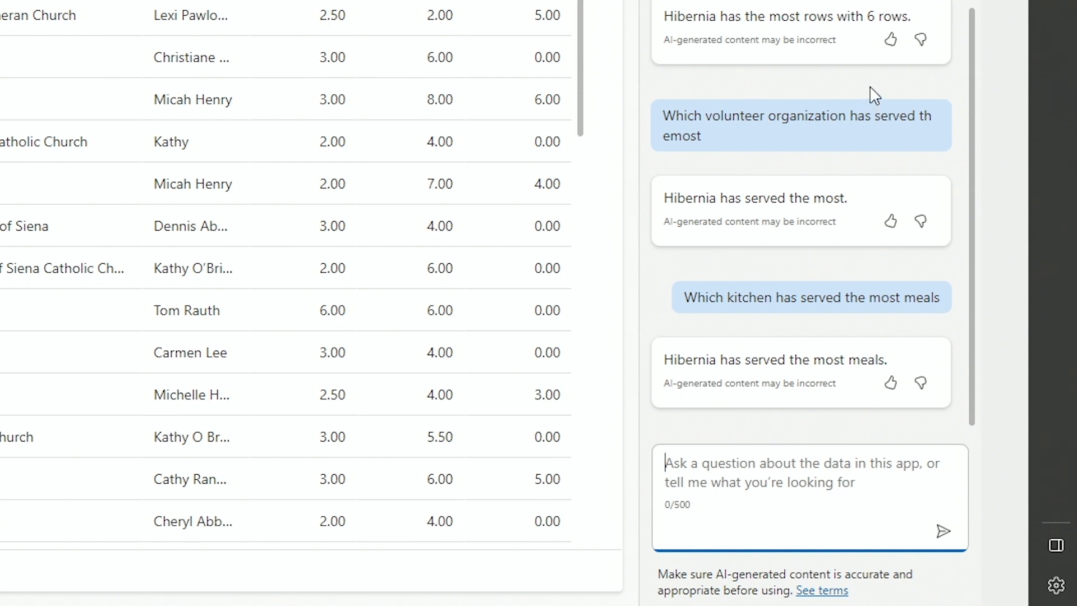
mouse_move(950, 216)
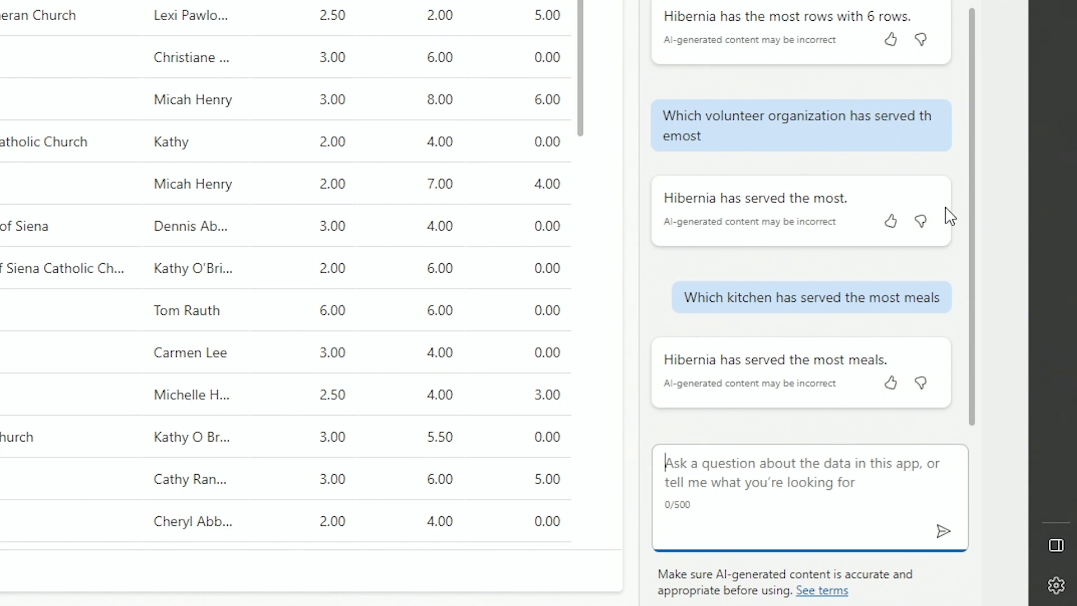
mouse_move(704, 398)
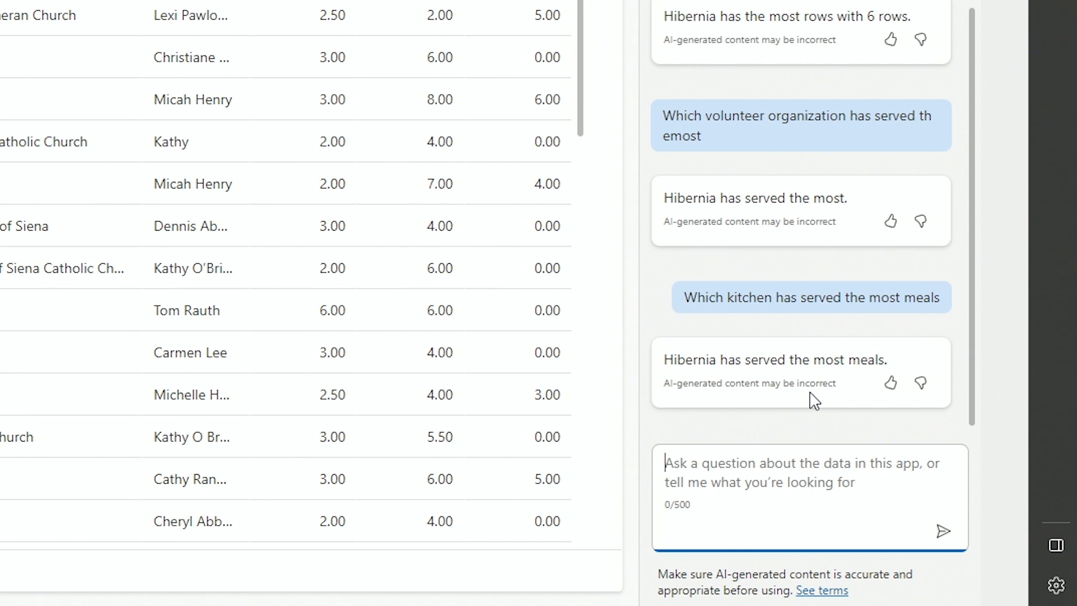
- Ask Copilot 'Which Kitchen has the most rows', expecting Orange Park with 21 rows
text(Which K)
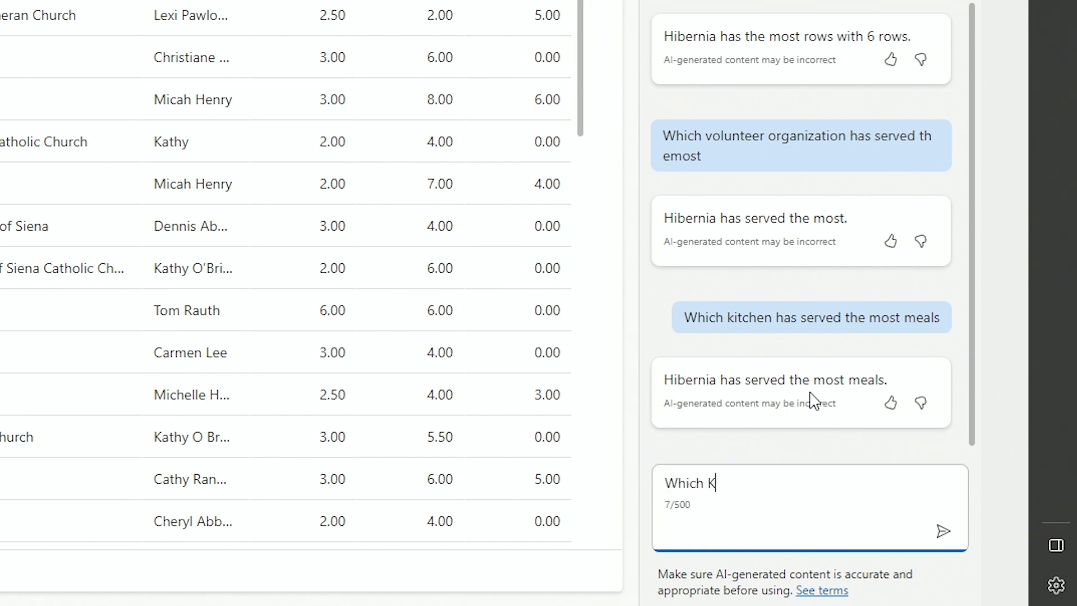
text(itchen has)
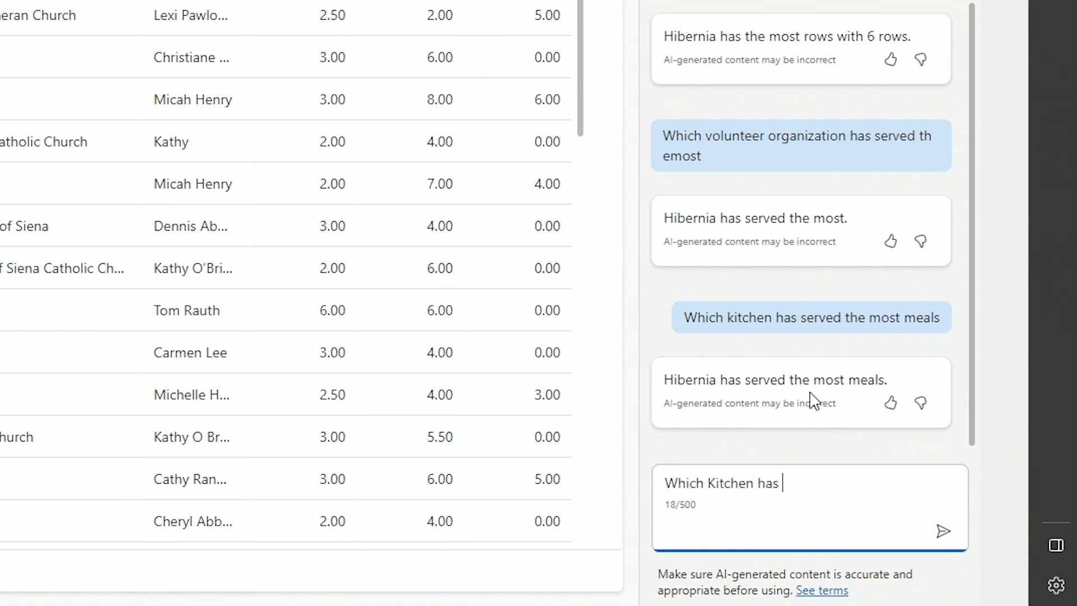
click(943, 531)
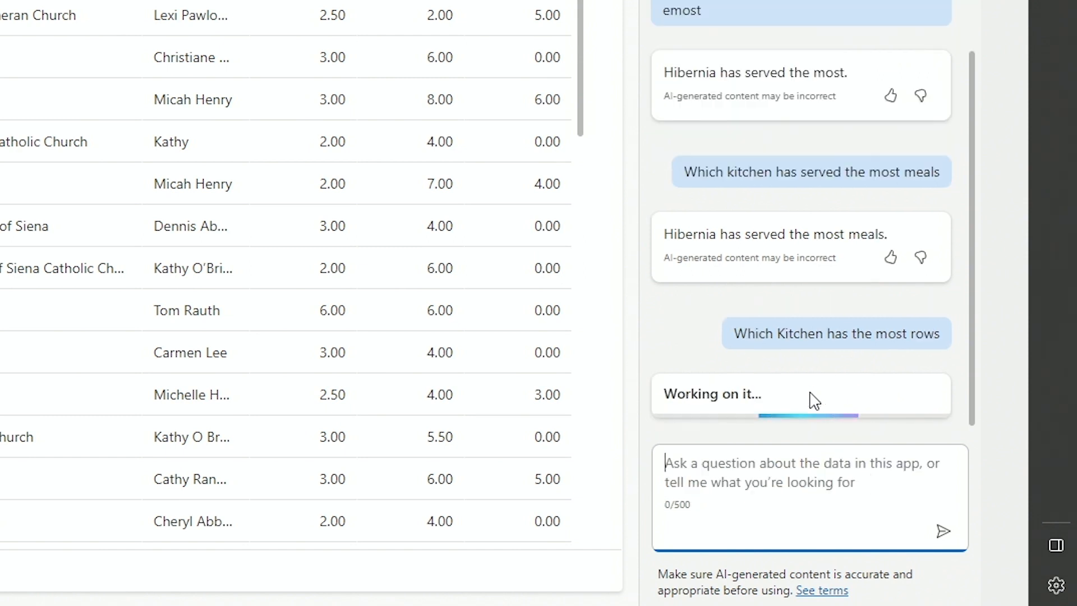
mouse_move(794, 398)
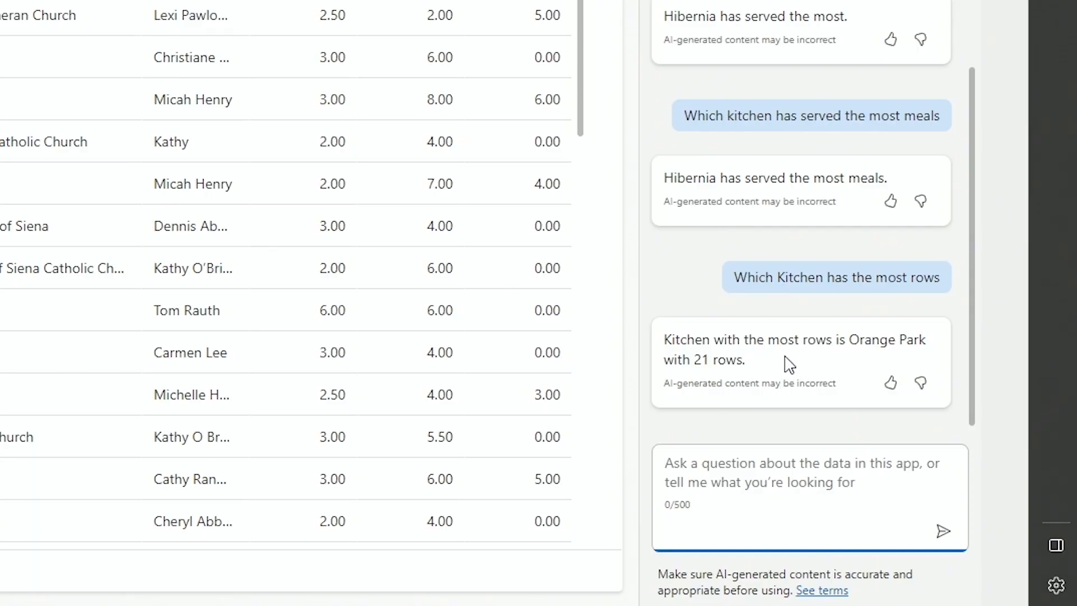
mouse_move(668, 401)
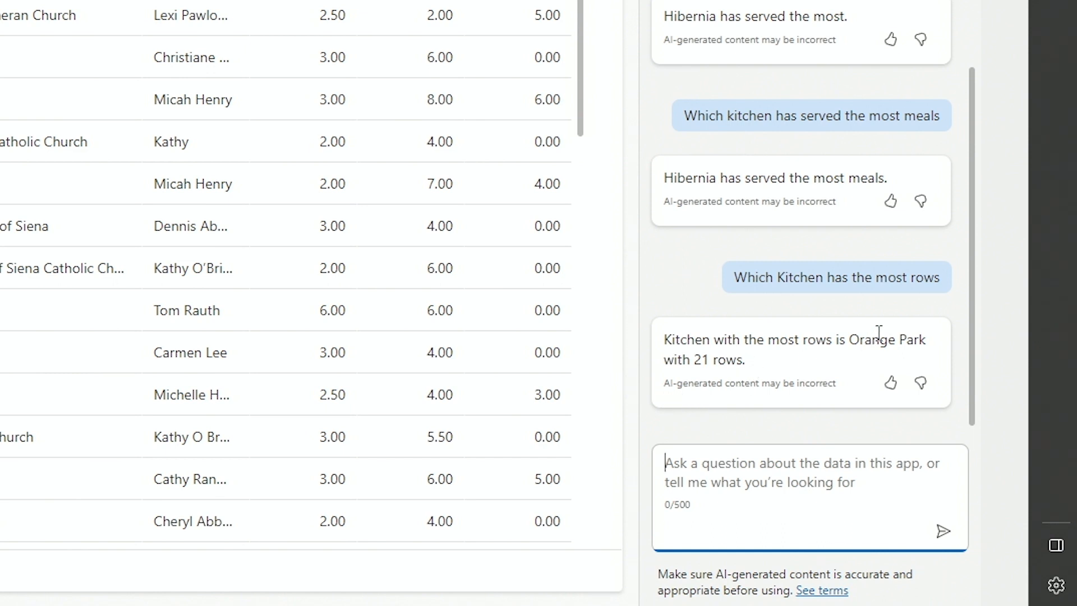
mouse_move(922, 330)
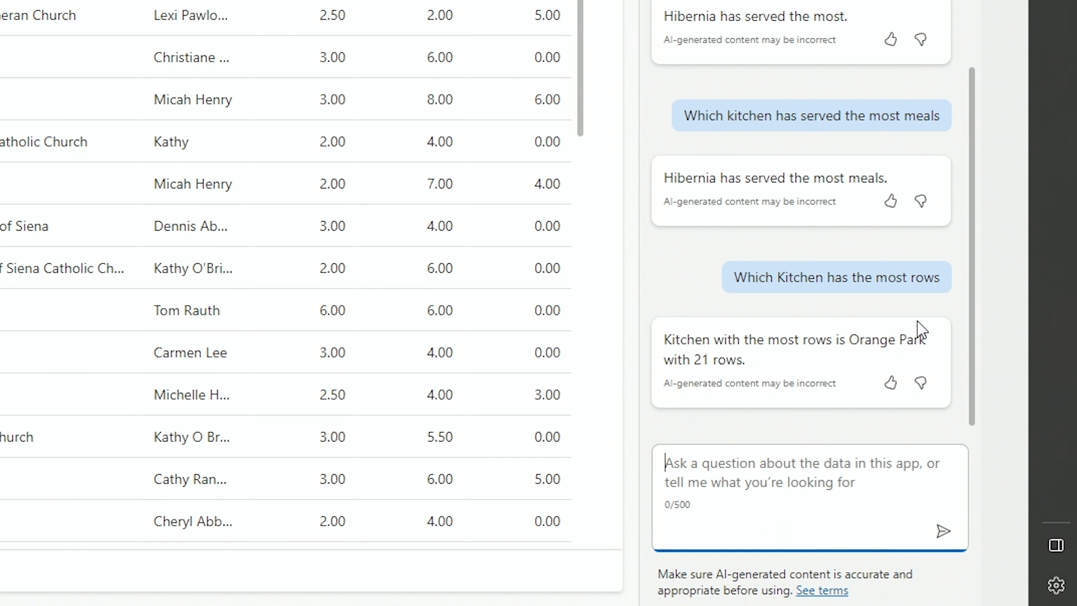
mouse_move(938, 305)
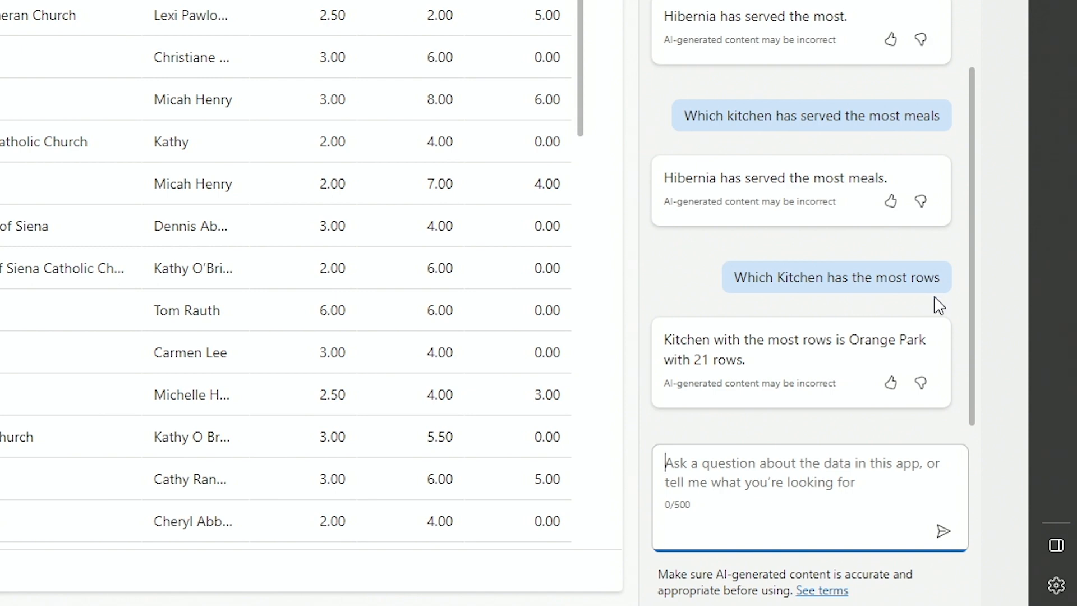